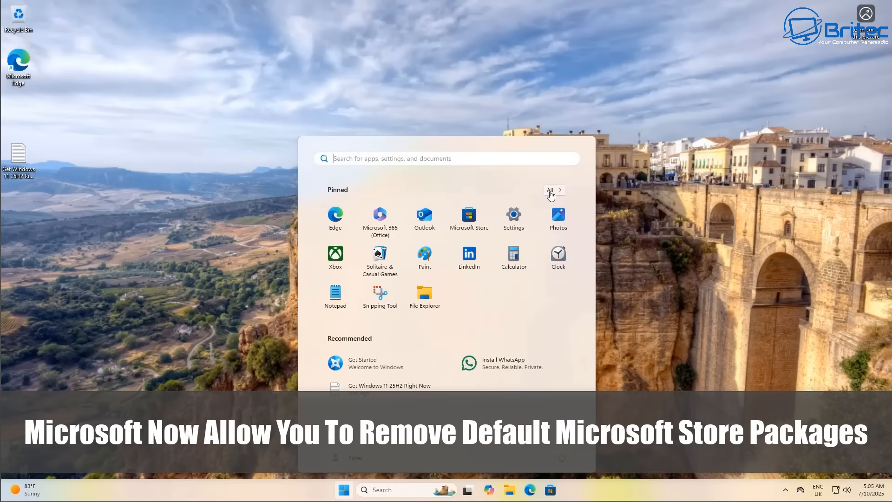
Browse the Start menu's All apps list and return to pinned apps before dismissing Start
{"action": "left_click", "coordinate": [551, 190]}
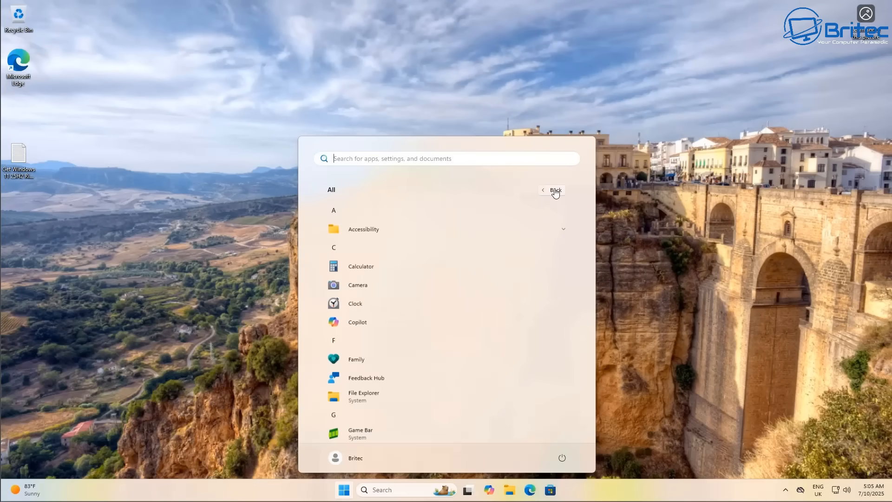
{"action": "left_click", "coordinate": [551, 190]}
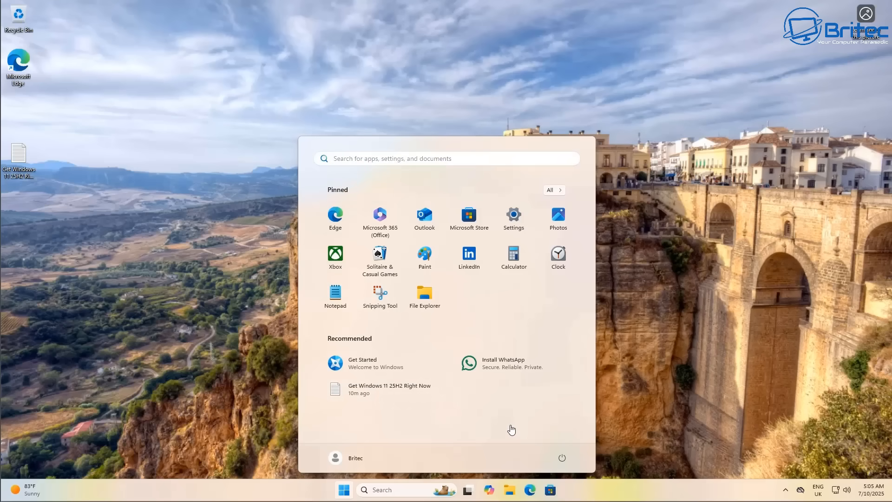
{"action": "left_click", "coordinate": [343, 490]}
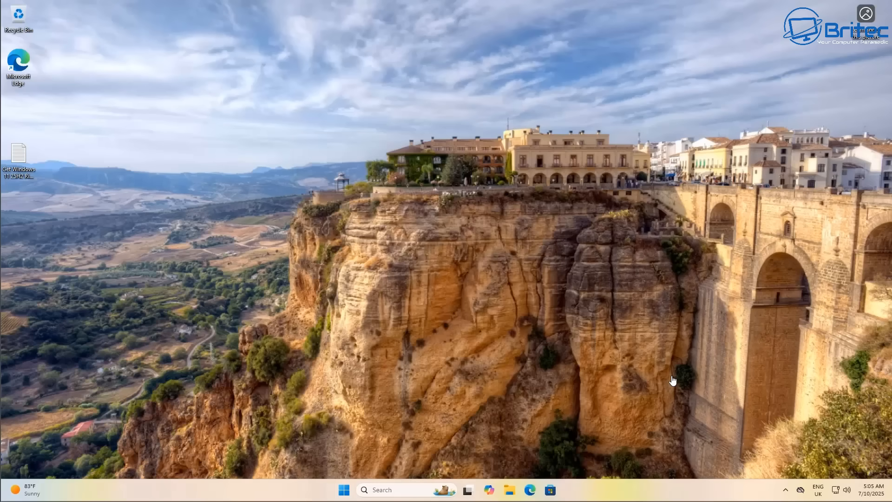
{"action": "mouse_move", "coordinate": [206, 481]}
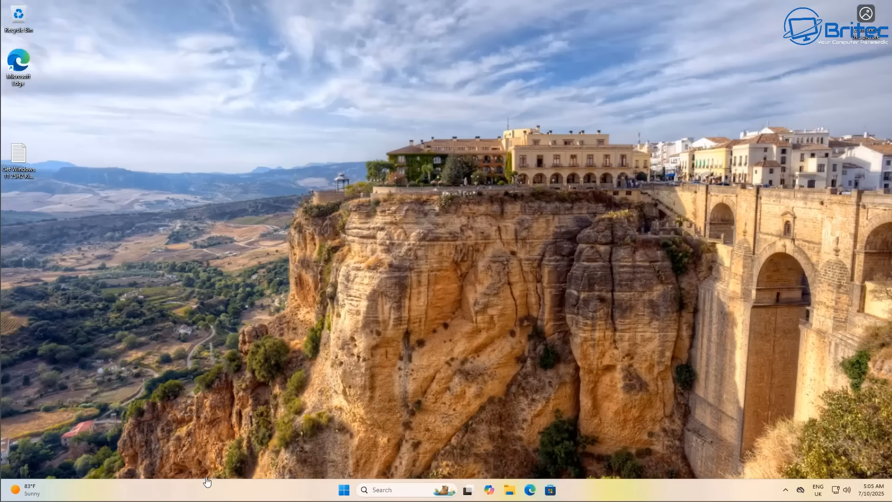
{"action": "mouse_move", "coordinate": [144, 499]}
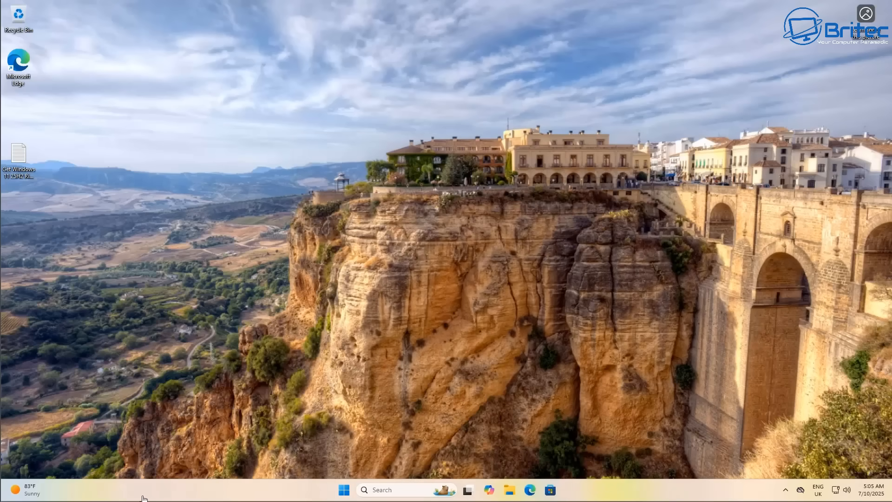
Search Start for 'gpo' so Edit group policy shows as the best match
{"action": "left_click", "coordinate": [342, 490]}
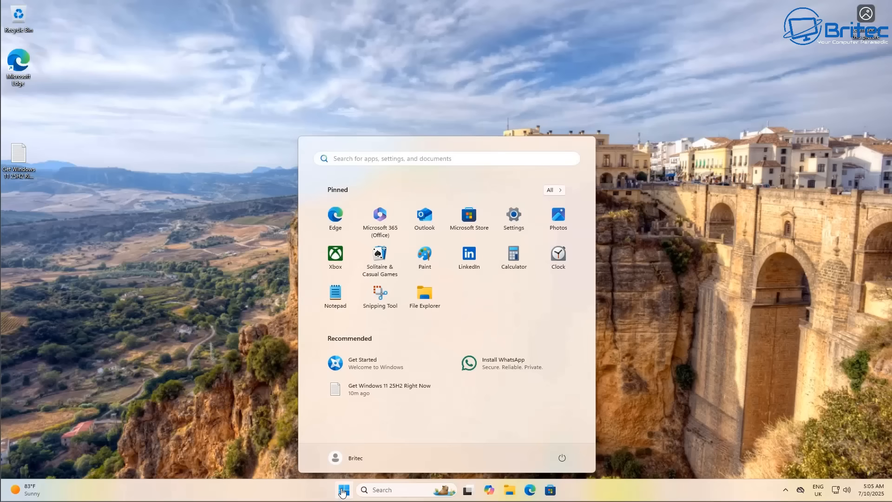
{"action": "left_click", "coordinate": [447, 158]}
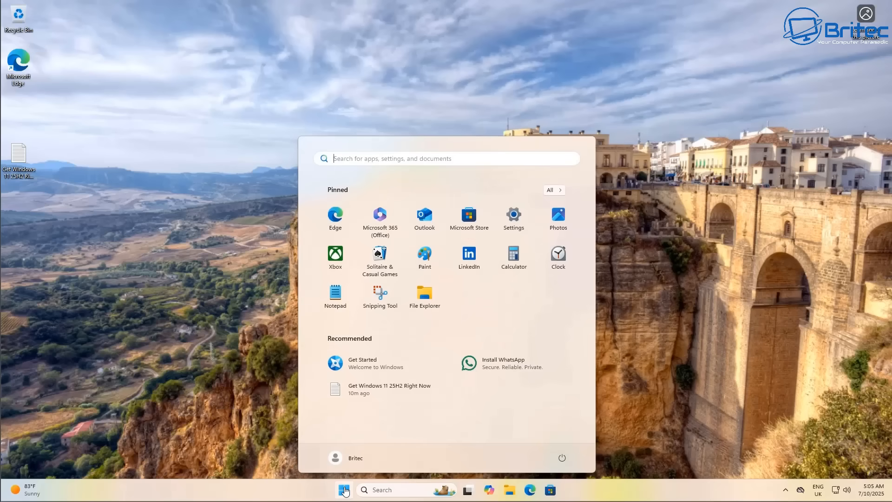
{"action": "type", "text": "gpo"}
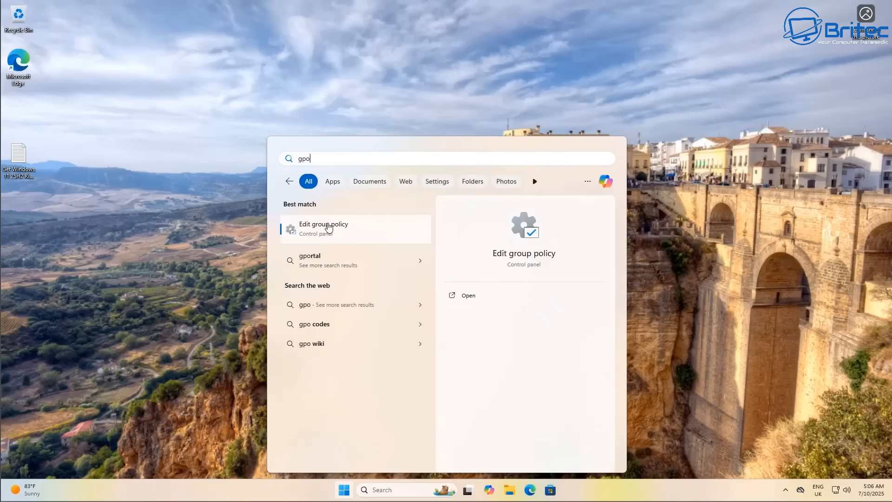
Navigate to Administrative Templates > Windows Components > App Package Deployment and select Remove Default Microsoft Store packages
{"action": "left_click", "coordinate": [323, 229]}
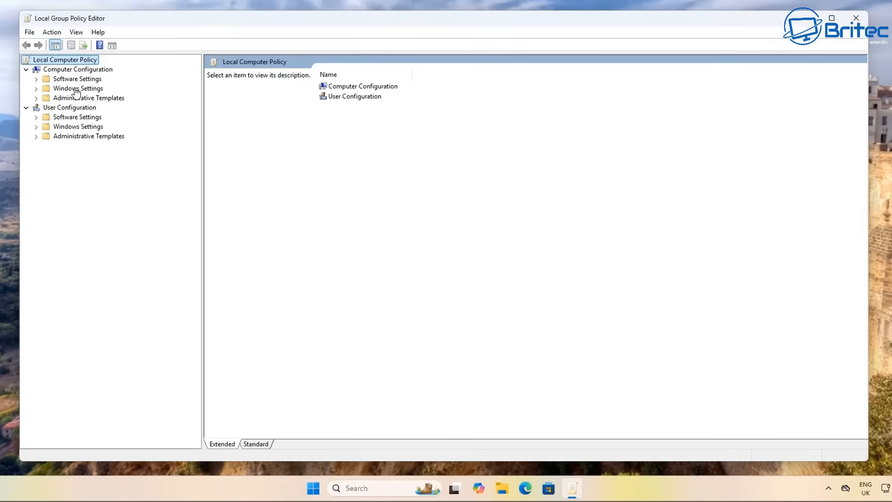
{"action": "left_click", "coordinate": [78, 68]}
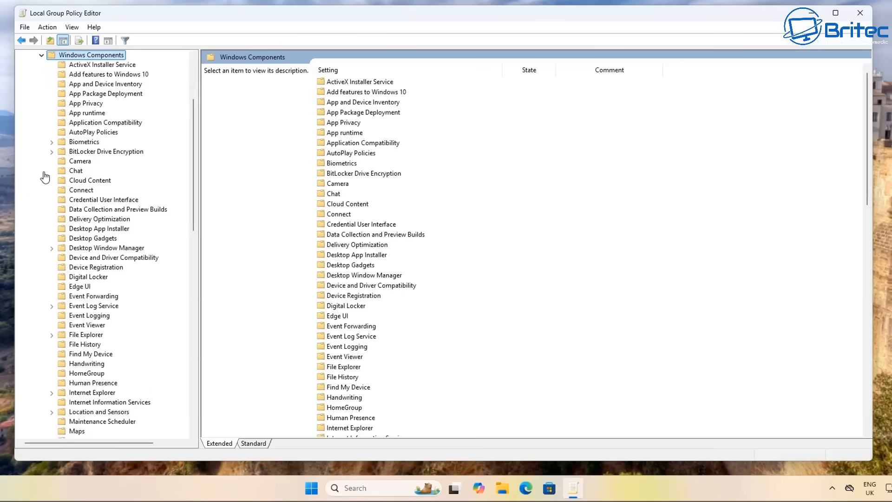
{"action": "mouse_move", "coordinate": [137, 65]}
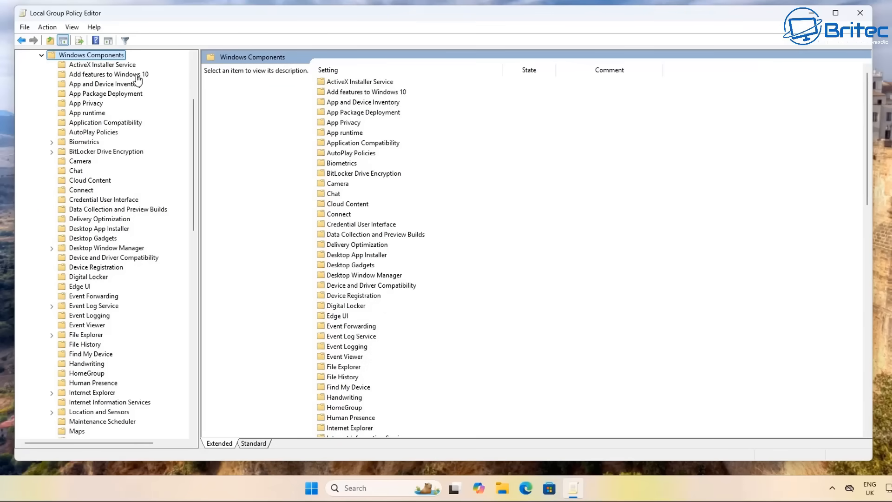
{"action": "mouse_move", "coordinate": [106, 176]}
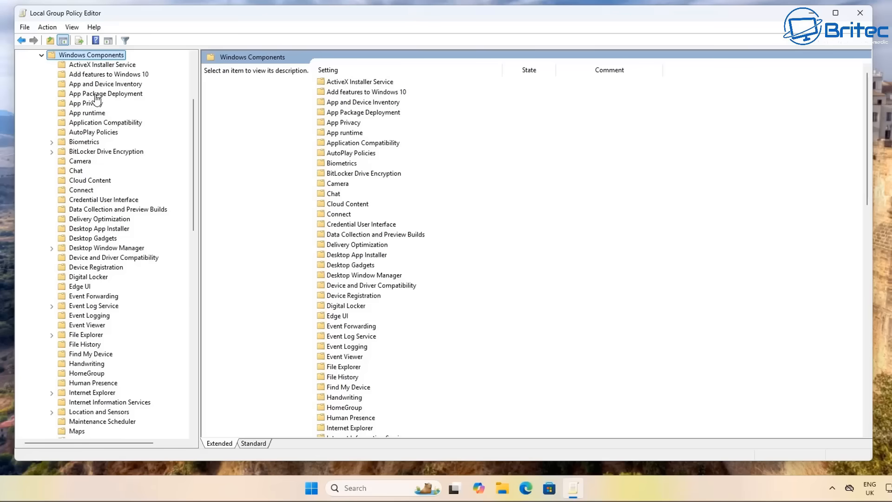
{"action": "mouse_move", "coordinate": [99, 105]}
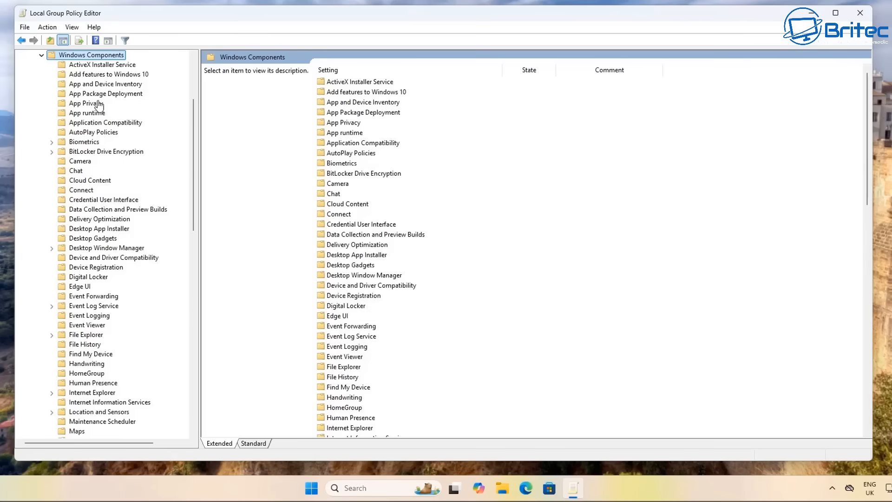
{"action": "left_click", "coordinate": [108, 93]}
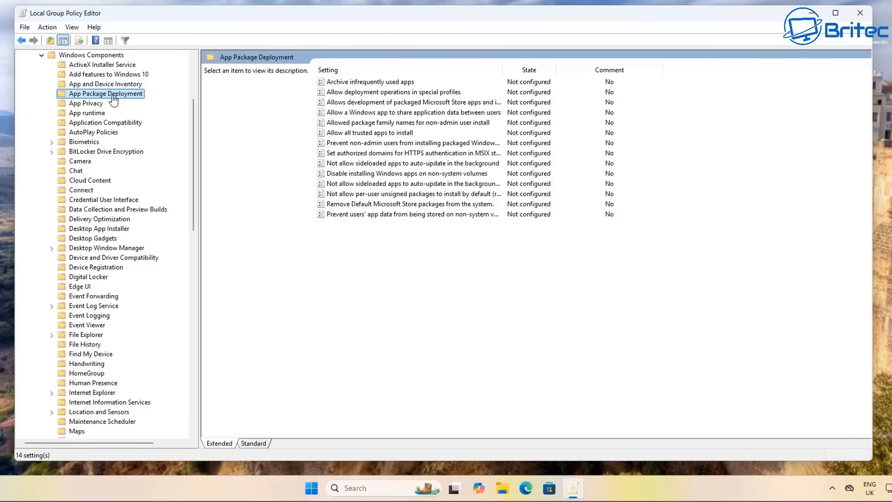
{"action": "mouse_move", "coordinate": [372, 213]}
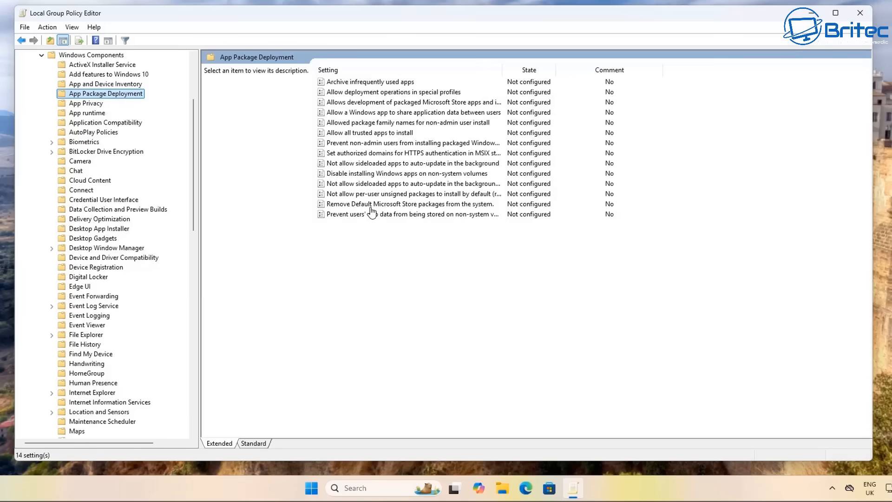
{"action": "left_click", "coordinate": [409, 203]}
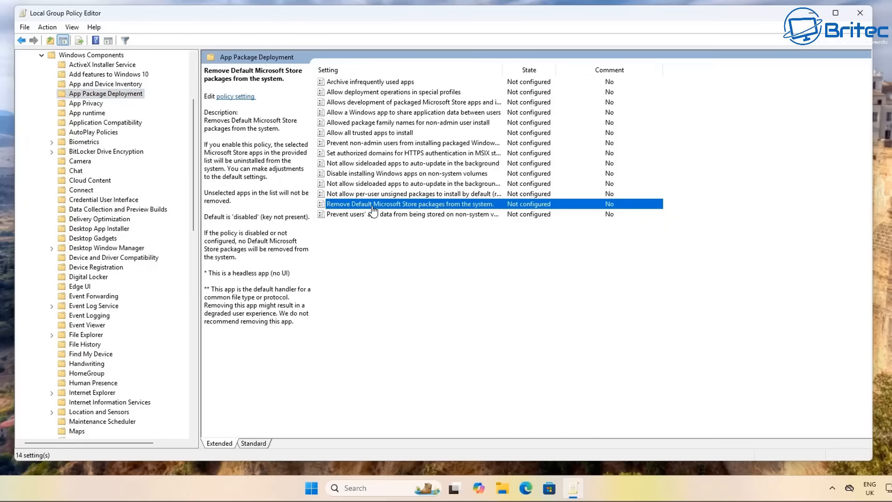
Enable the Remove Default Microsoft Store packages policy and toggle the Feedback Hub removal checkbox
{"action": "double_click", "coordinate": [410, 203]}
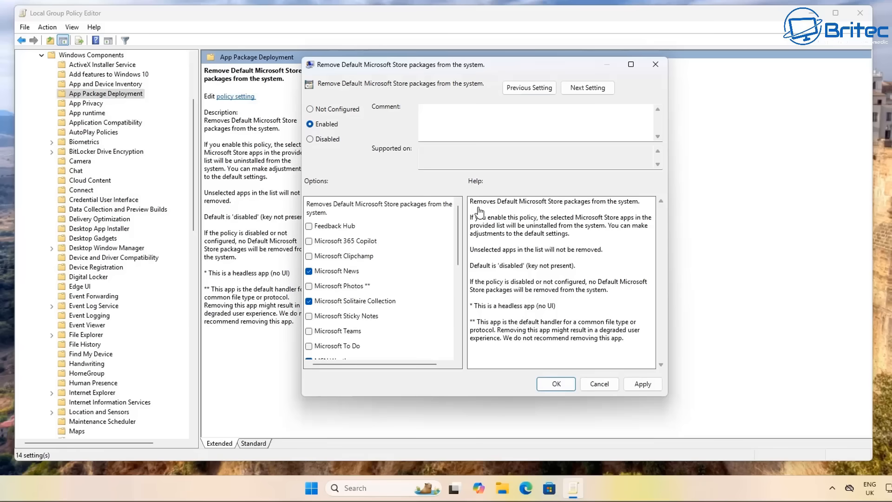
{"action": "mouse_move", "coordinate": [605, 212]}
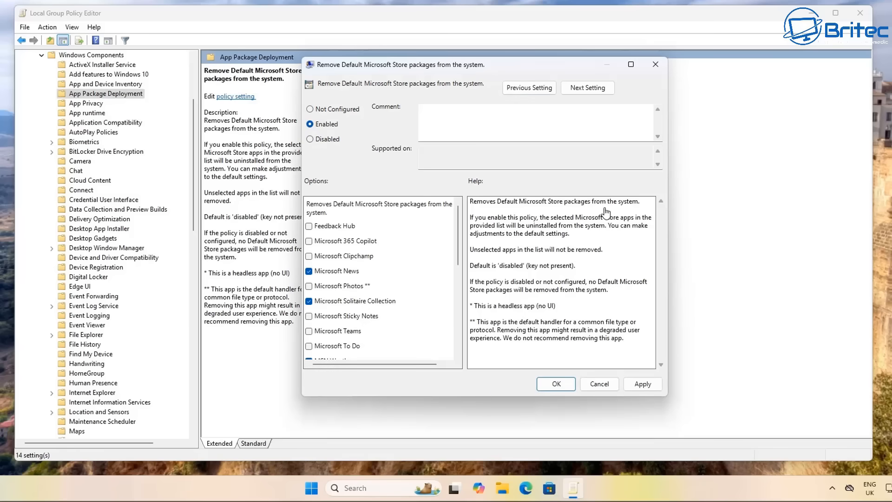
{"action": "mouse_move", "coordinate": [485, 227]}
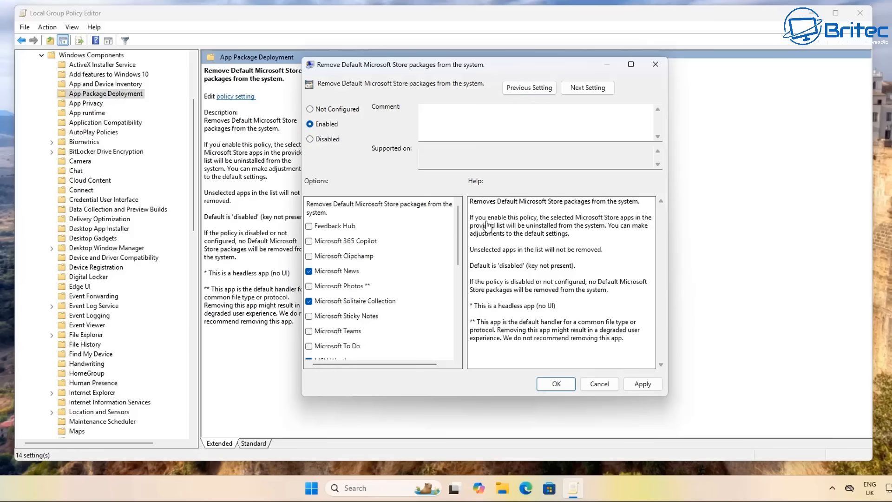
{"action": "mouse_move", "coordinate": [625, 228]}
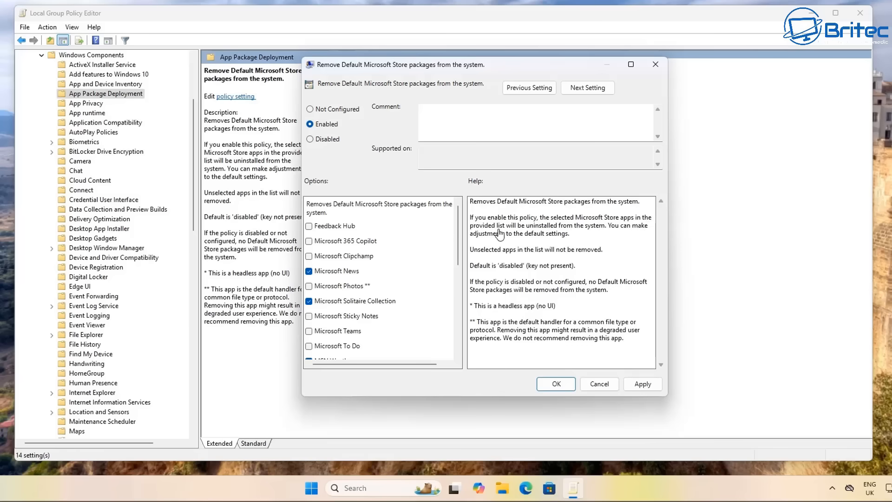
{"action": "mouse_move", "coordinate": [601, 235]}
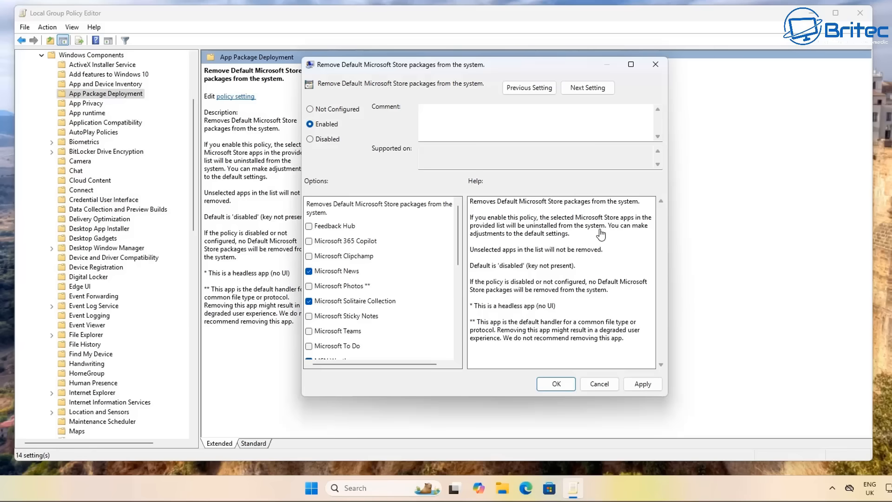
{"action": "mouse_move", "coordinate": [647, 235]}
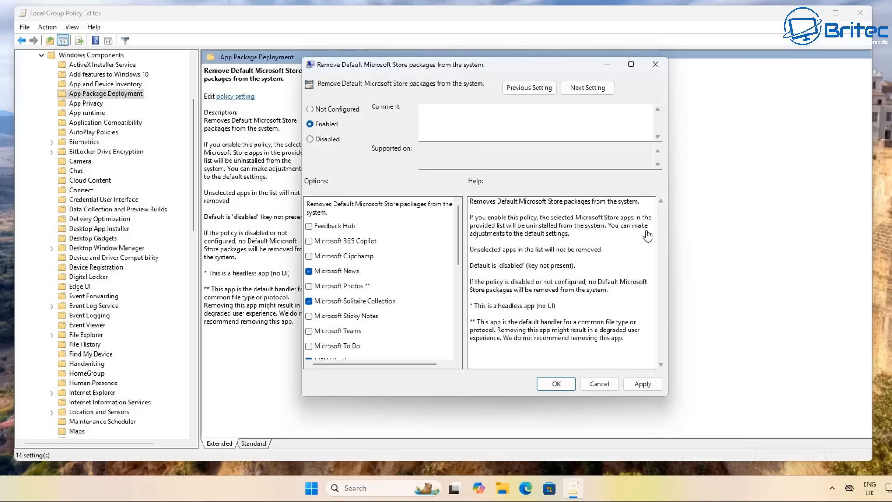
{"action": "mouse_move", "coordinate": [484, 260]}
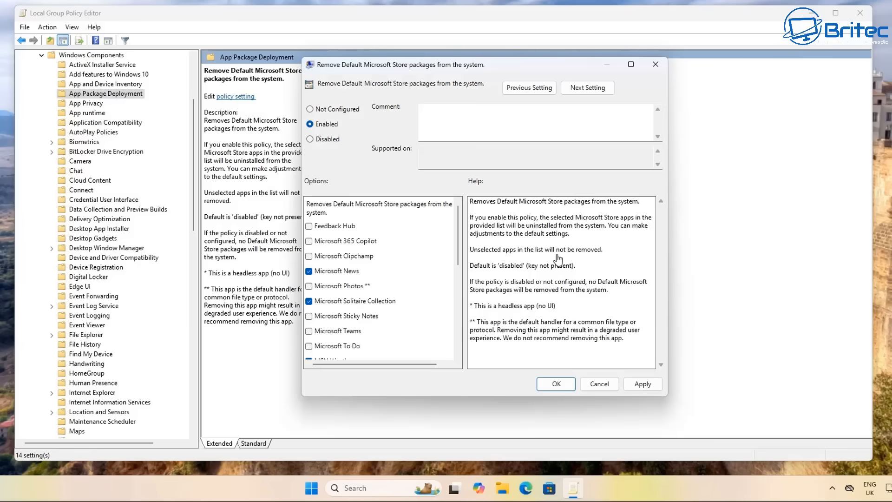
{"action": "mouse_move", "coordinate": [590, 259]}
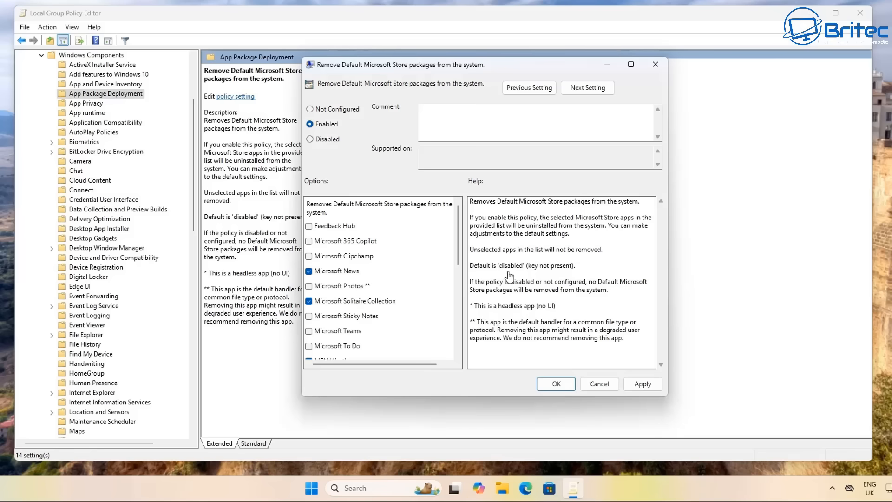
{"action": "mouse_move", "coordinate": [562, 275]}
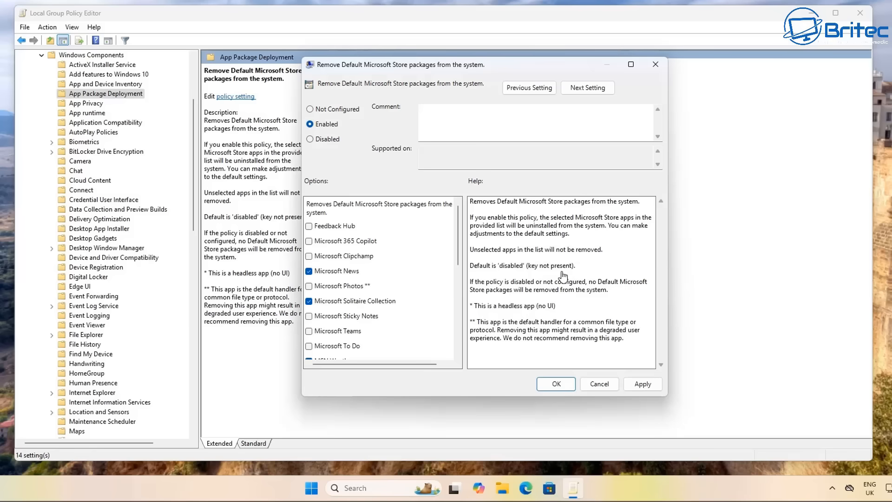
{"action": "mouse_move", "coordinate": [532, 293]}
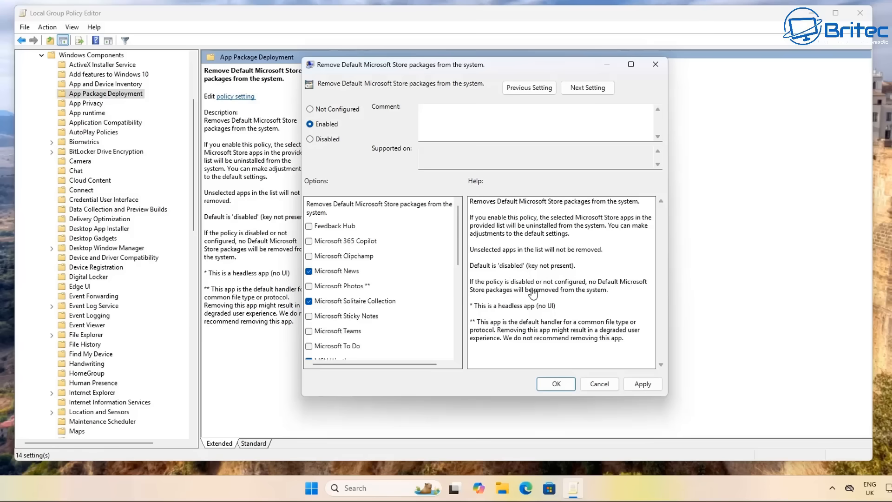
{"action": "mouse_move", "coordinate": [483, 332]}
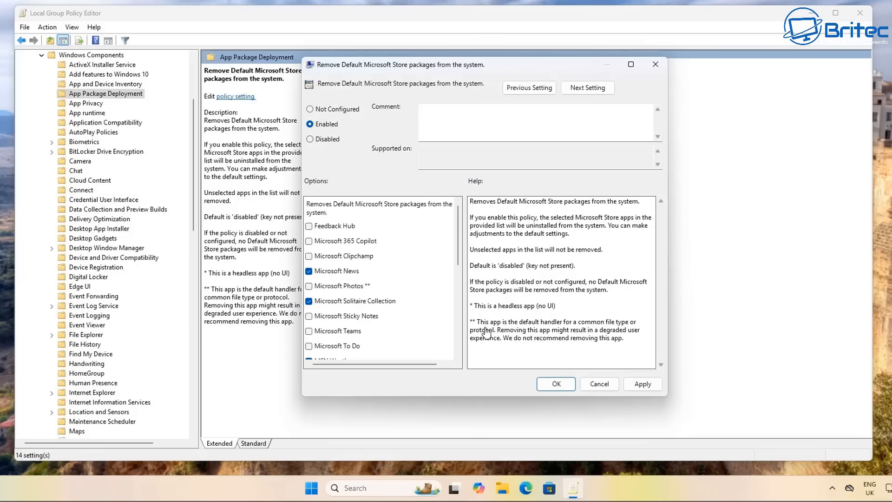
{"action": "mouse_move", "coordinate": [517, 331]}
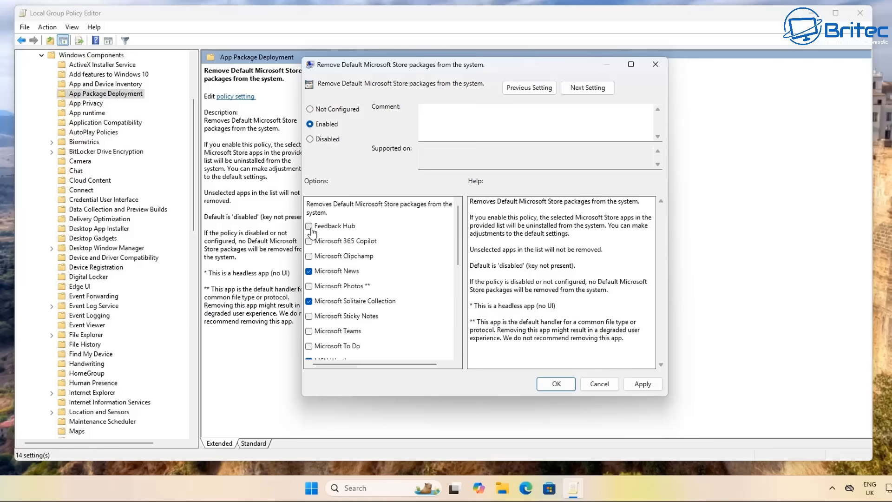
{"action": "left_click", "coordinate": [309, 226]}
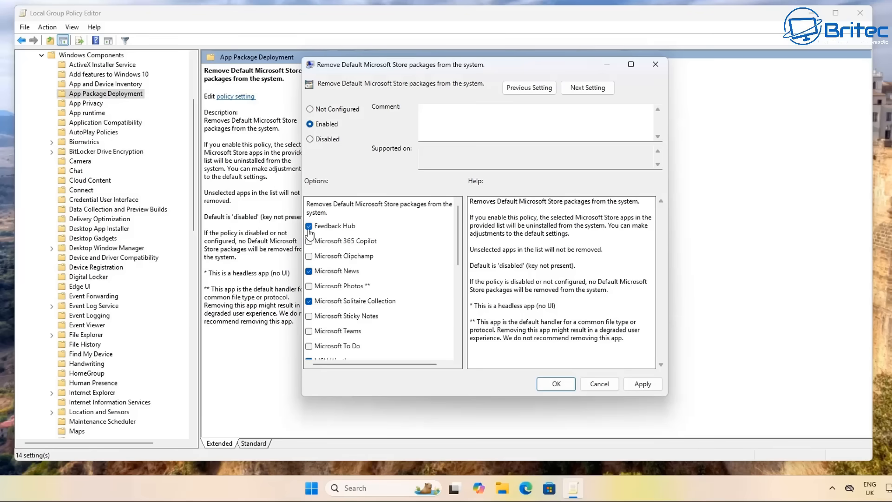
{"action": "left_click", "coordinate": [308, 225]}
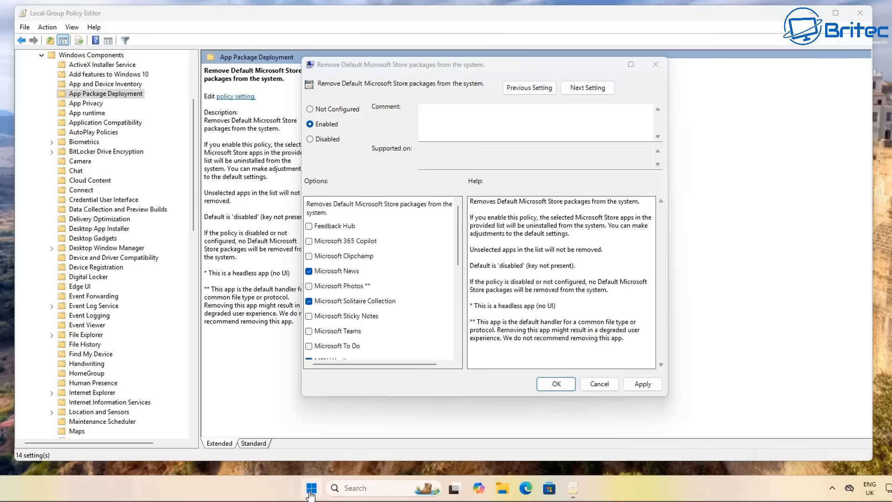
{"action": "left_click", "coordinate": [310, 487]}
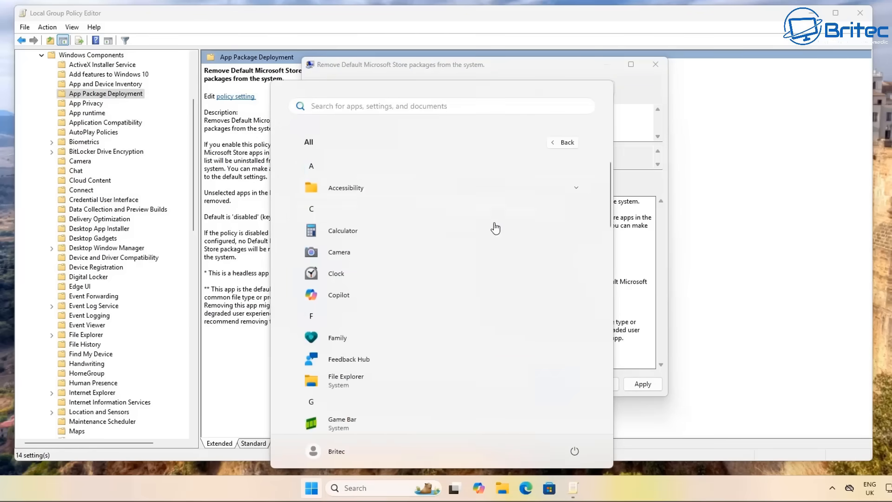
{"action": "scroll", "scroll_direction": "down", "scroll_amount": 3}
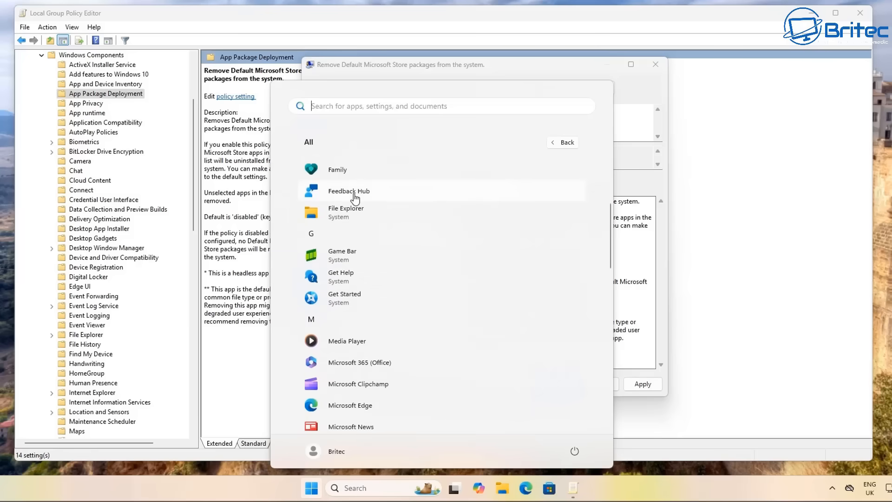
{"action": "mouse_move", "coordinate": [681, 185]}
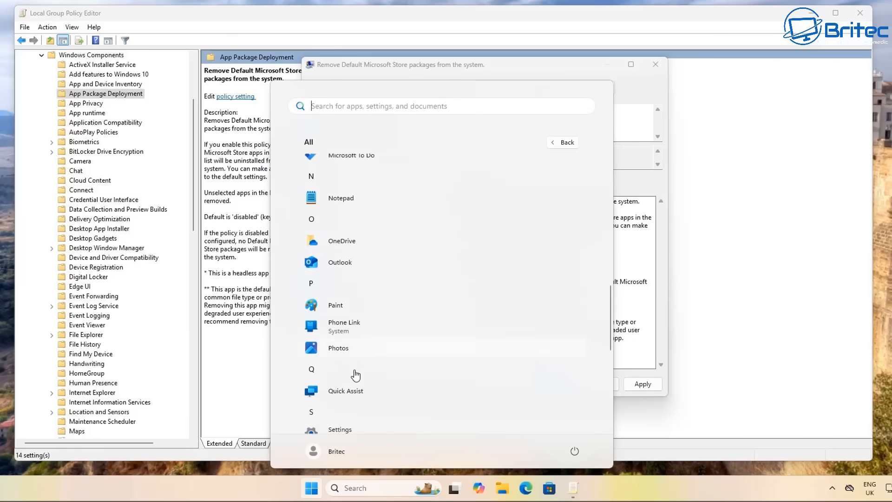
{"action": "scroll", "scroll_direction": "down", "scroll_amount": 3}
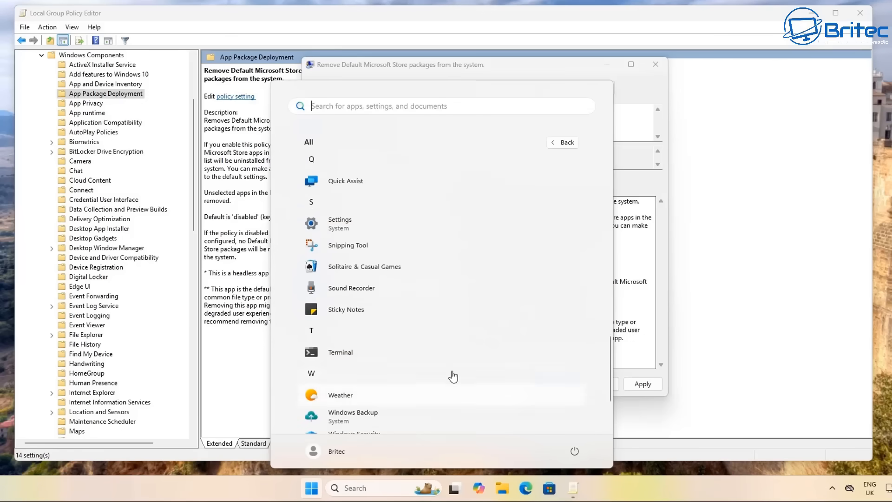
{"action": "mouse_move", "coordinate": [624, 149]}
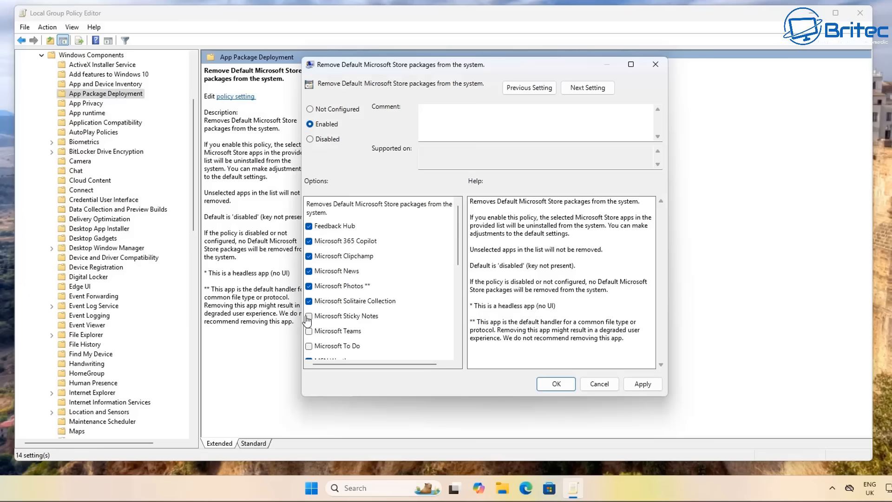
Mark Sticky Notes, Outlook for Windows, Paint, Quick Assist and Windows Camera for removal, scrolling toward Xbox TCUI
{"action": "left_click", "coordinate": [308, 331]}
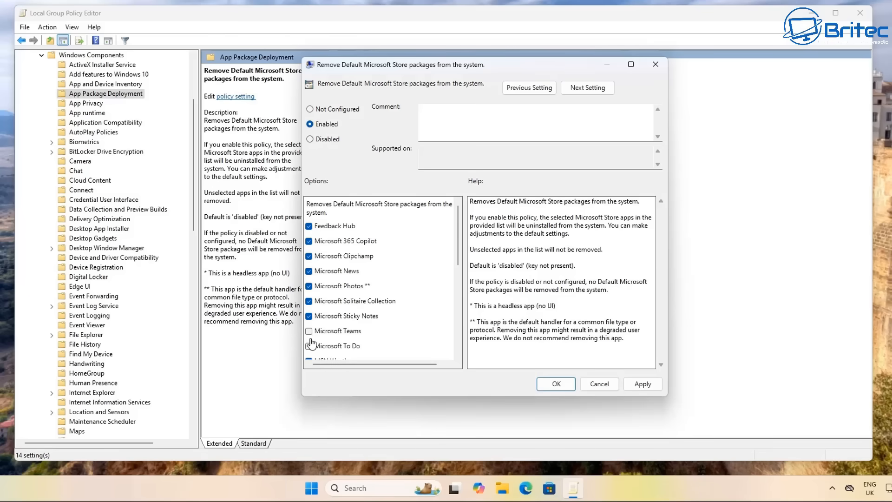
{"action": "scroll", "scroll_direction": "down", "scroll_amount": 3}
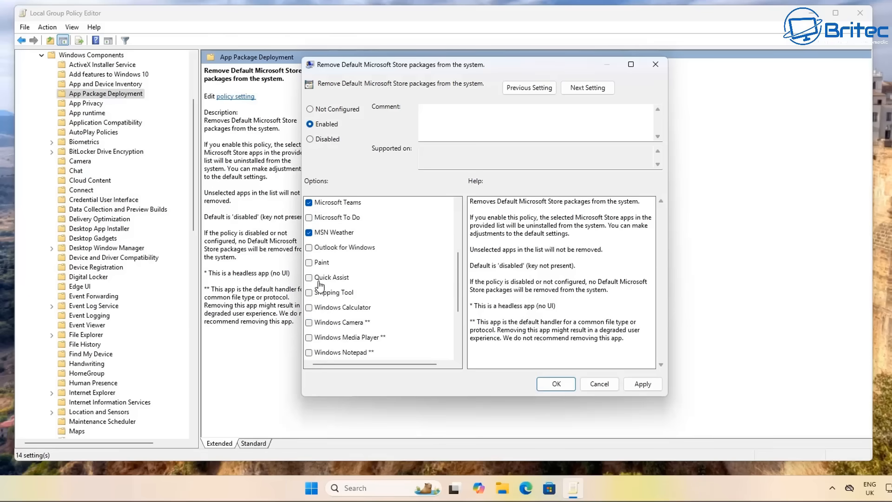
{"action": "left_click", "coordinate": [308, 217]}
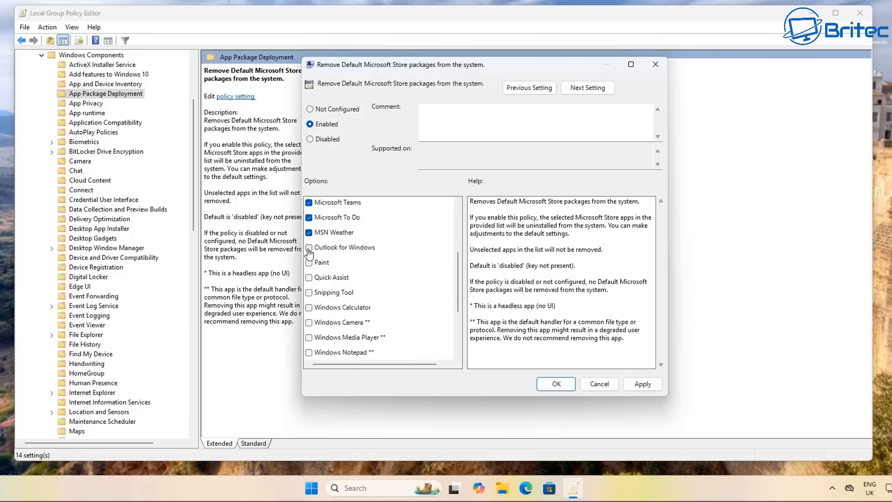
{"action": "left_click", "coordinate": [308, 247]}
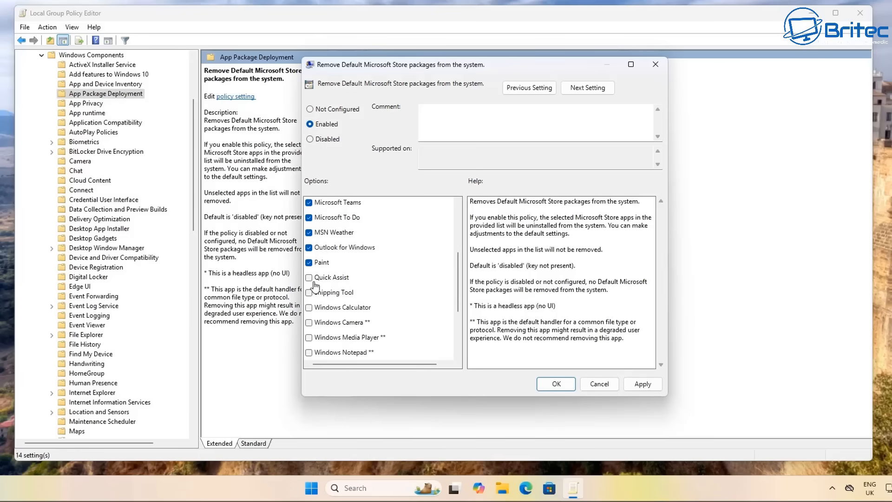
{"action": "left_click", "coordinate": [308, 291]}
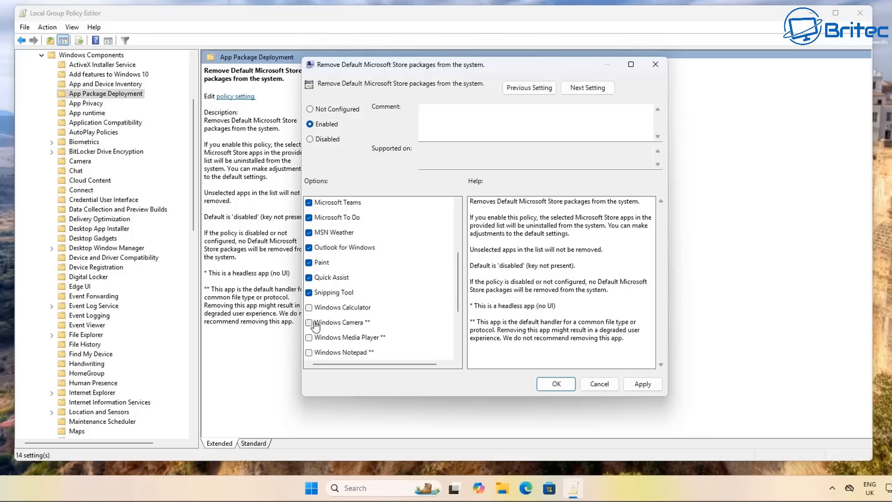
{"action": "left_click", "coordinate": [309, 322]}
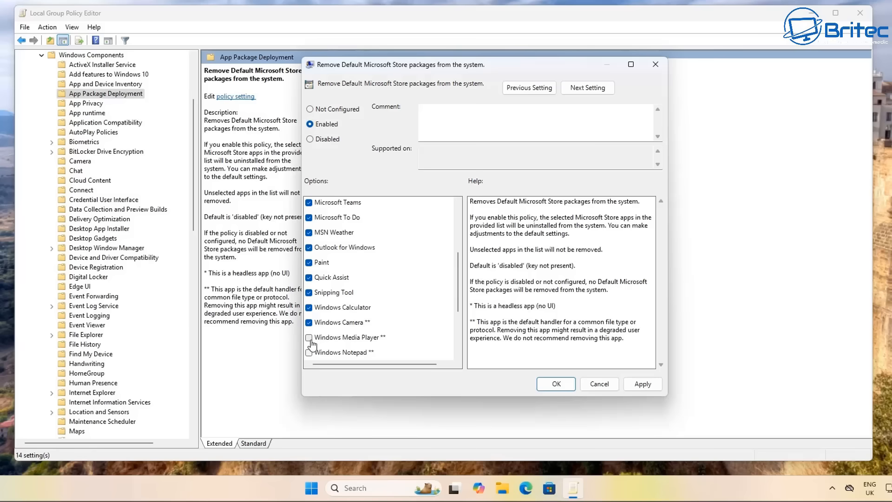
{"action": "scroll", "scroll_direction": "down", "scroll_amount": 3}
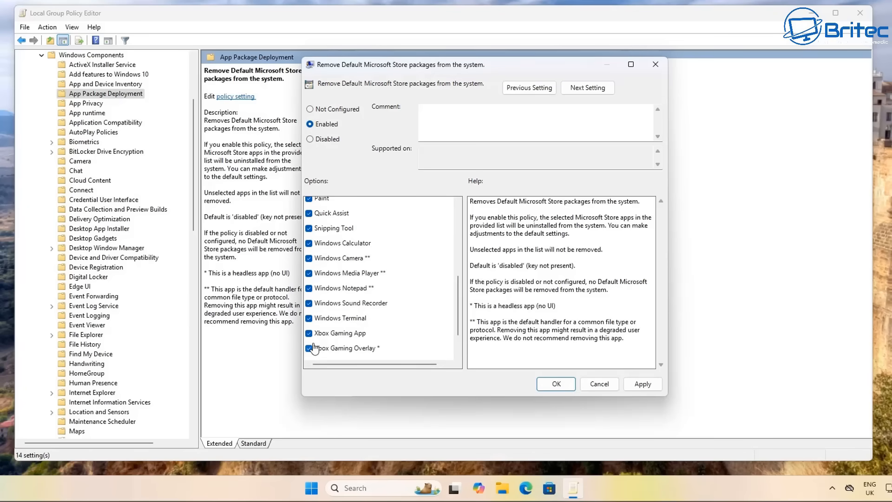
{"action": "scroll", "scroll_direction": "down", "scroll_amount": 3}
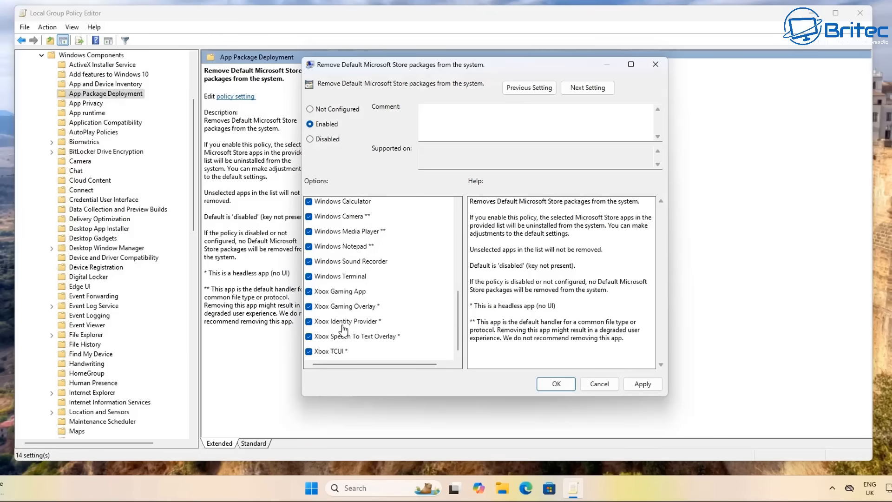
{"action": "mouse_move", "coordinate": [342, 296]}
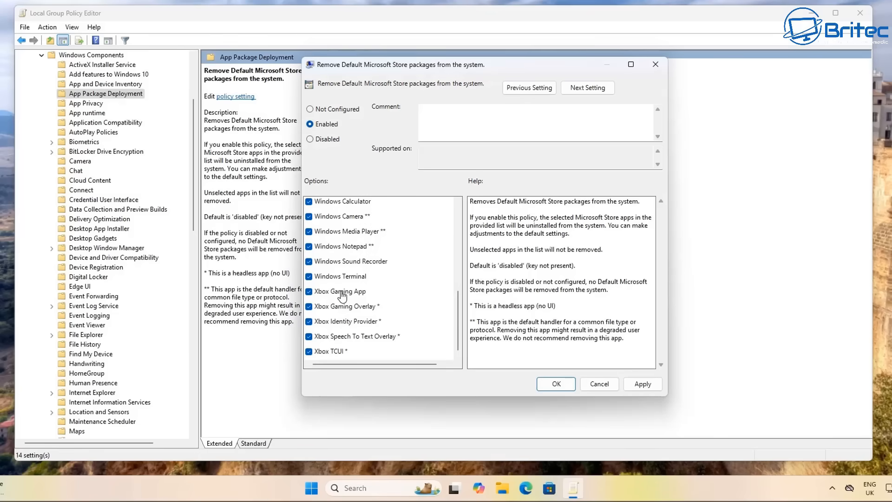
{"action": "mouse_move", "coordinate": [343, 312]}
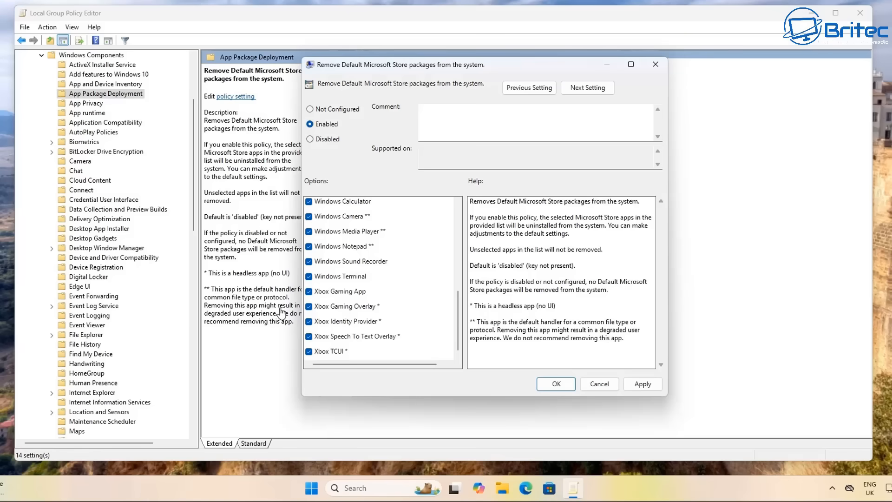
{"action": "mouse_move", "coordinate": [68, 443]}
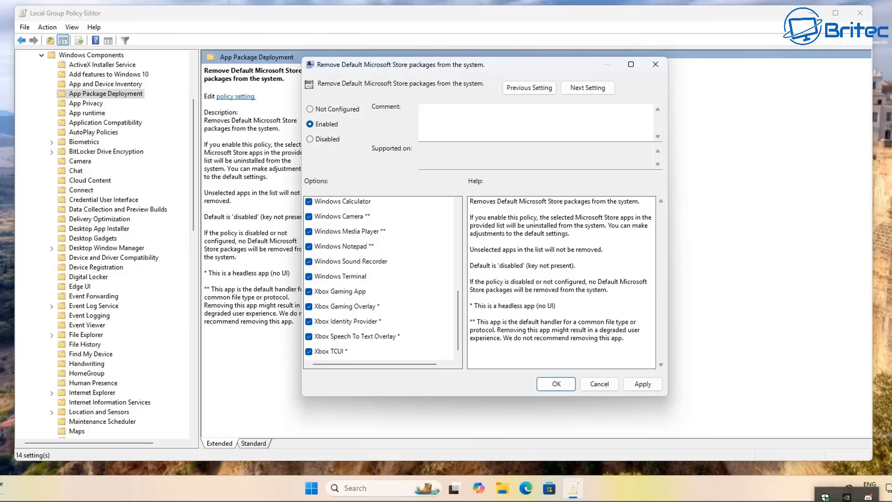
{"action": "mouse_move", "coordinate": [136, 6]}
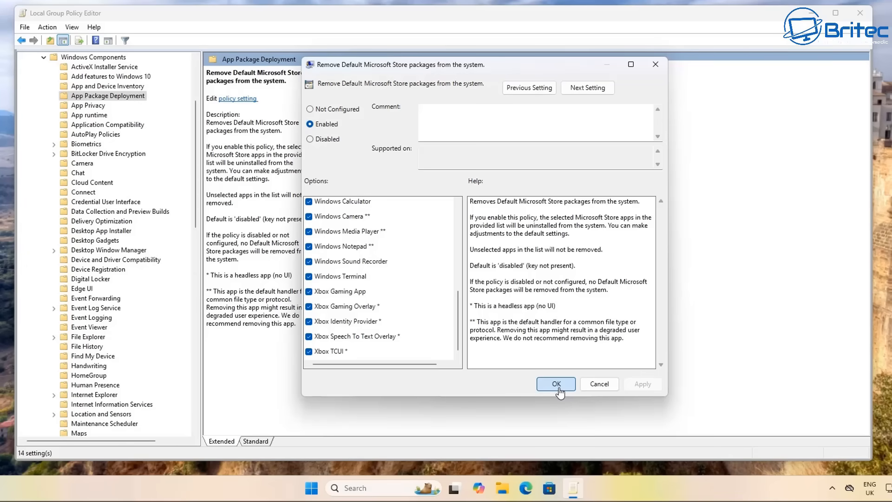
Confirm the policy dialog with OK so the policy saves as Enabled
{"action": "left_click", "coordinate": [555, 383]}
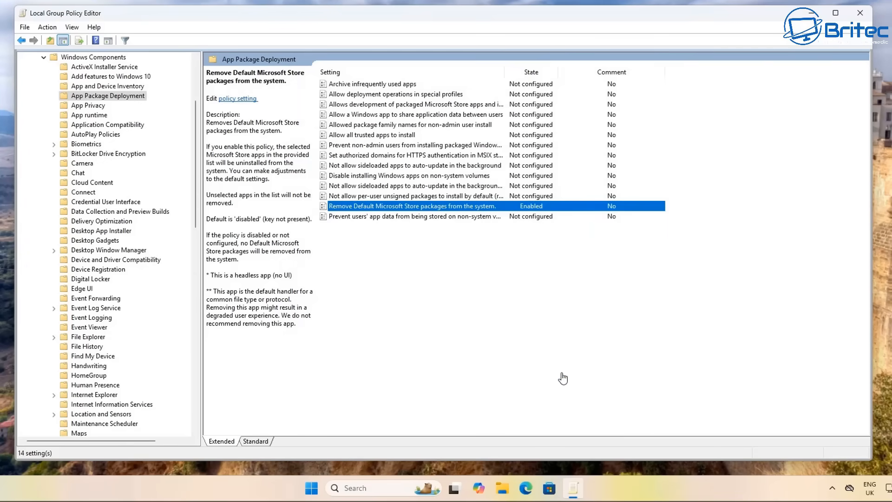
{"action": "mouse_move", "coordinate": [430, 243]}
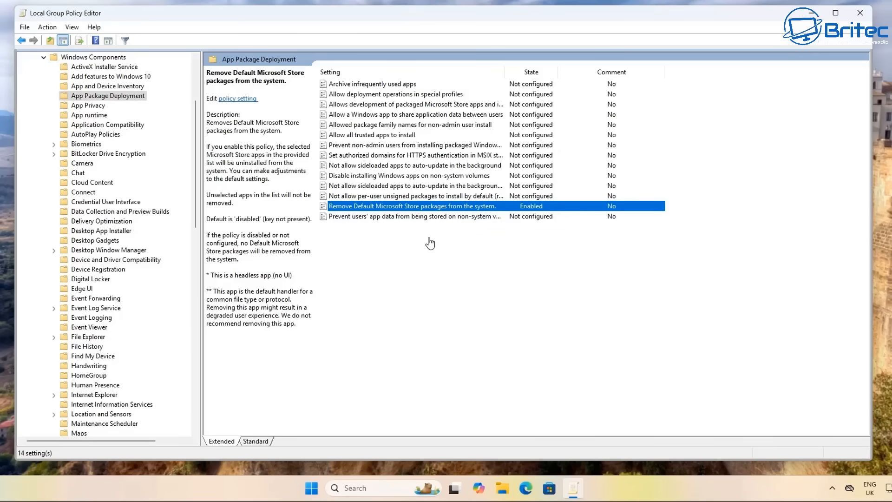
{"action": "mouse_move", "coordinate": [723, 54]}
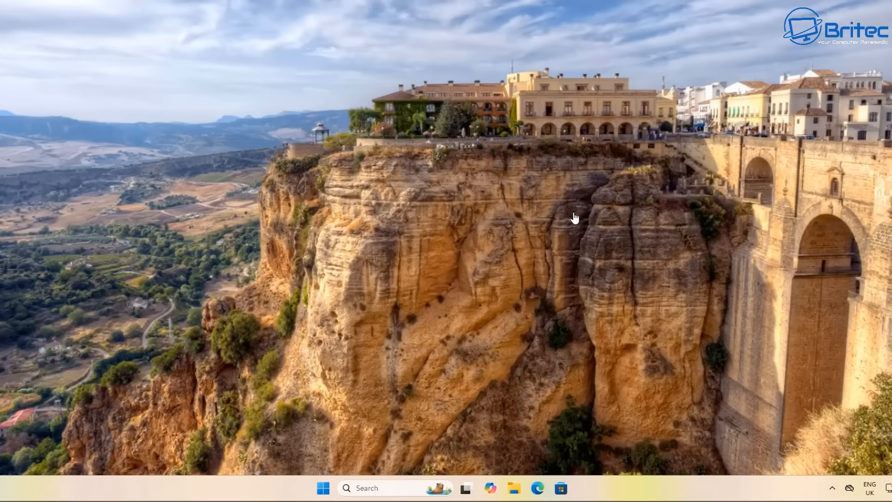
Launch Command Prompt as administrator from Start search and accept the UAC prompt
{"action": "left_click", "coordinate": [322, 488]}
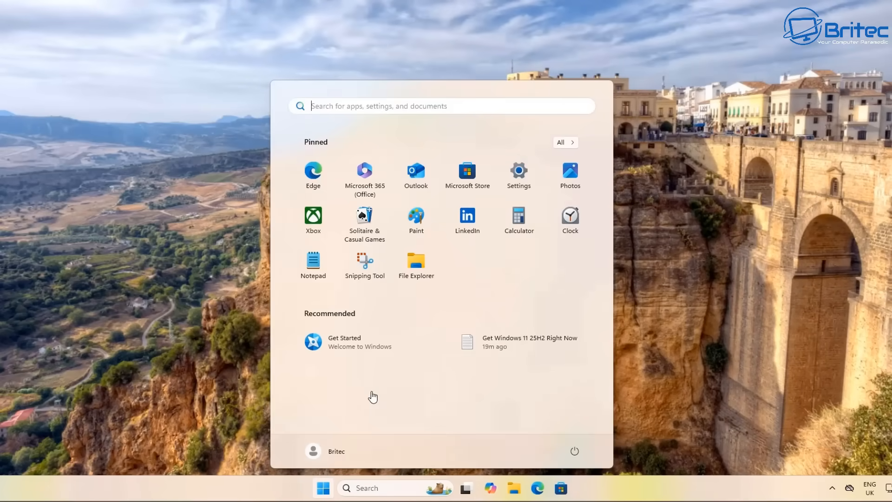
{"action": "type", "text": "cmd"}
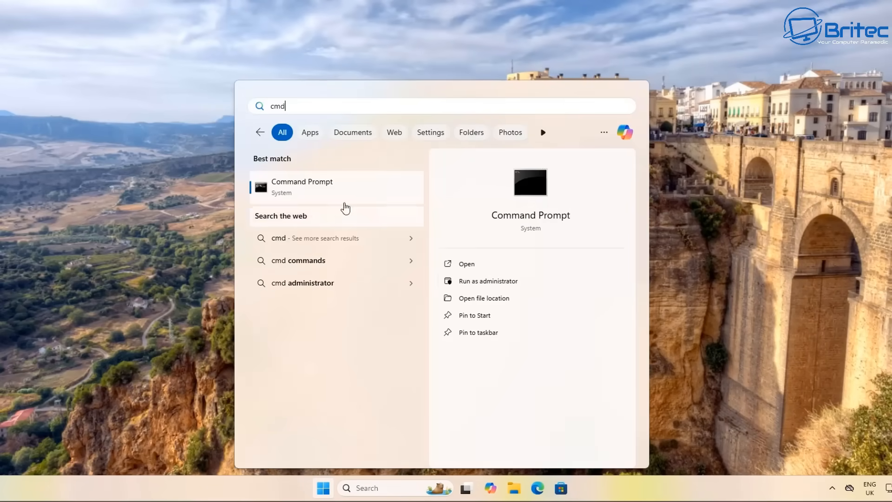
{"action": "left_click", "coordinate": [488, 281]}
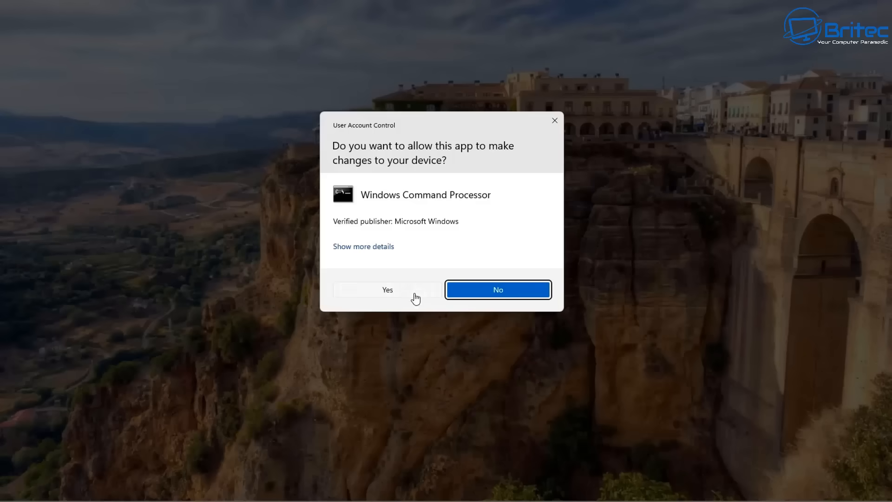
{"action": "left_click", "coordinate": [386, 290]}
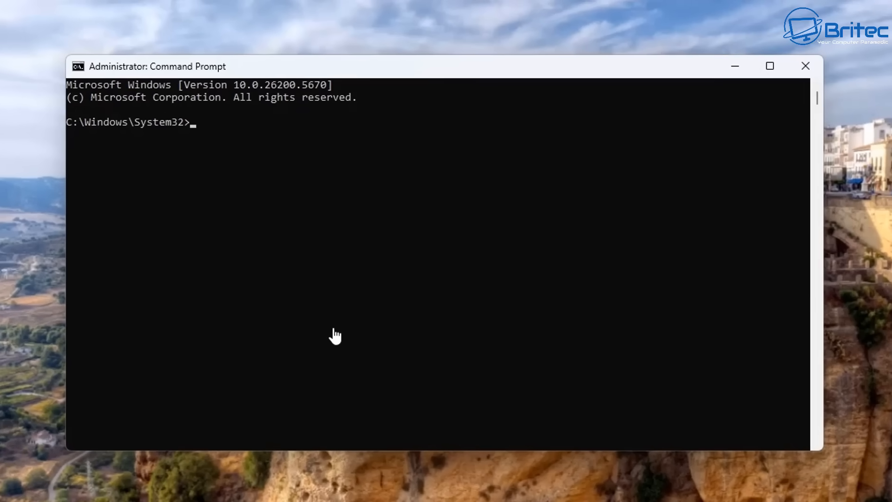
Run 'gpupdate /force' to refresh group policy immediately
{"action": "type", "text": "g"}
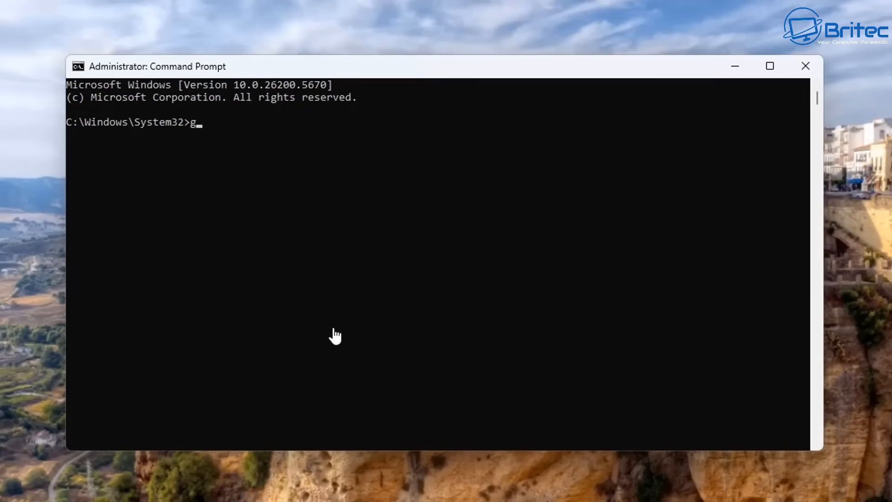
{"action": "type", "text": "pupdate"}
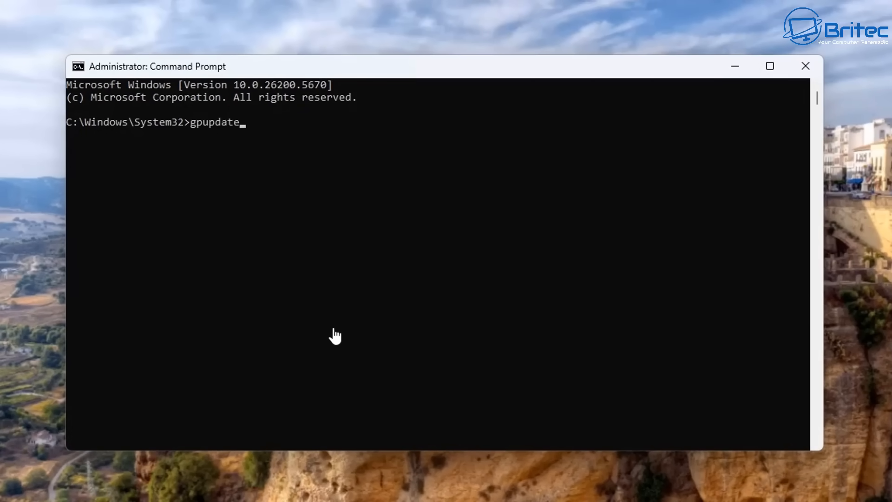
{"action": "type", "text": "\" \""}
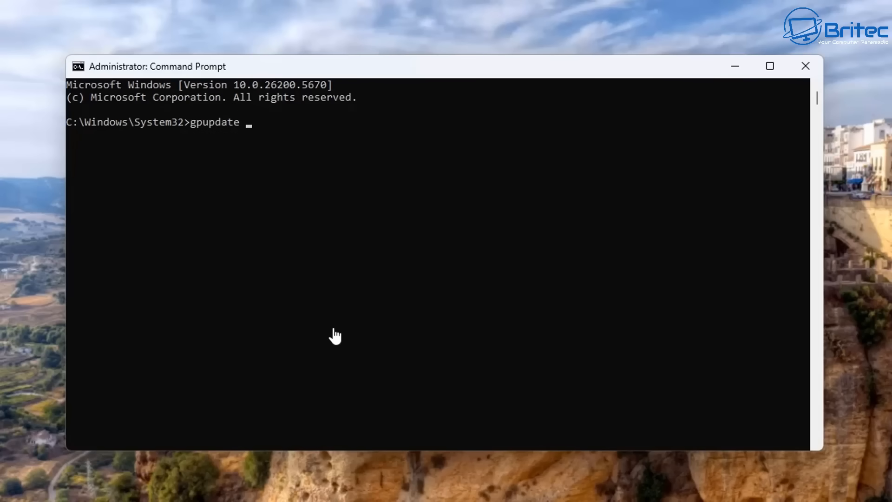
{"action": "type", "text": "/force"}
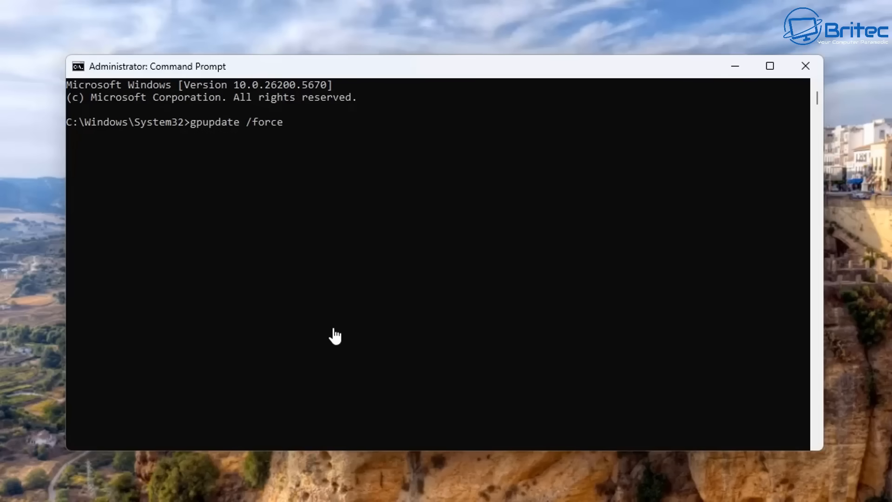
{"action": "key", "text": "enter"}
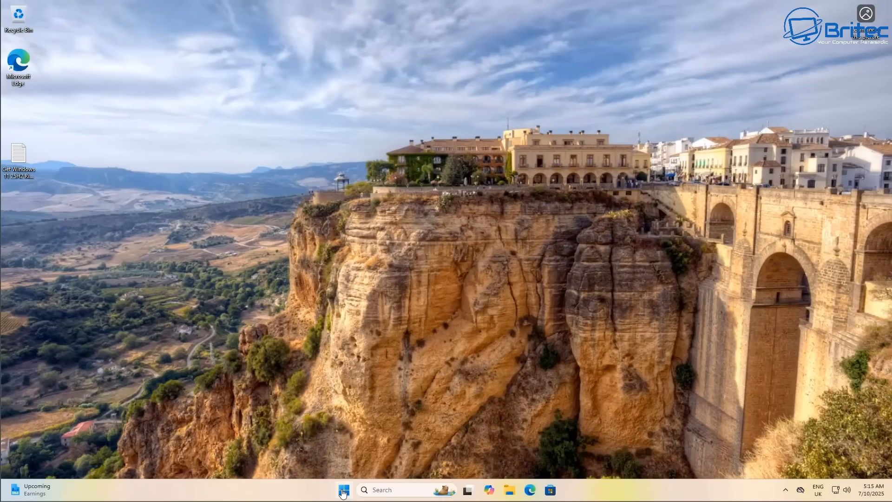
Browse the Start menu's All apps list again, then launch Settings from the pinned icons
{"action": "left_click", "coordinate": [343, 490]}
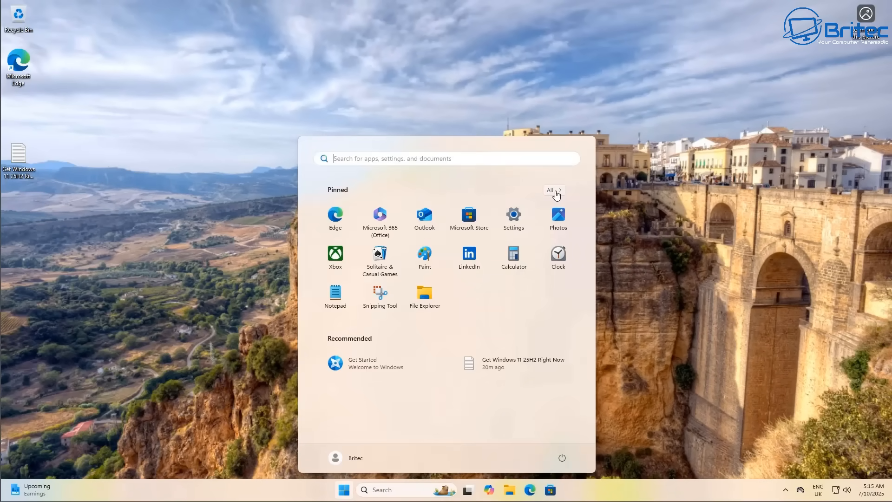
{"action": "left_click", "coordinate": [549, 189]}
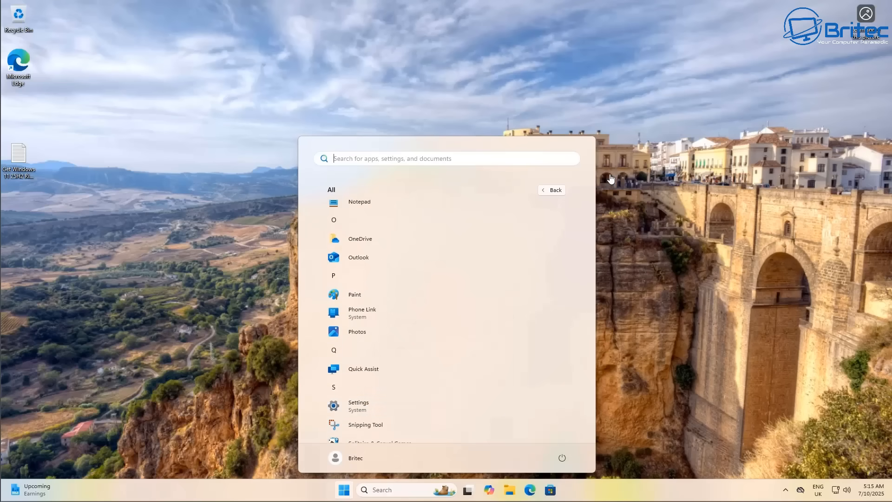
{"action": "left_click", "coordinate": [343, 490]}
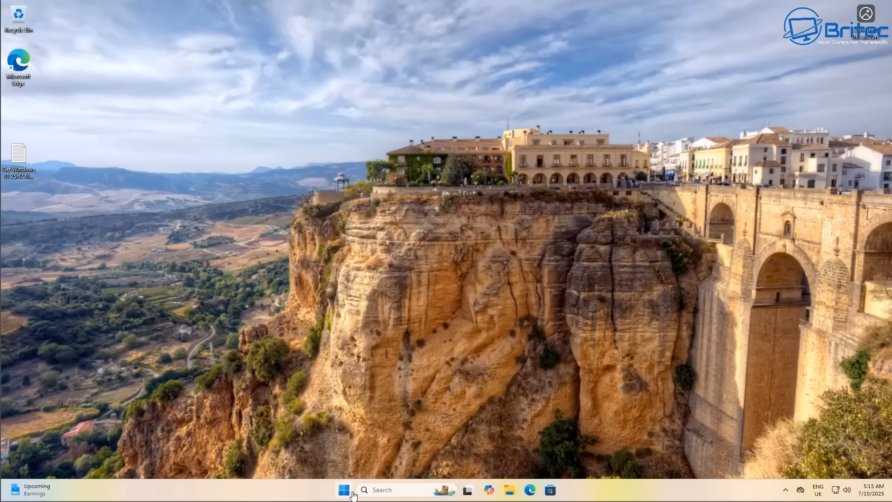
{"action": "left_click", "coordinate": [343, 489]}
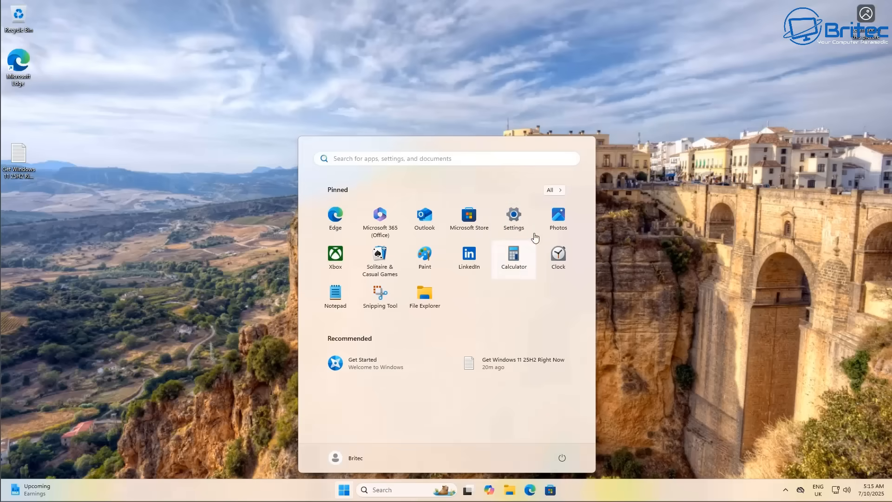
{"action": "left_click", "coordinate": [512, 216]}
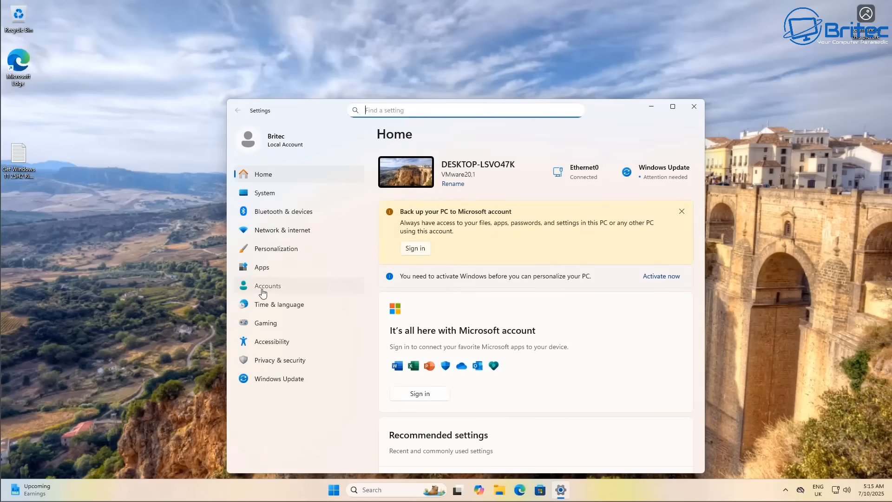
Go to Accounts > Other users and begin adding another user to this PC
{"action": "left_click", "coordinate": [268, 286]}
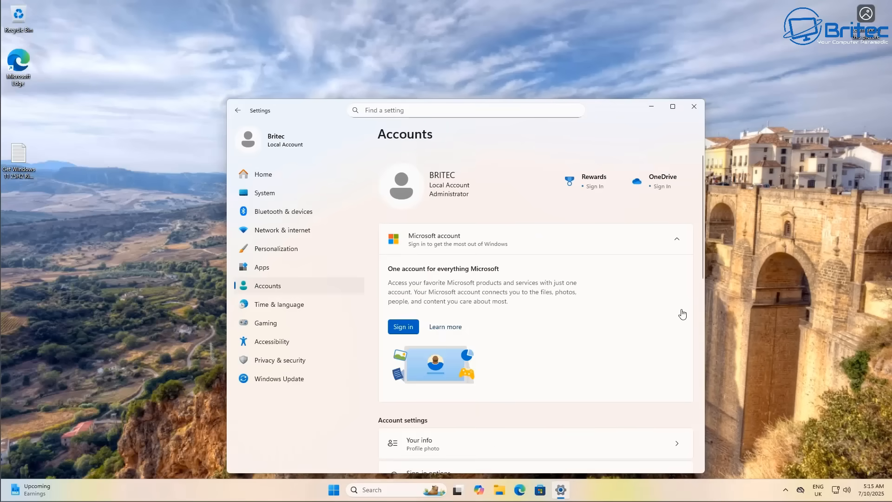
{"action": "scroll", "scroll_direction": "down", "scroll_amount": 3}
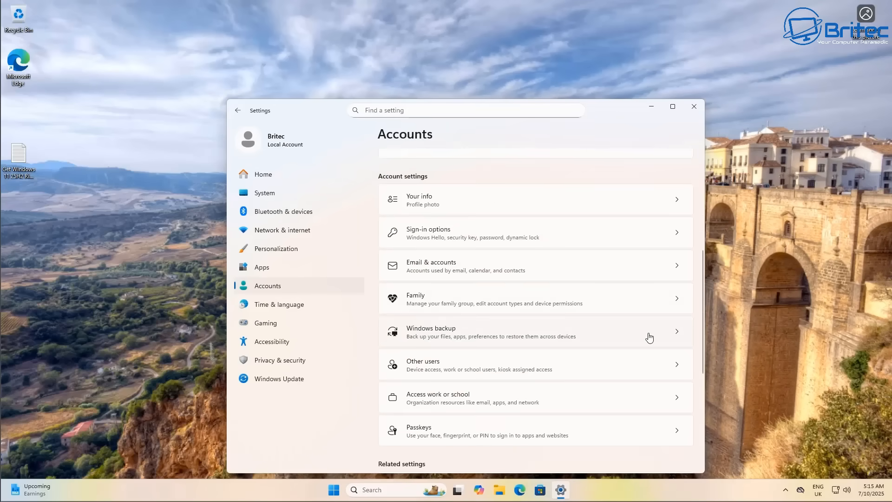
{"action": "mouse_move", "coordinate": [544, 232]}
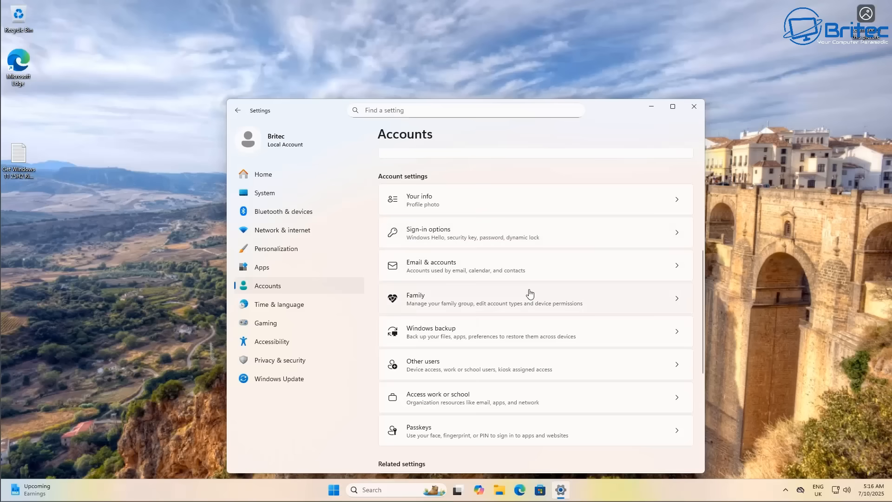
{"action": "mouse_move", "coordinate": [523, 298]}
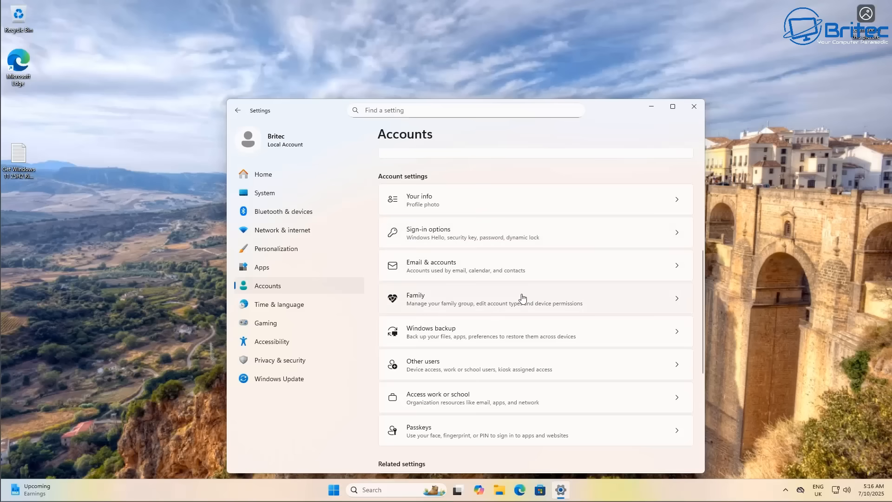
{"action": "mouse_move", "coordinate": [545, 315]}
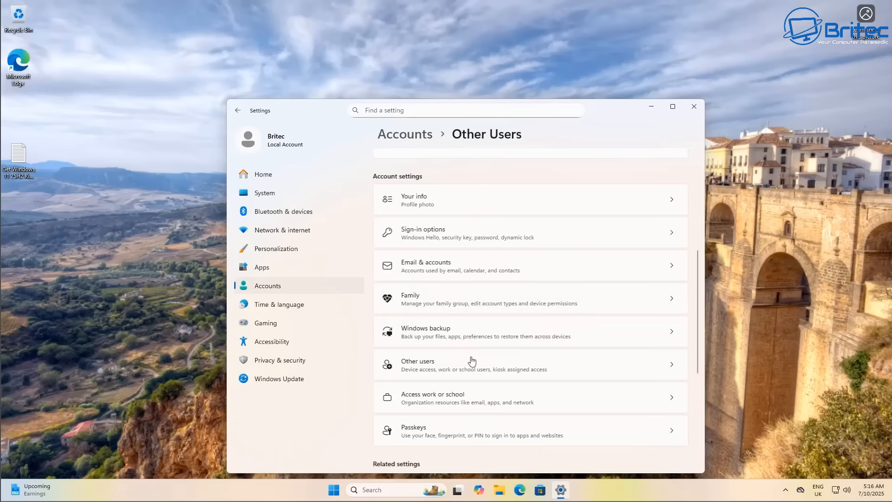
{"action": "left_click", "coordinate": [472, 365]}
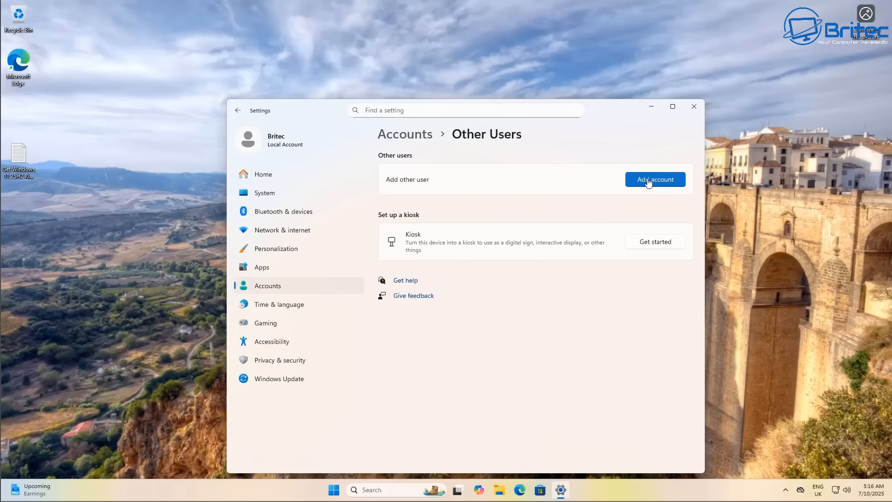
{"action": "left_click", "coordinate": [654, 179]}
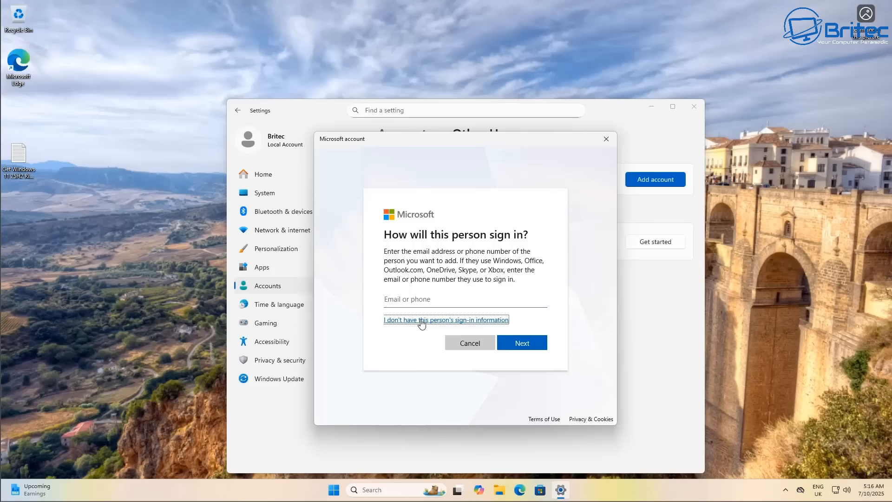
Create a local account named Test without a Microsoft account, then close Settings
{"action": "left_click", "coordinate": [445, 319]}
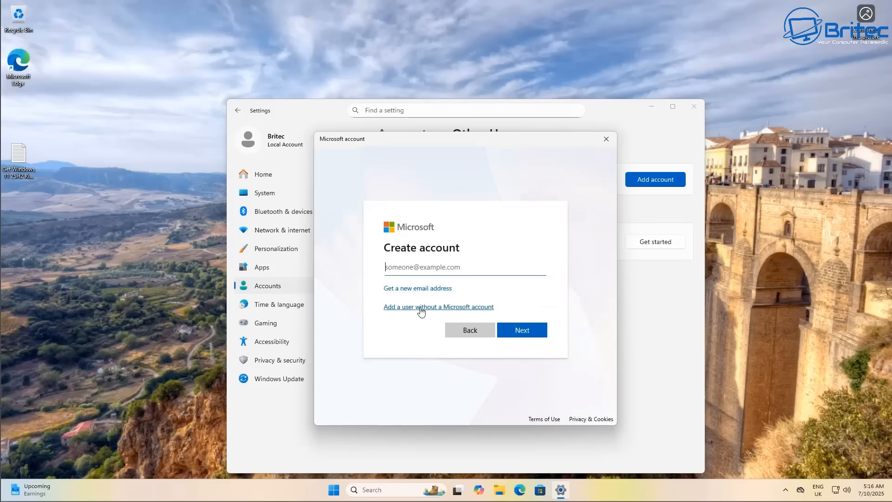
{"action": "left_click", "coordinate": [437, 305]}
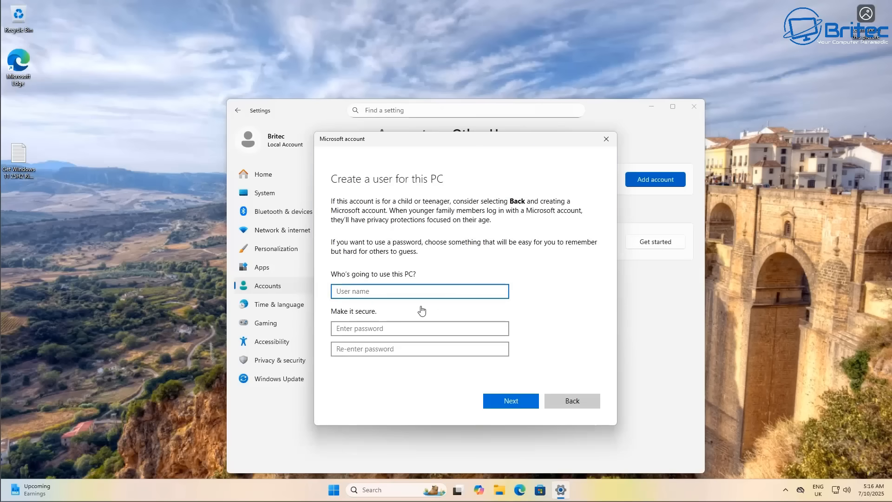
{"action": "type", "text": "Test"}
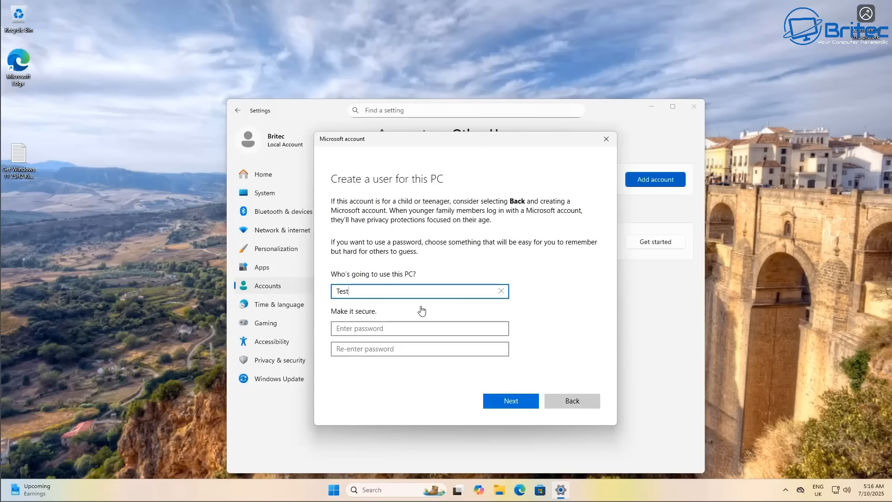
{"action": "left_click", "coordinate": [510, 400]}
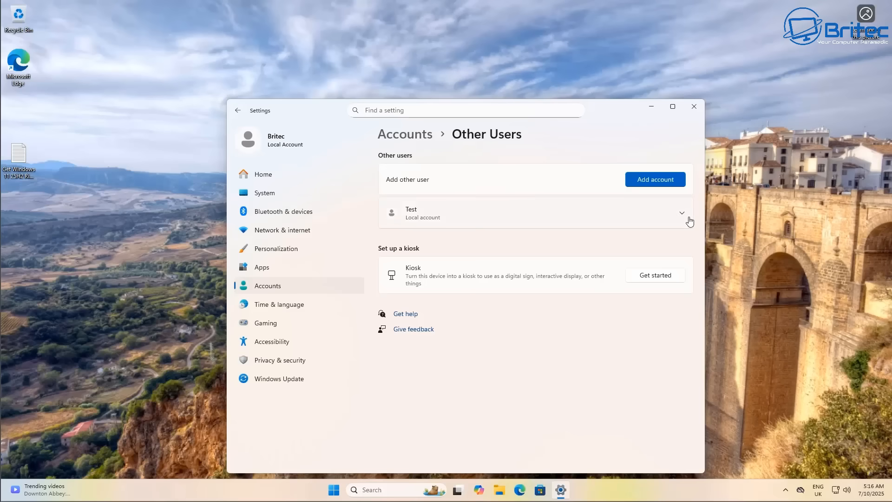
{"action": "left_click", "coordinate": [681, 212]}
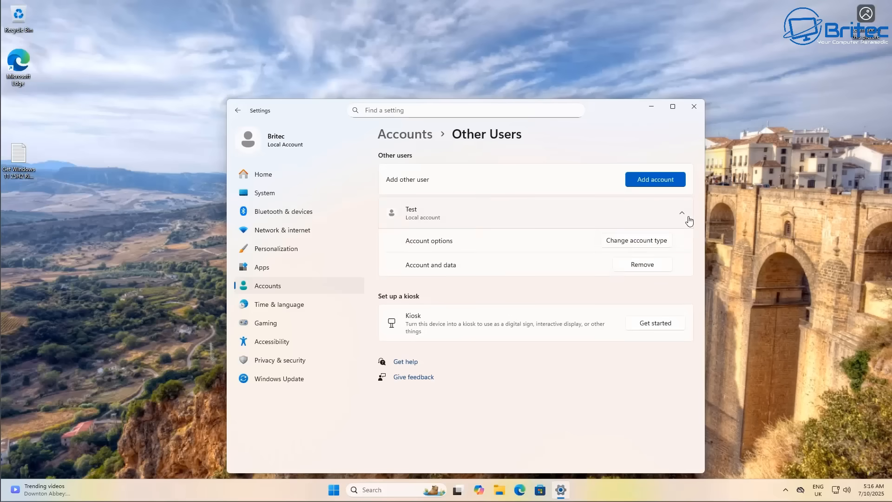
{"action": "left_click", "coordinate": [681, 213]}
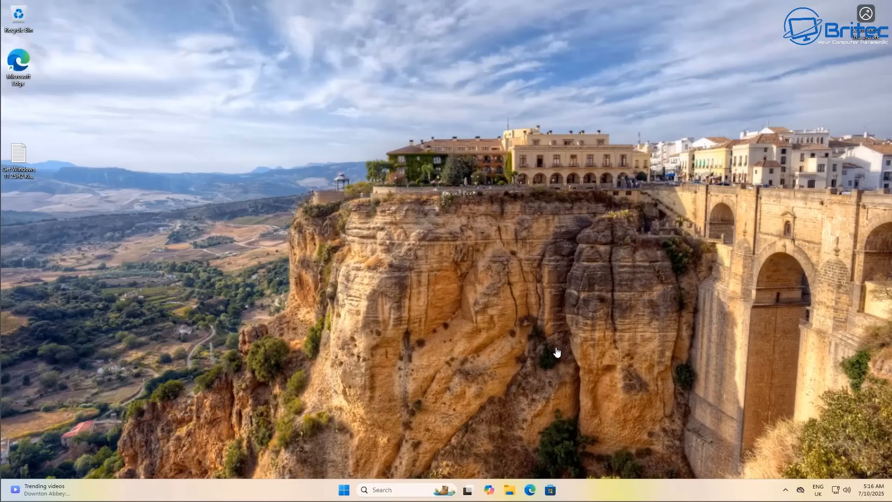
Sign out of the current account from Start and sign in as the Test user
{"action": "left_click", "coordinate": [344, 490]}
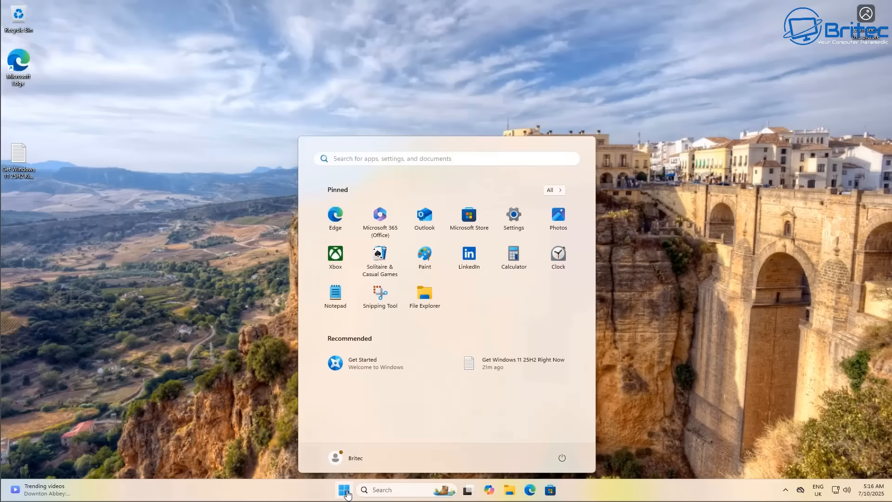
{"action": "left_click", "coordinate": [348, 457]}
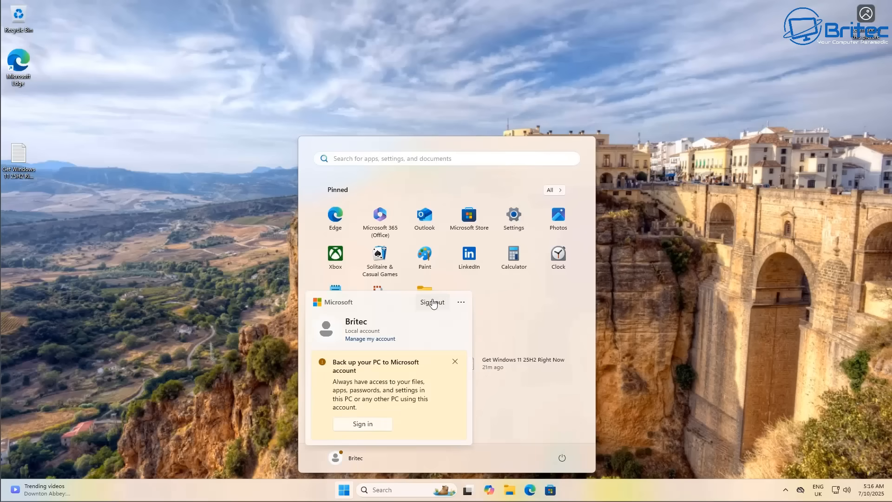
{"action": "left_click", "coordinate": [432, 300]}
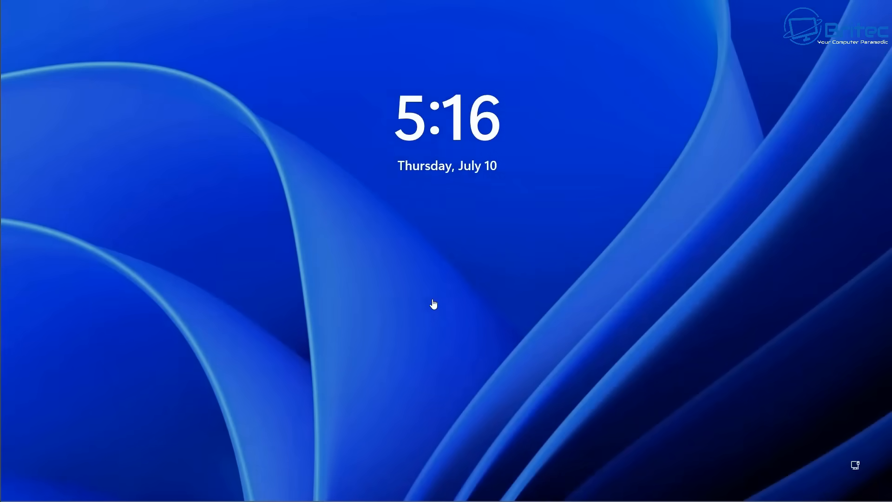
{"action": "mouse_move", "coordinate": [335, 327]}
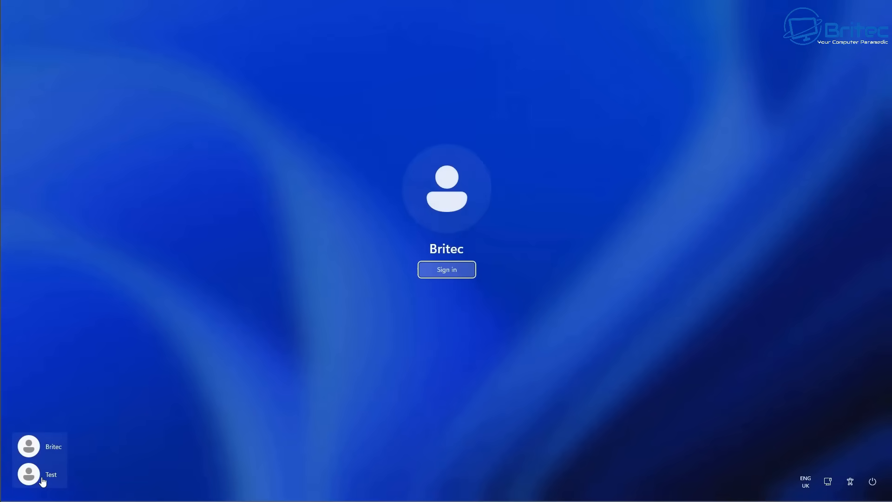
{"action": "left_click", "coordinate": [40, 474]}
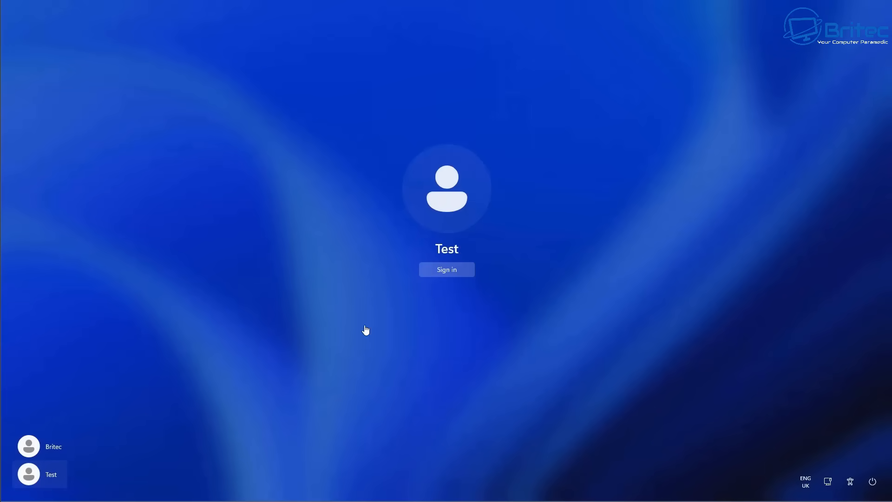
{"action": "left_click", "coordinate": [447, 269]}
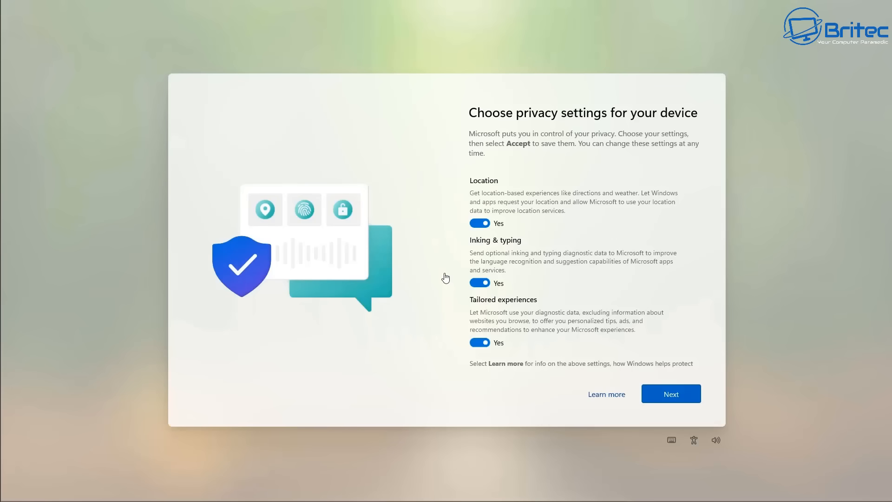
Switch Location and Inking & typing to No and accept the privacy settings
{"action": "left_click", "coordinate": [479, 222]}
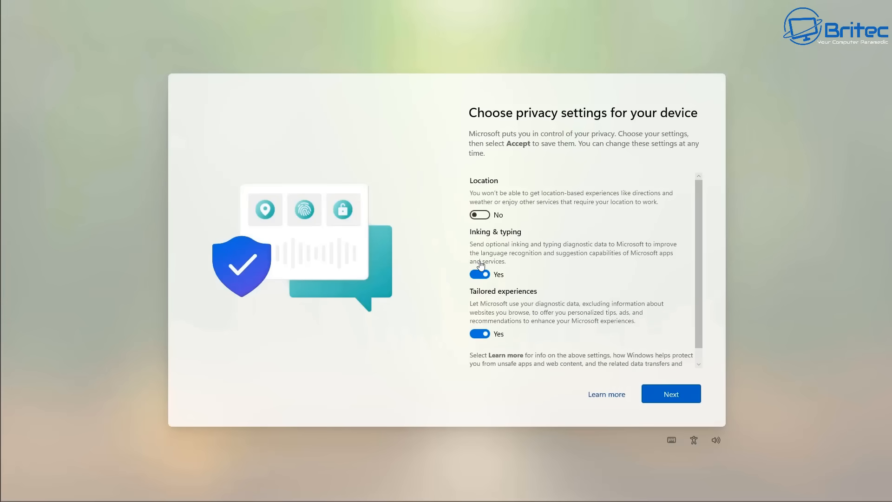
{"action": "left_click", "coordinate": [480, 273]}
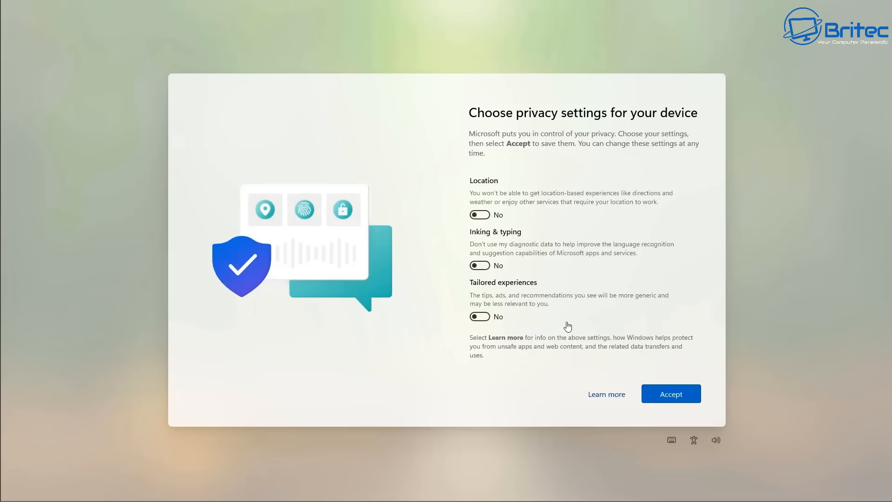
{"action": "left_click", "coordinate": [670, 393]}
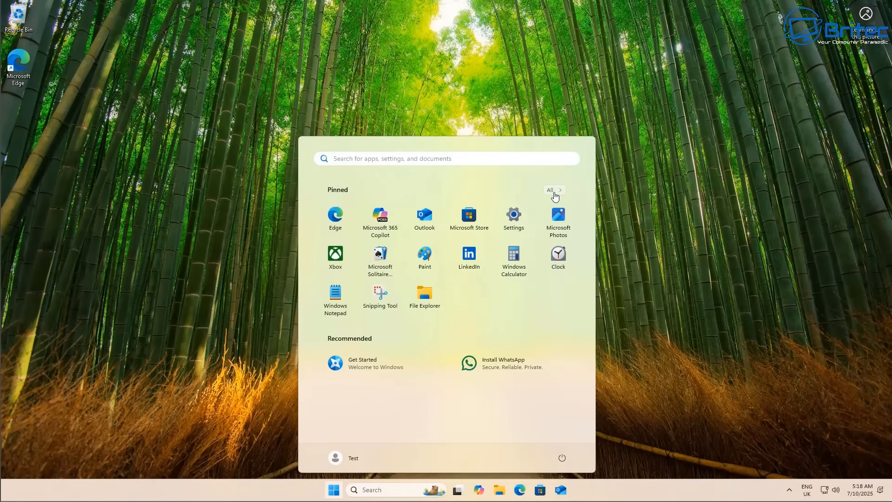
Browse the full All apps list in Start to check Copilot is still installed
{"action": "left_click", "coordinate": [549, 189]}
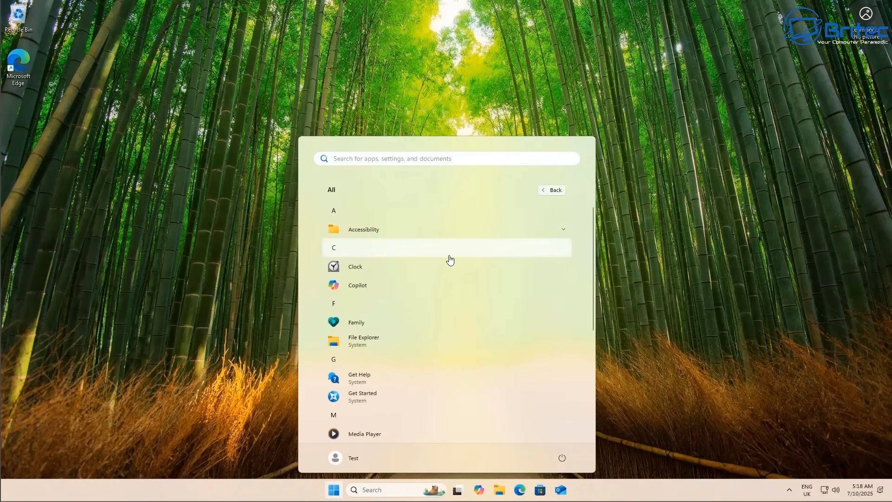
{"action": "scroll", "scroll_direction": "down", "scroll_amount": 3}
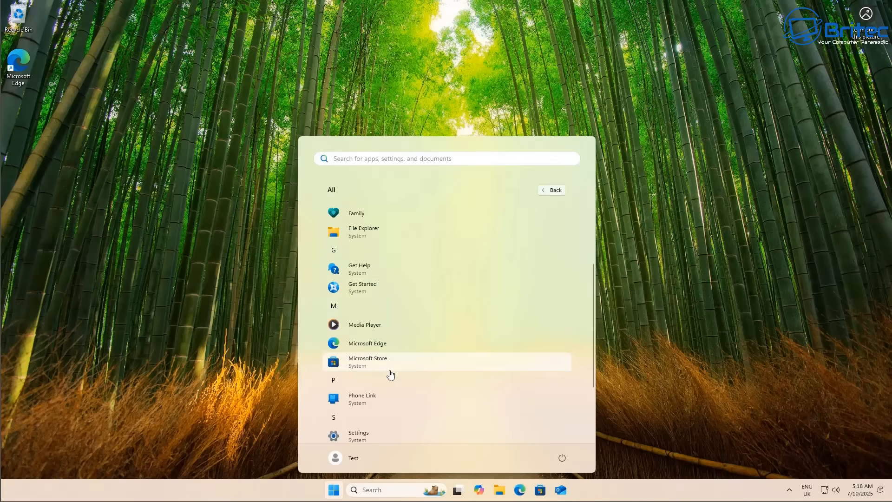
{"action": "scroll", "scroll_direction": "down", "scroll_amount": 3}
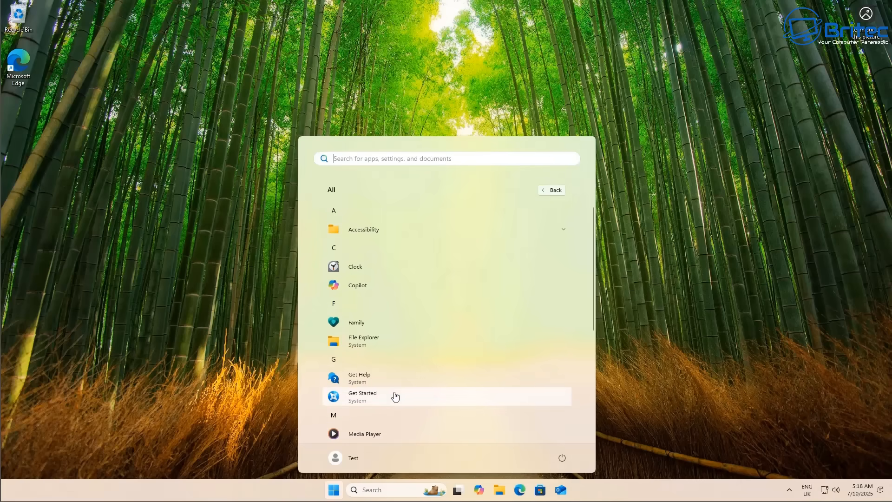
{"action": "mouse_move", "coordinate": [381, 289]}
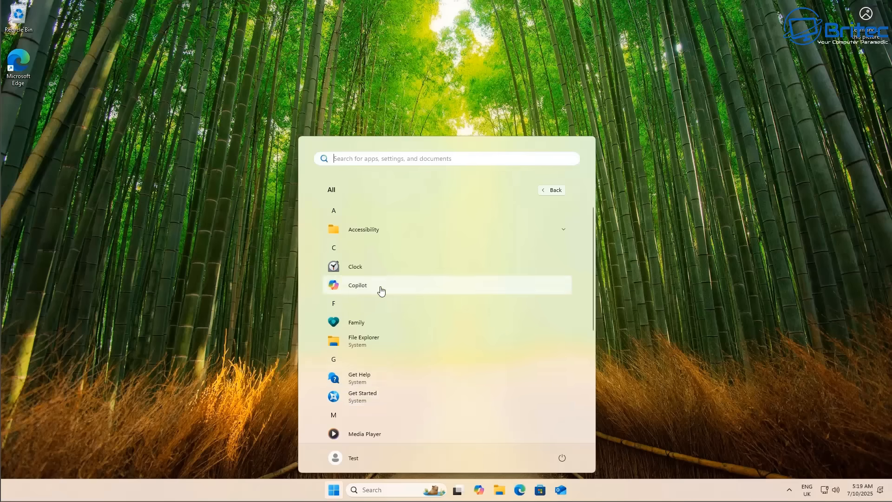
{"action": "scroll", "scroll_direction": "down", "scroll_amount": 3}
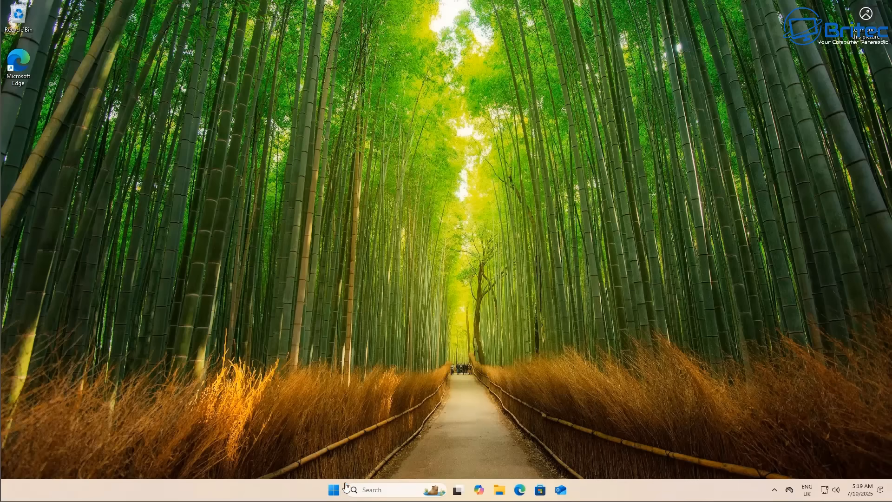
Reopen Start and search 'reg' to find the Registry Editor
{"action": "left_click", "coordinate": [334, 489]}
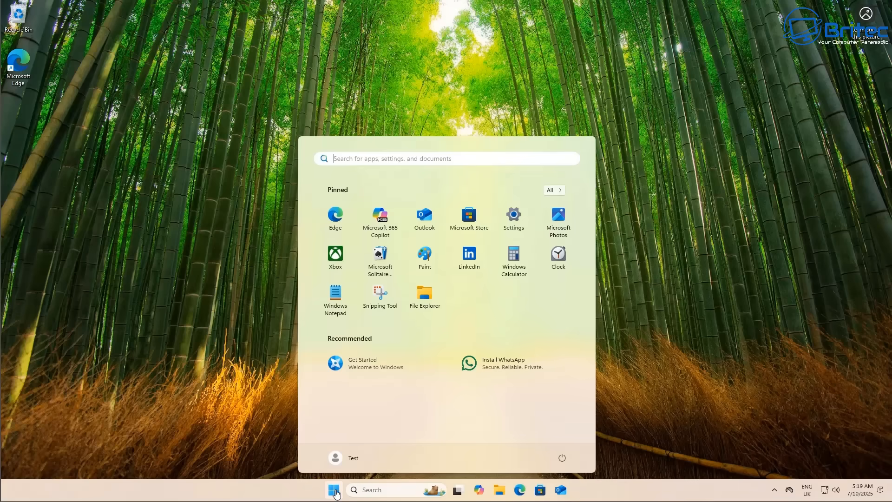
{"action": "type", "text": "reg"}
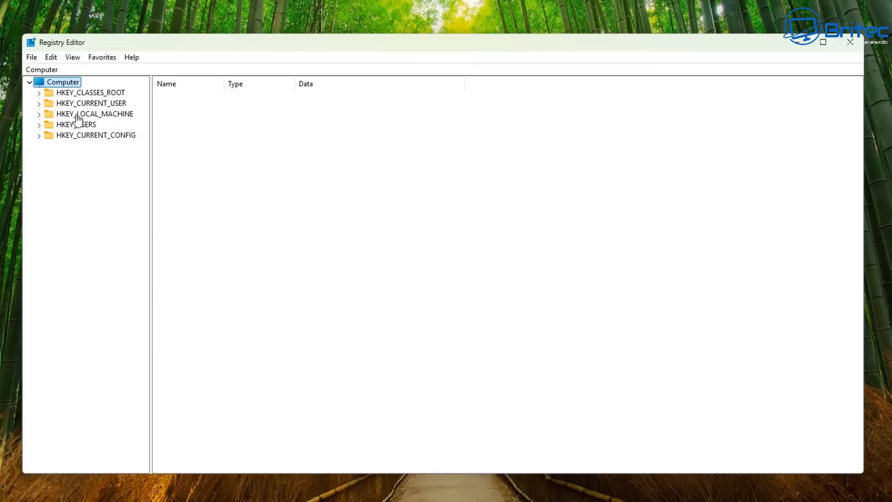
Expand HKEY_LOCAL_MACHINE > SOFTWARE > Policies > Microsoft in the registry tree
{"action": "left_click", "coordinate": [93, 113]}
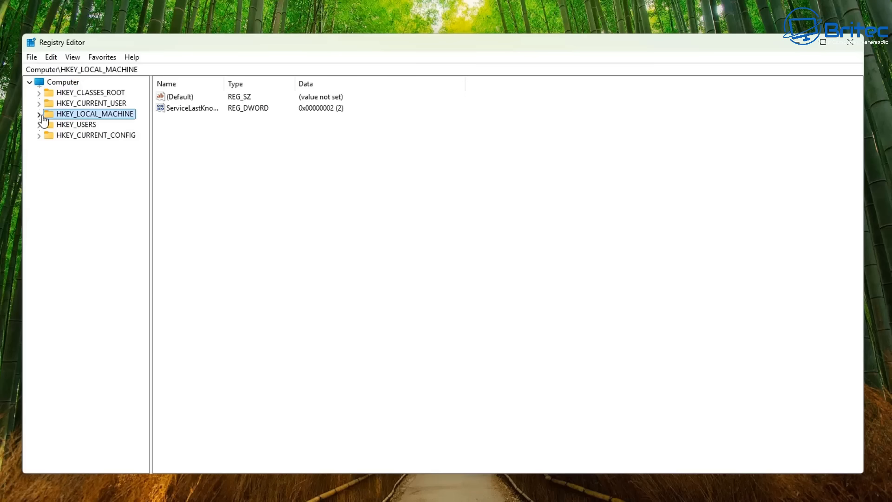
{"action": "left_click", "coordinate": [39, 113]}
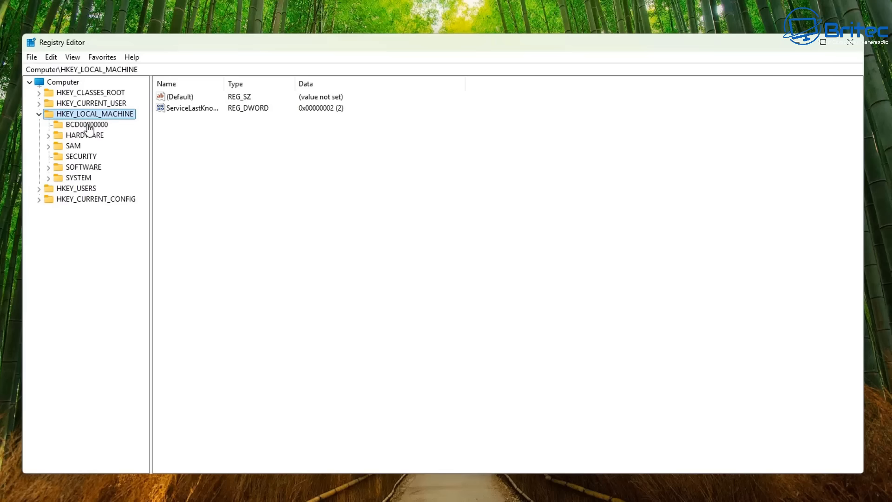
{"action": "left_click", "coordinate": [83, 166]}
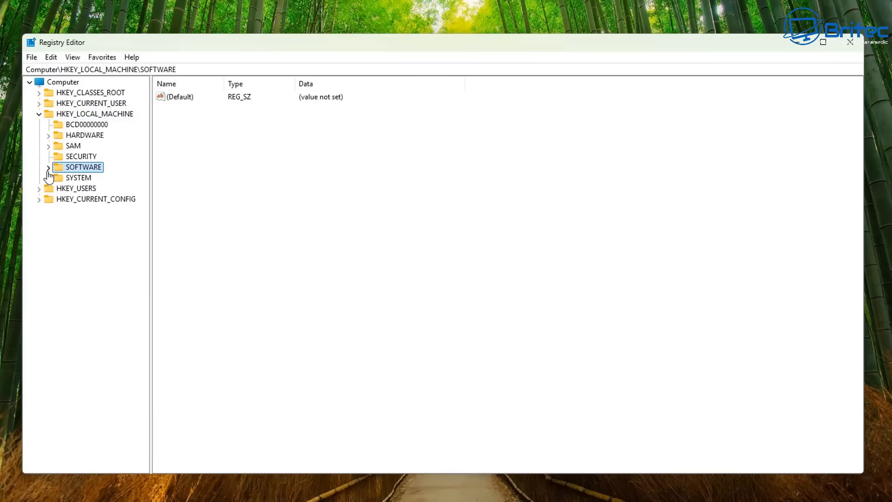
{"action": "left_click", "coordinate": [47, 166]}
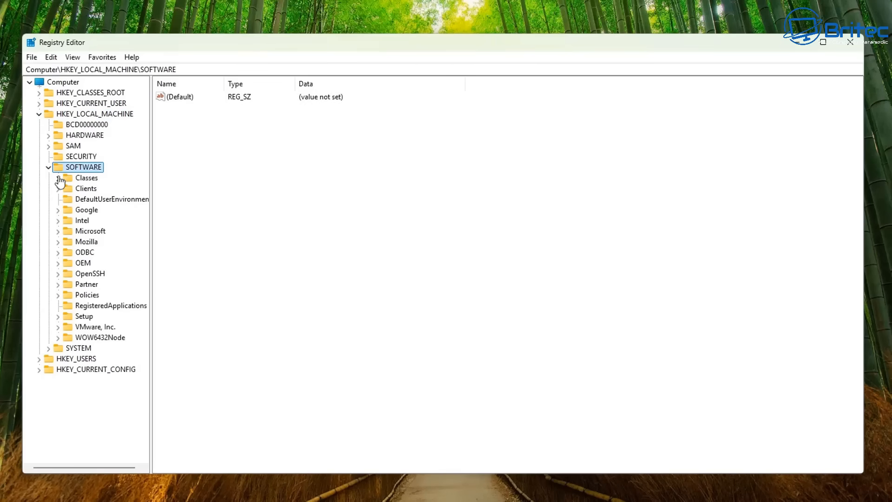
{"action": "left_click", "coordinate": [86, 295]}
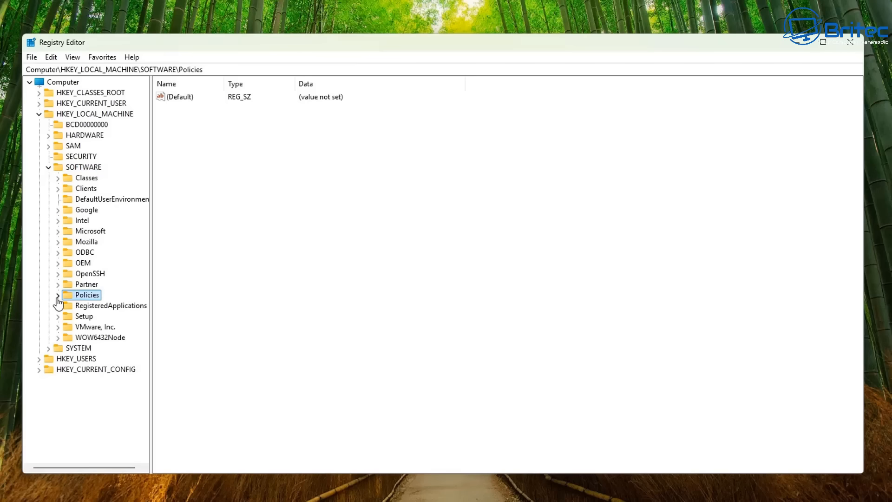
{"action": "left_click", "coordinate": [58, 294]}
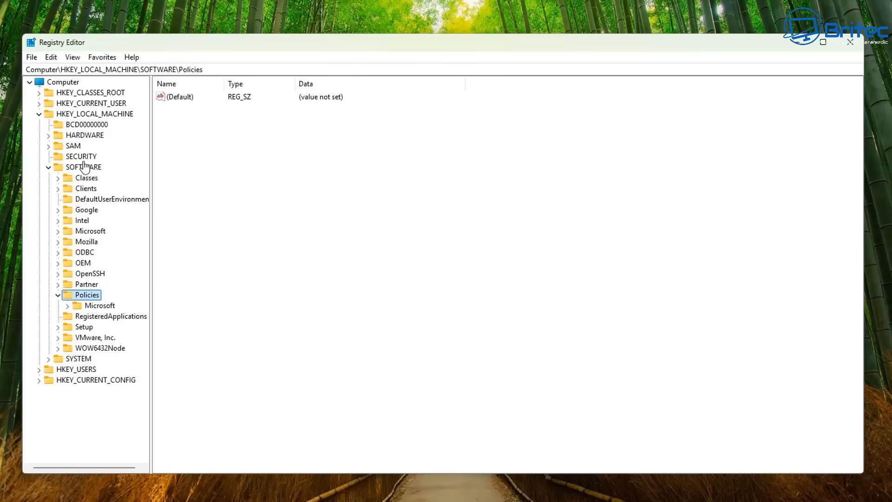
{"action": "left_click", "coordinate": [99, 306]}
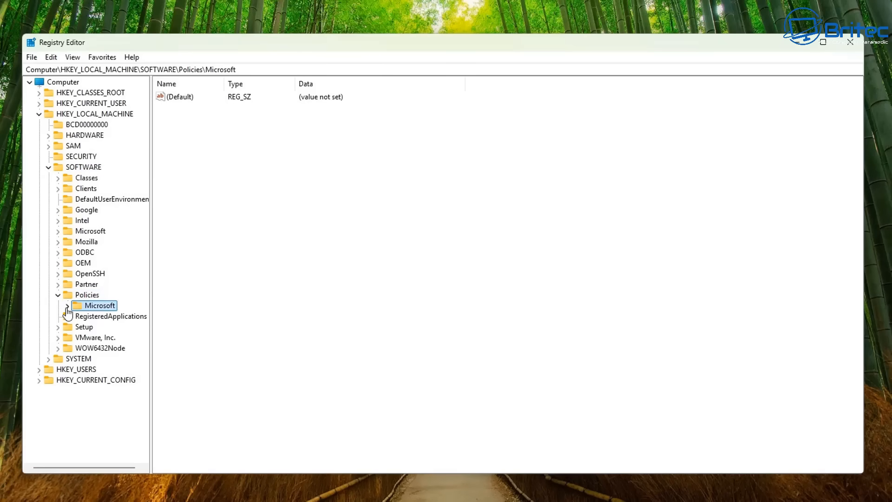
{"action": "left_click", "coordinate": [67, 306]}
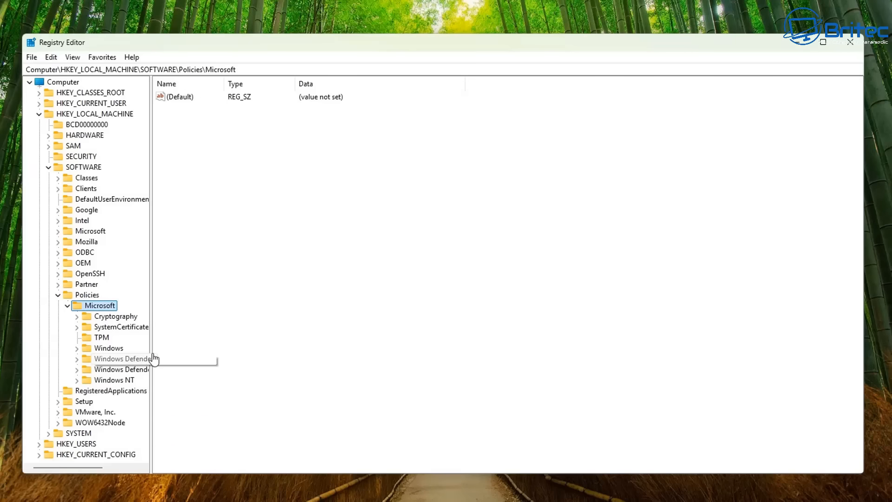
Expand Windows > Appx and select RemoveDefaultMicrosoftStorePackages, showing Enabled = 1
{"action": "left_click", "coordinate": [107, 348]}
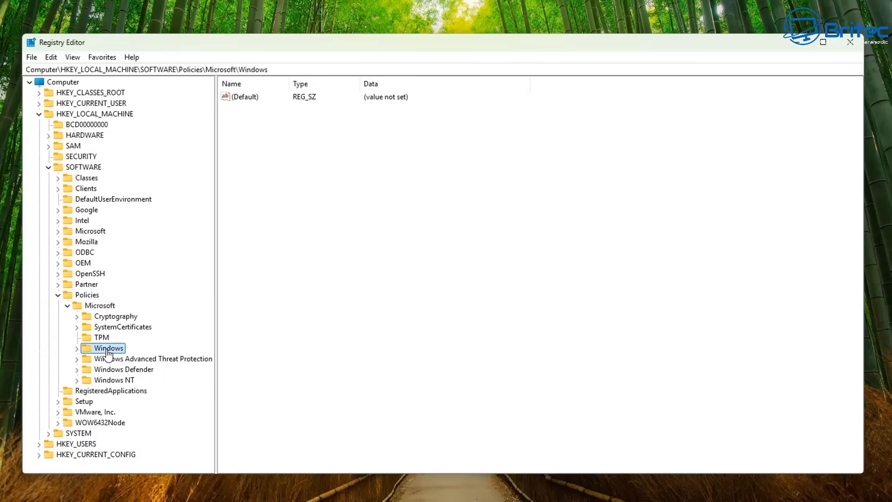
{"action": "left_click", "coordinate": [77, 347]}
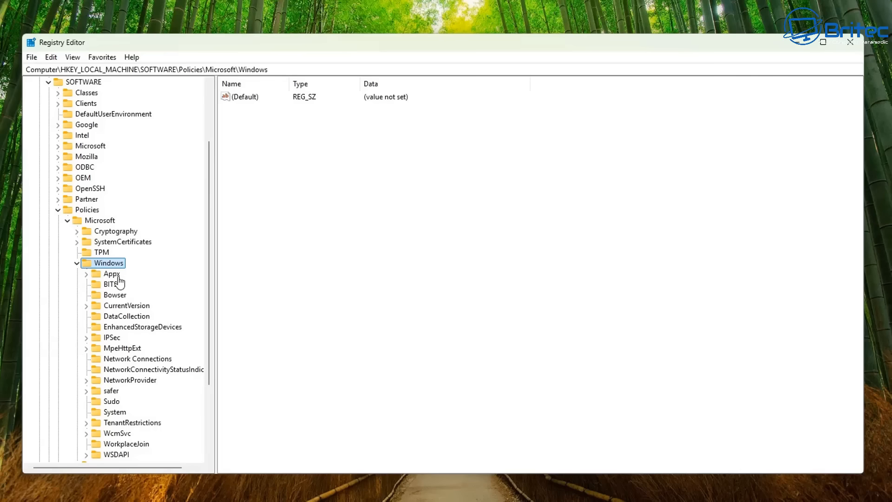
{"action": "left_click", "coordinate": [113, 274]}
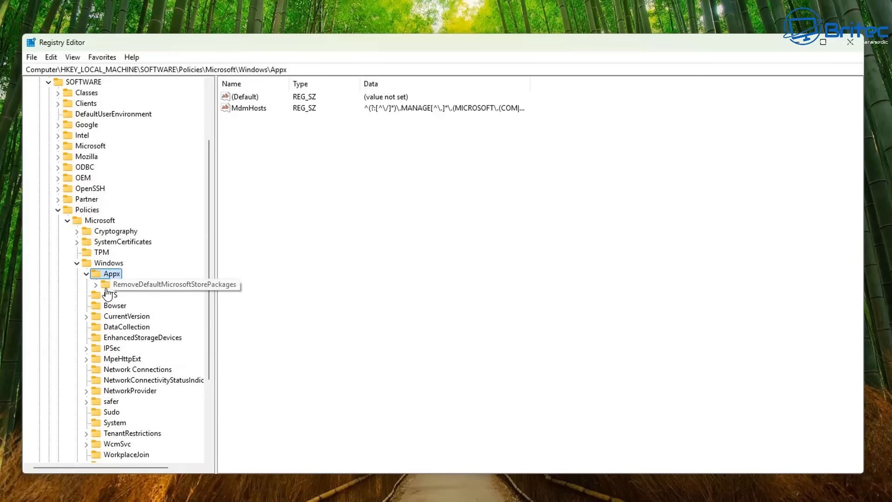
{"action": "left_click", "coordinate": [175, 285]}
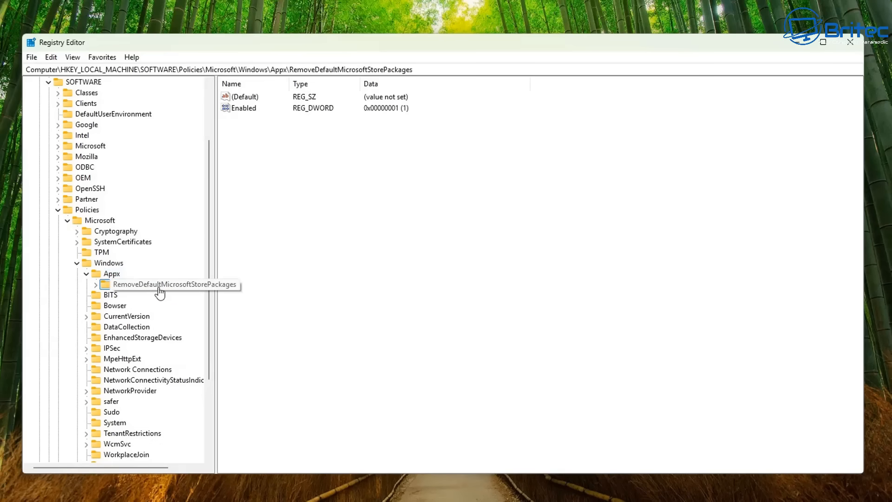
Expand the policy key and view its Enabled value of 1 without changing it
{"action": "left_click", "coordinate": [95, 284]}
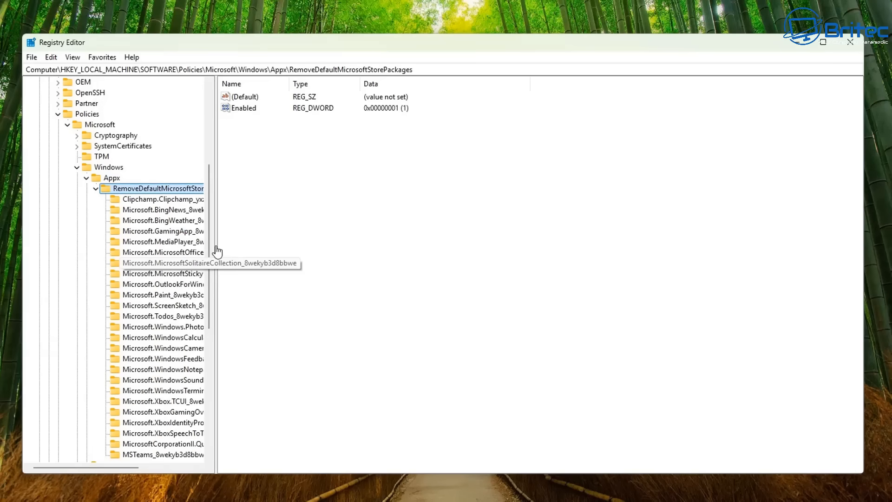
{"action": "mouse_move", "coordinate": [329, 249]}
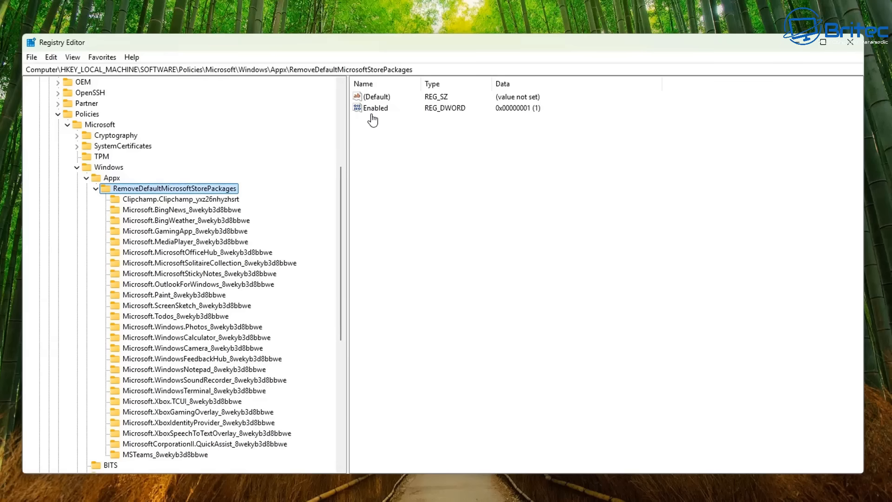
{"action": "left_click", "coordinate": [375, 108]}
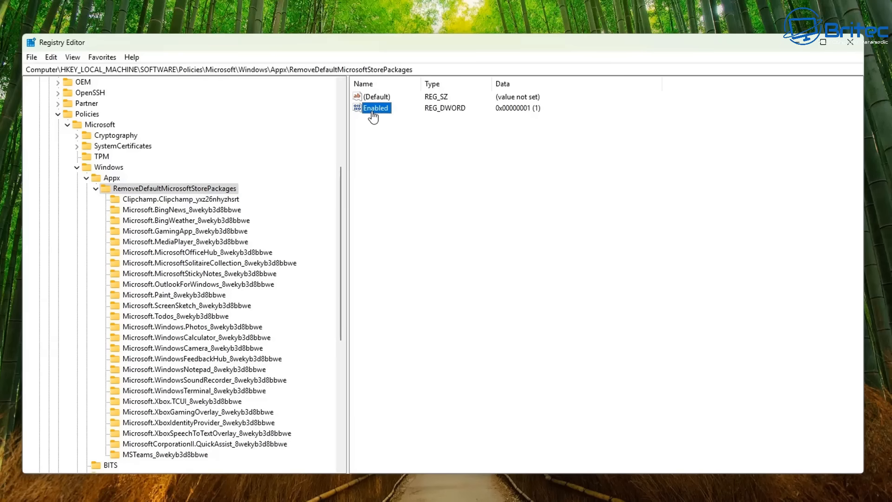
{"action": "double_click", "coordinate": [375, 108]}
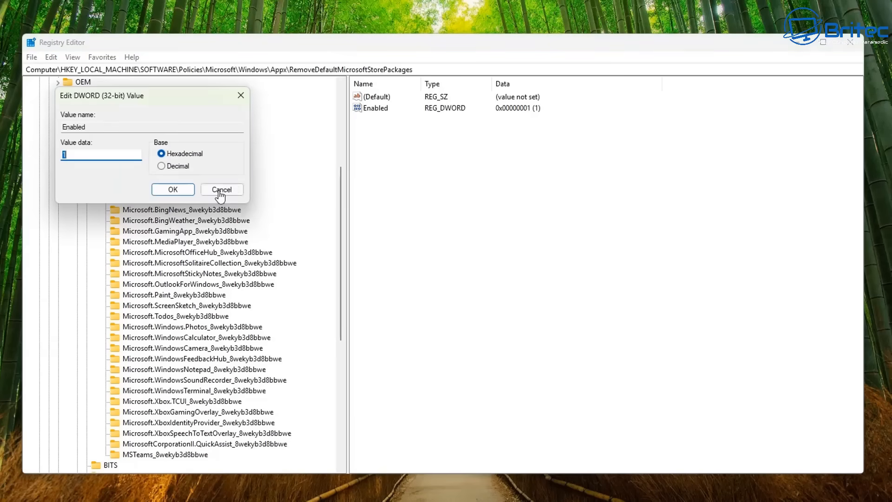
{"action": "left_click", "coordinate": [221, 188]}
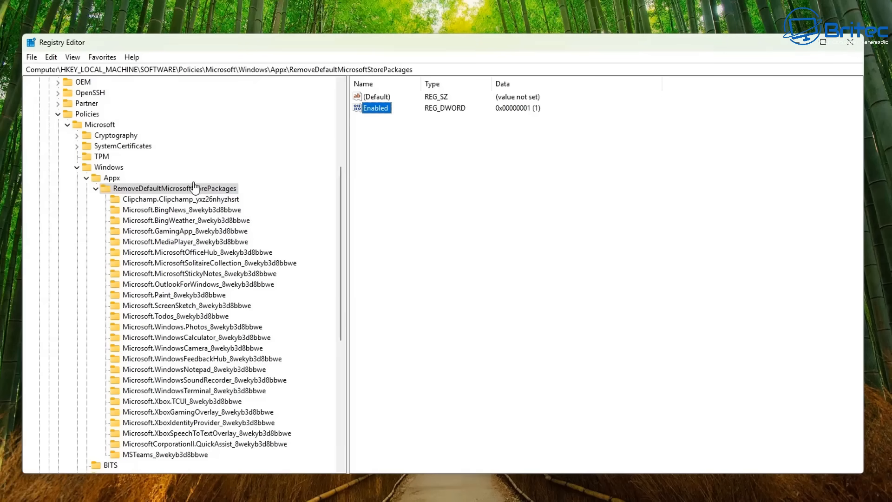
Check RemovePackage = 1 on the Clipchamp, BingNews, BingWeather, GamingApp and MediaPlayer subkeys
{"action": "left_click", "coordinate": [180, 199]}
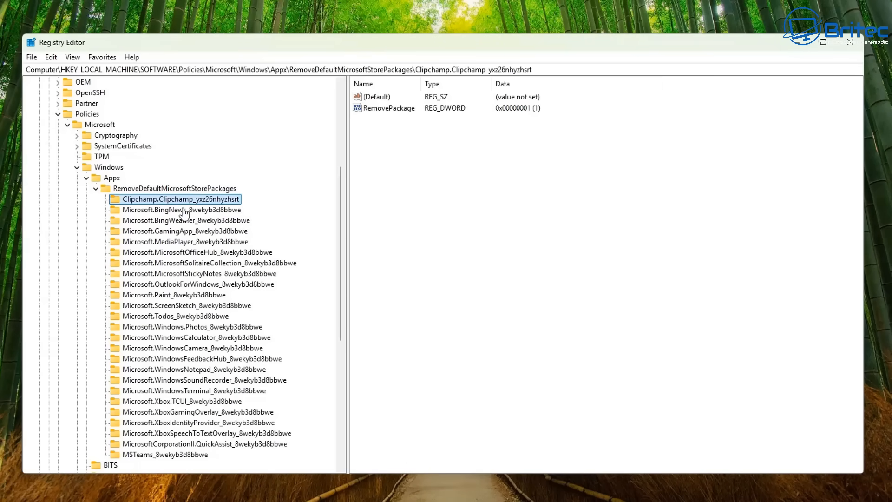
{"action": "left_click", "coordinate": [181, 209]}
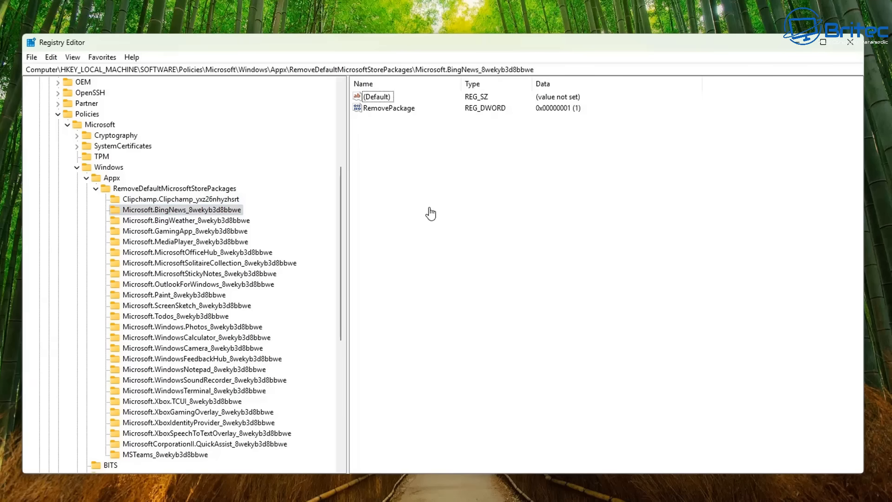
{"action": "mouse_move", "coordinate": [198, 242]}
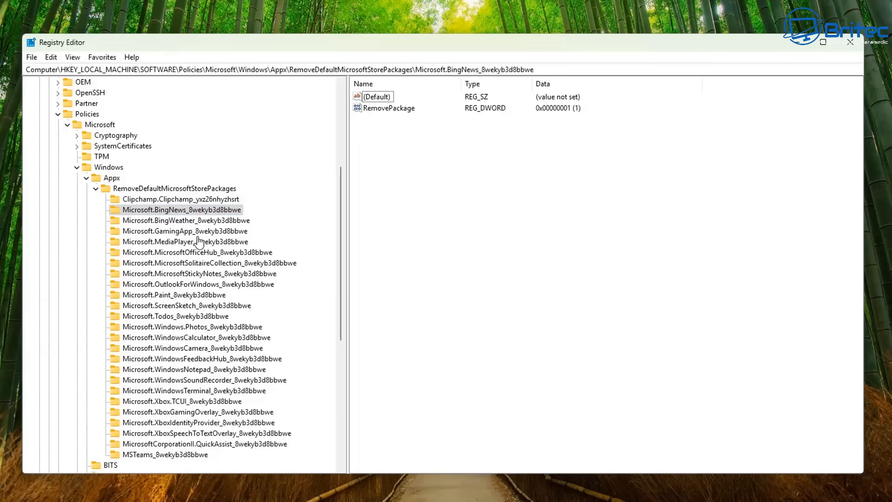
{"action": "mouse_move", "coordinate": [169, 227]}
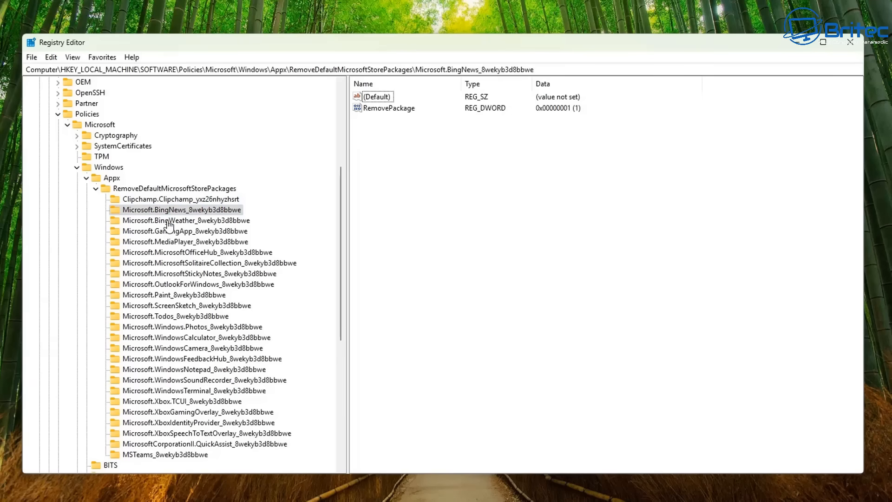
{"action": "left_click", "coordinate": [182, 220]}
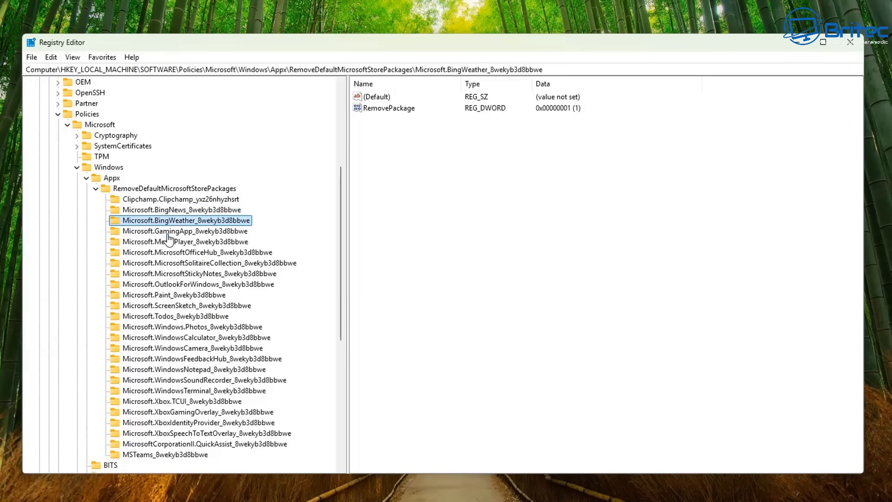
{"action": "left_click", "coordinate": [184, 230]}
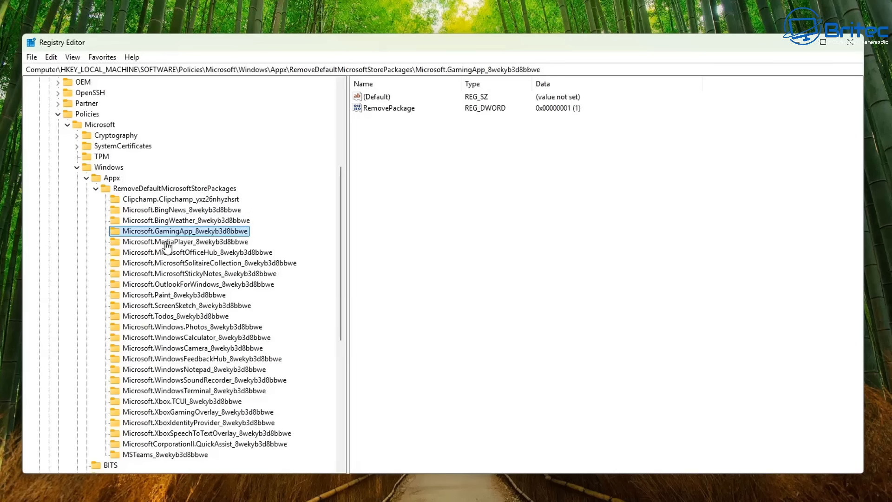
{"action": "left_click", "coordinate": [184, 241]}
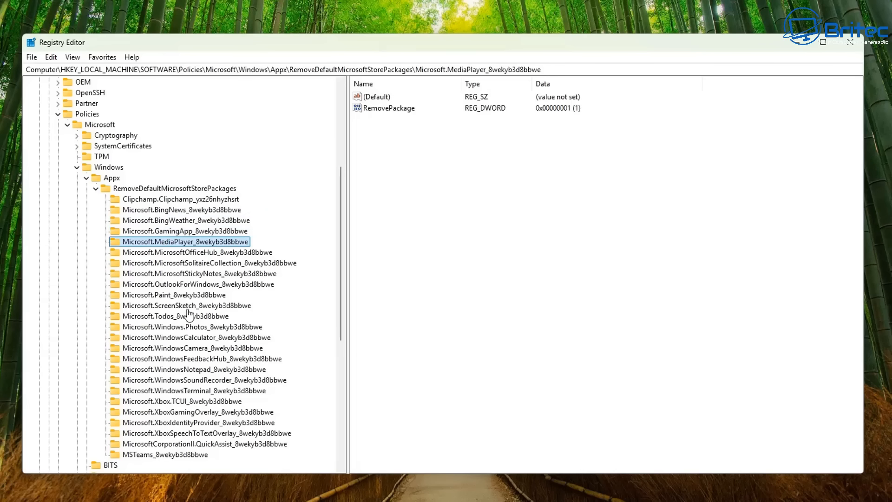
{"action": "mouse_move", "coordinate": [204, 433]}
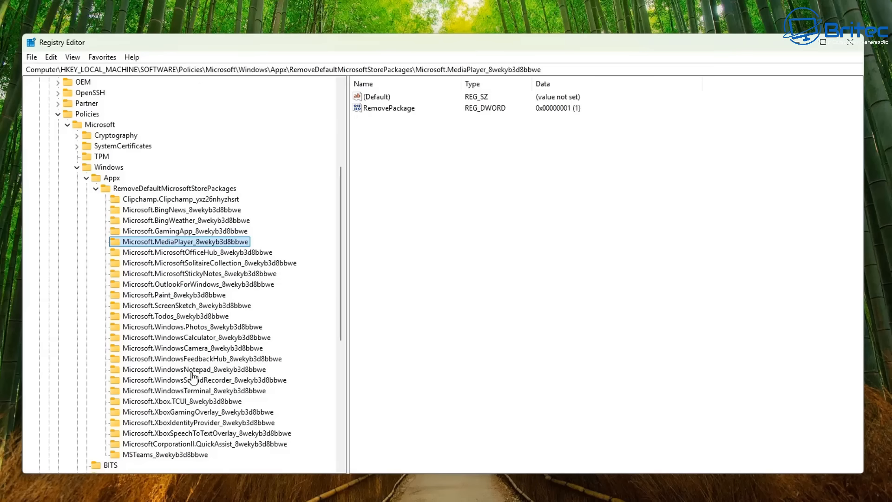
{"action": "mouse_move", "coordinate": [179, 313]}
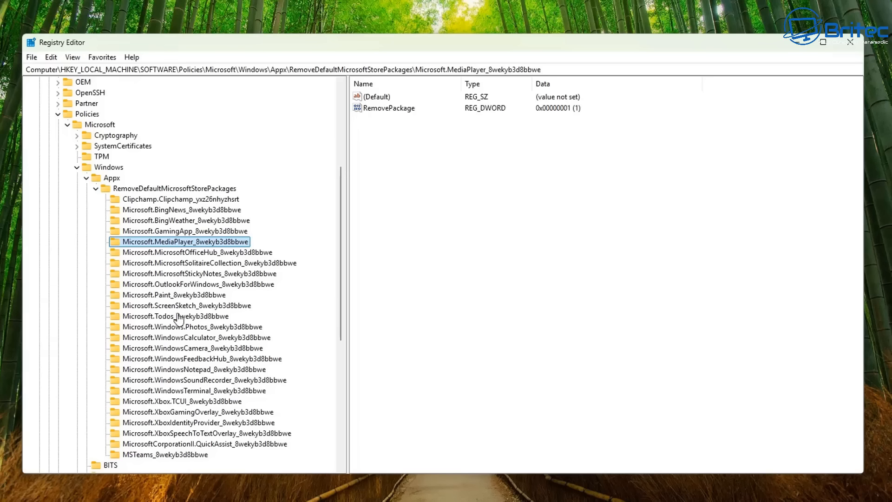
{"action": "mouse_move", "coordinate": [217, 375]}
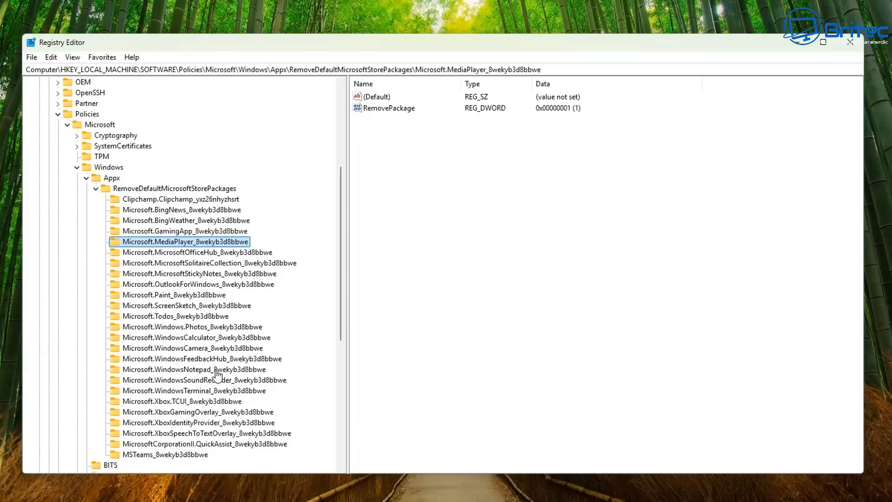
Set RemovePackage to 0 on the Microsoft.WindowsFeedbackHub key so Feedback Hub is kept
{"action": "left_click", "coordinate": [201, 358]}
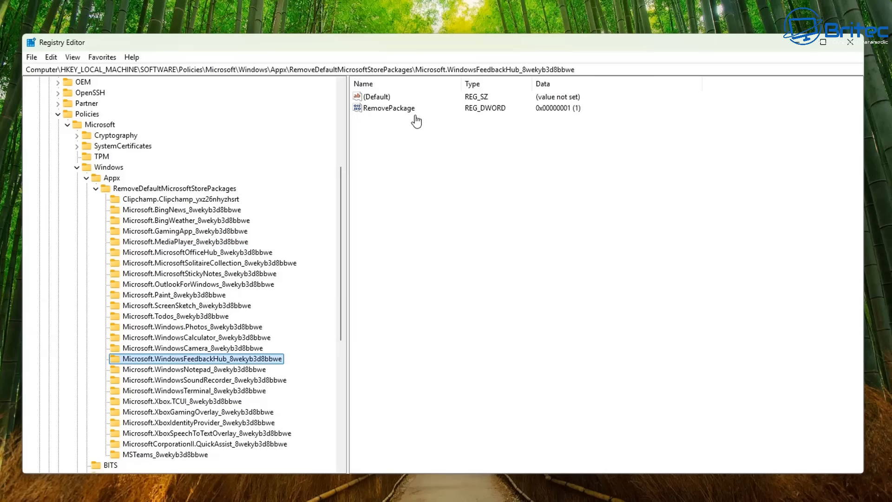
{"action": "double_click", "coordinate": [389, 108]}
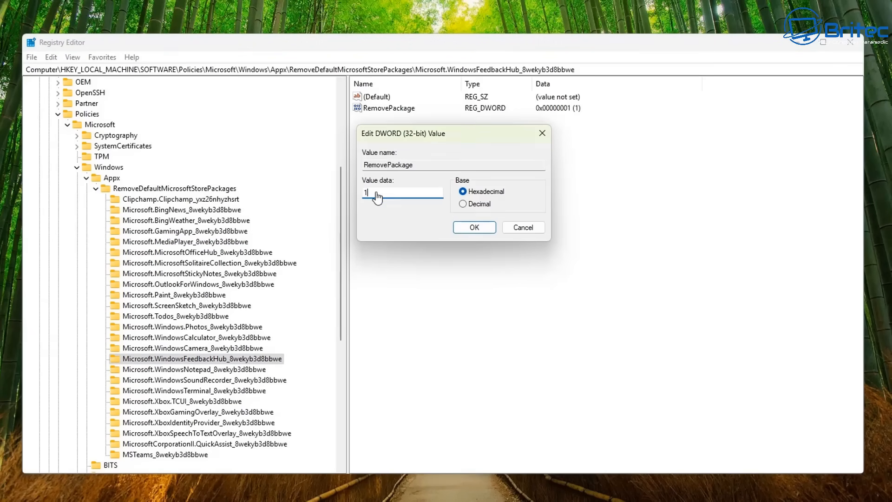
{"action": "type", "text": "0"}
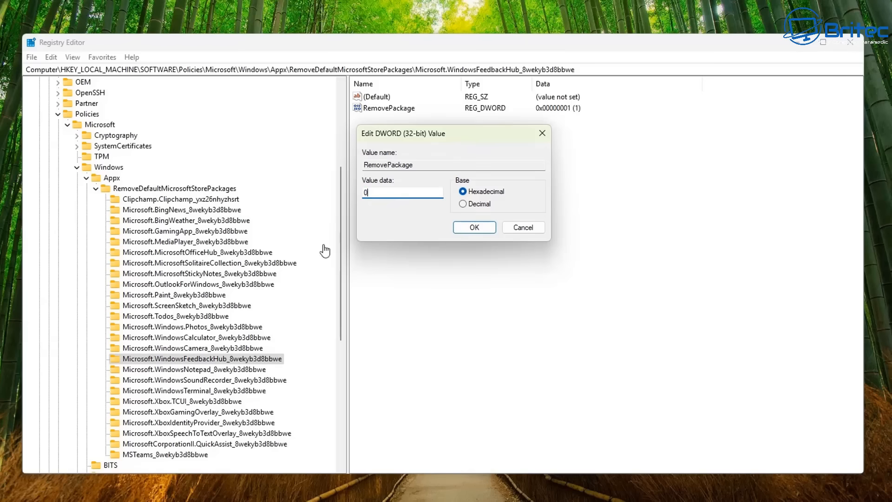
{"action": "left_click", "coordinate": [472, 226]}
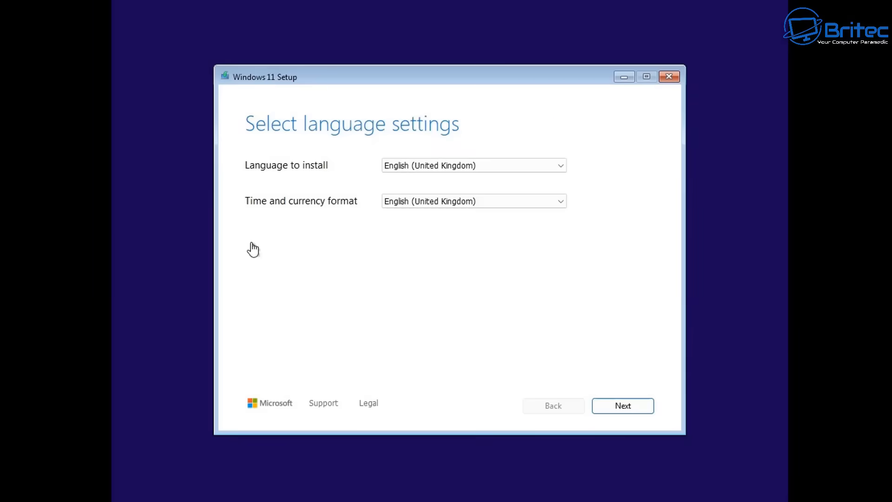
{"action": "mouse_move", "coordinate": [382, 222]}
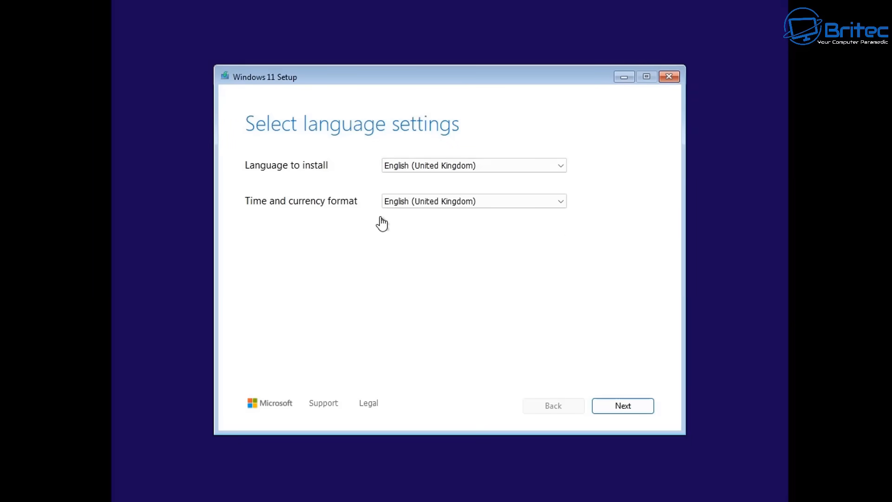
{"action": "mouse_move", "coordinate": [344, 206]}
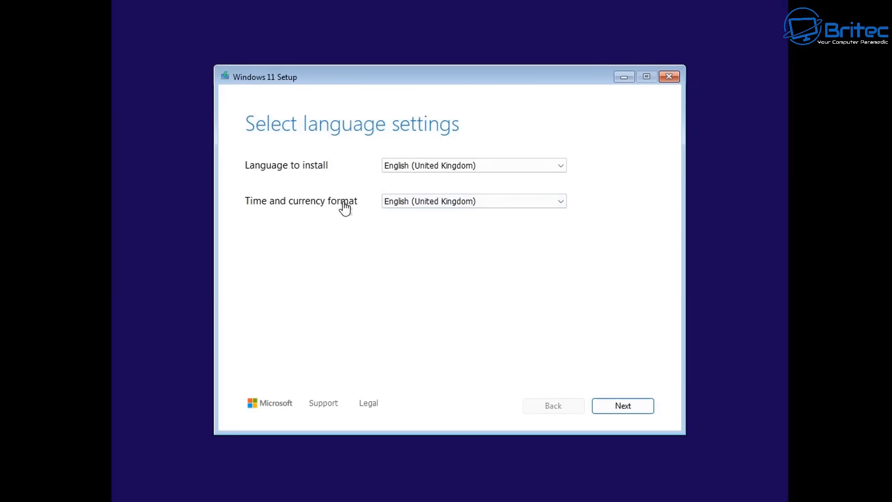
Choose English (world) as the time and currency format and continue to the next page
{"action": "left_click", "coordinate": [473, 201]}
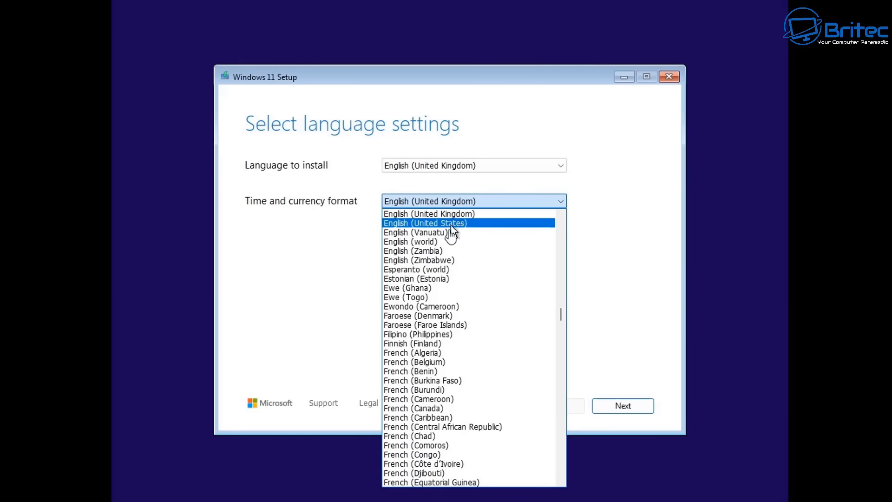
{"action": "mouse_move", "coordinate": [447, 241]}
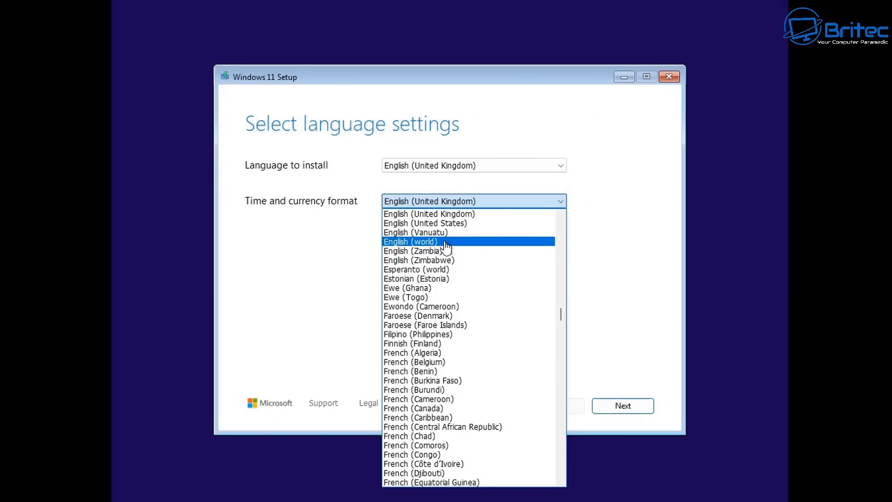
{"action": "left_click", "coordinate": [411, 241]}
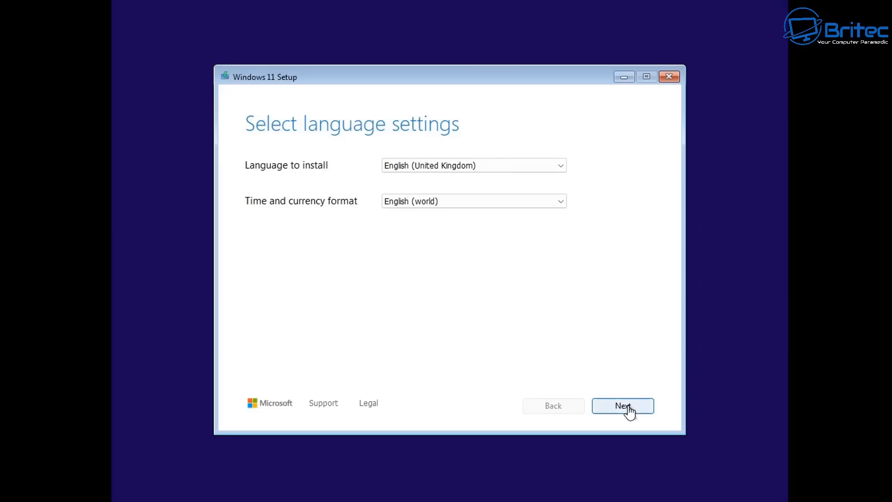
{"action": "mouse_move", "coordinate": [427, 217]}
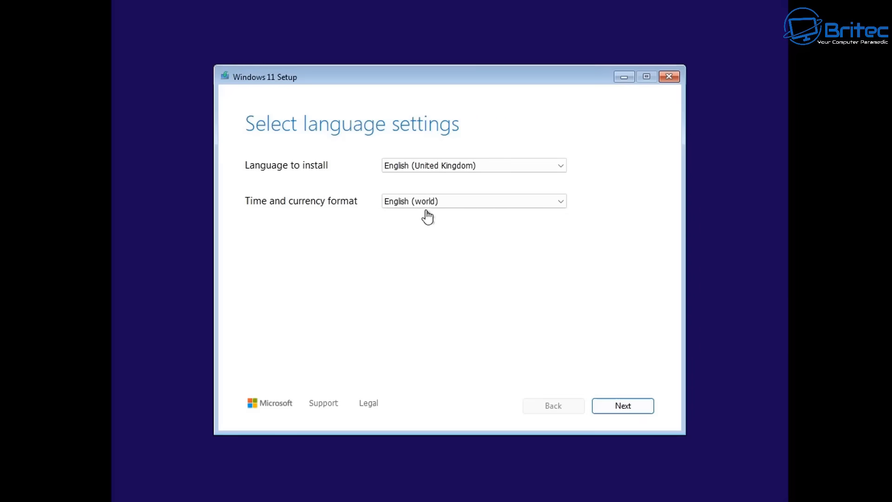
{"action": "left_click", "coordinate": [621, 406]}
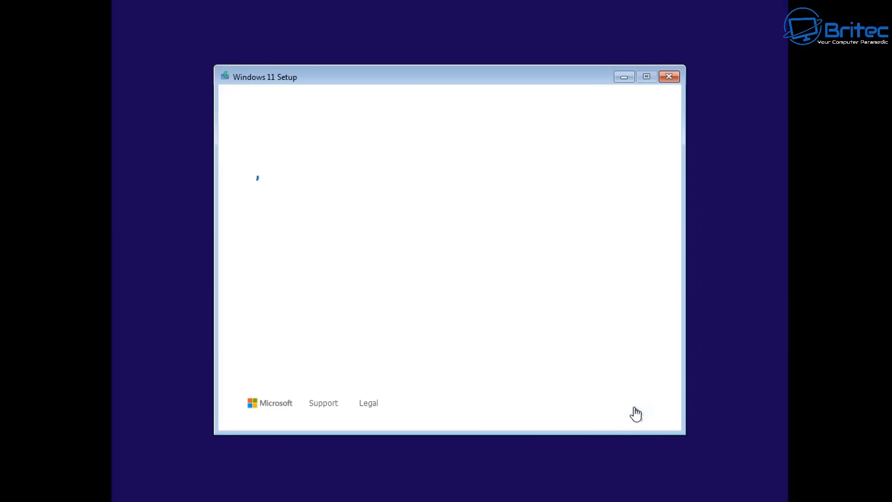
Pick the United Kingdom Extended keyboard, agree everything will be deleted and continue
{"action": "left_click", "coordinate": [496, 165]}
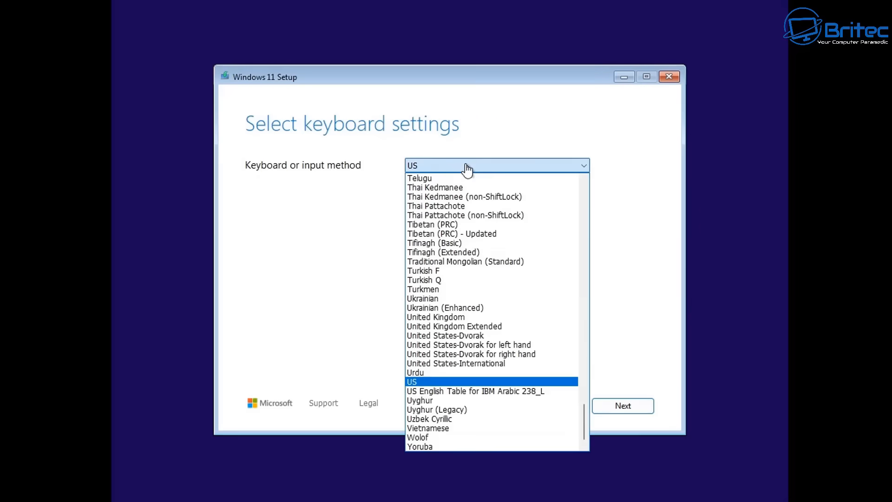
{"action": "mouse_move", "coordinate": [471, 353]}
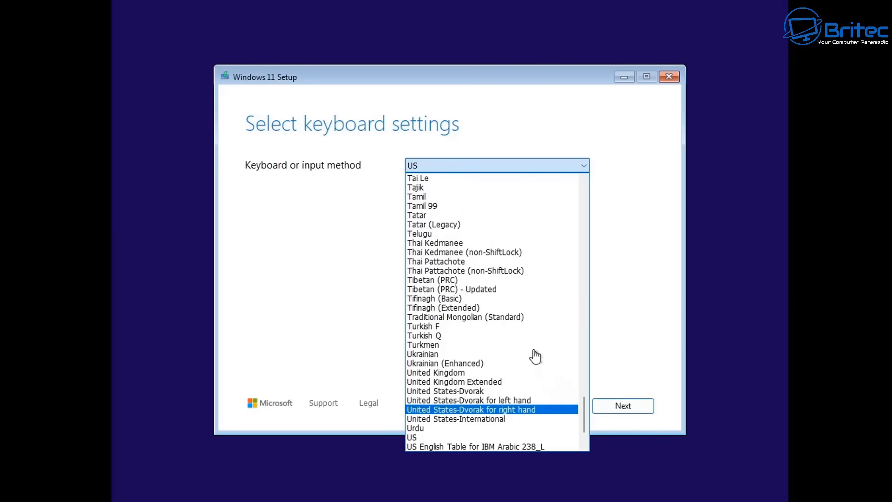
{"action": "left_click", "coordinate": [453, 381]}
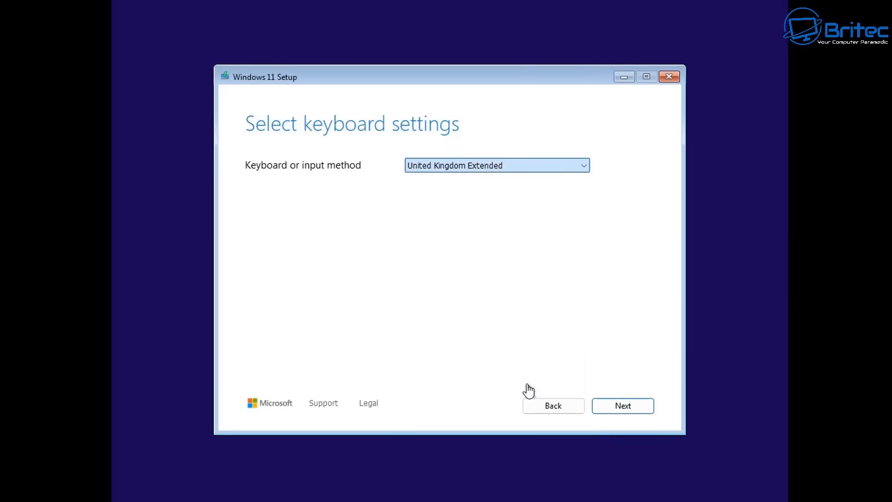
{"action": "mouse_move", "coordinate": [538, 194]}
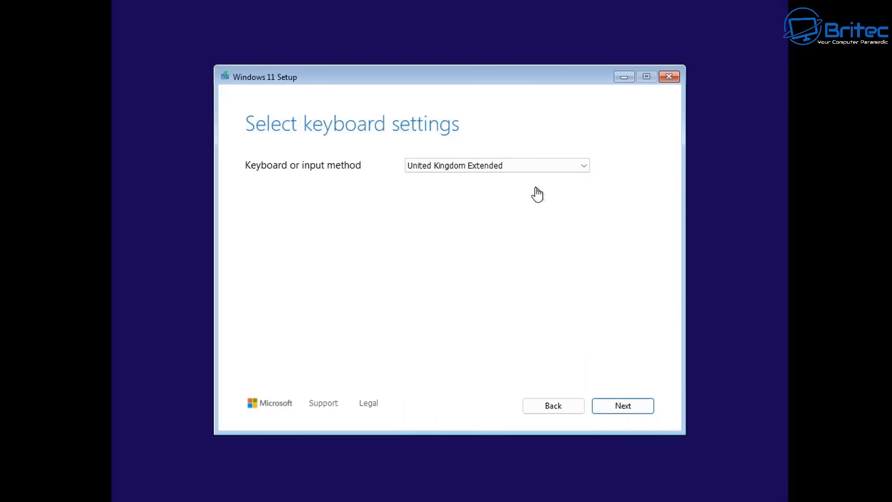
{"action": "left_click", "coordinate": [622, 405]}
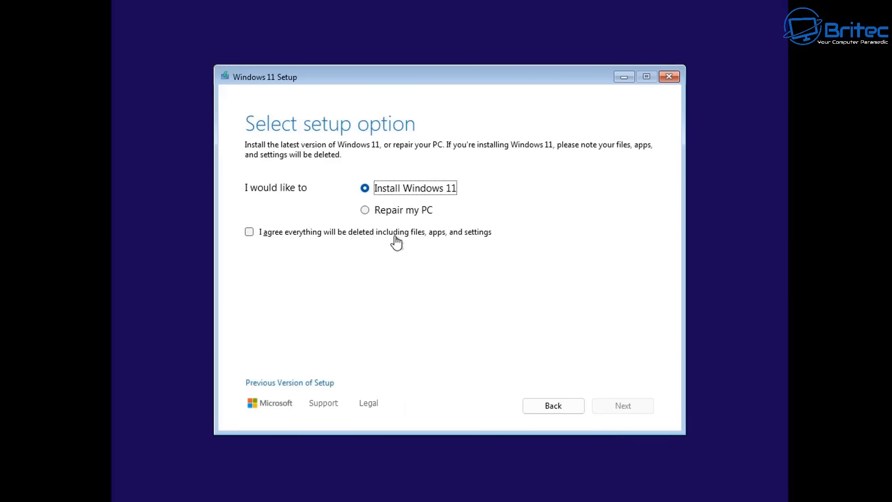
{"action": "left_click", "coordinate": [249, 231]}
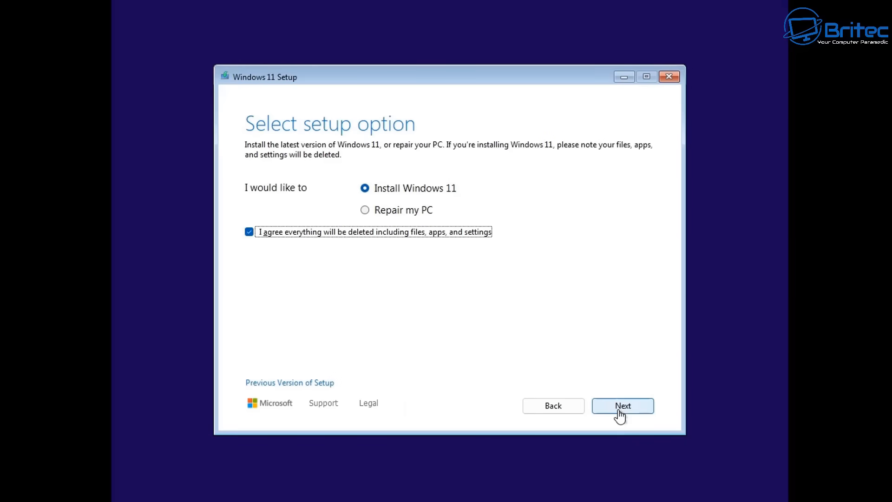
{"action": "left_click", "coordinate": [621, 406]}
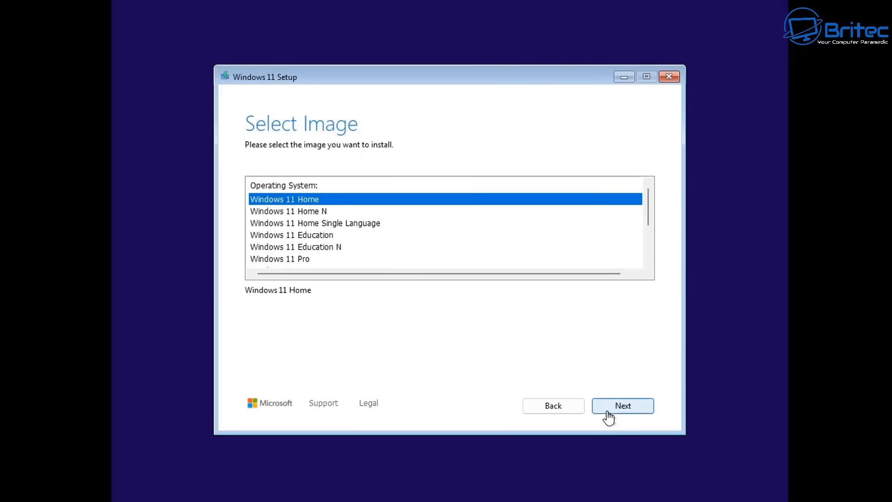
Select Windows 11 Pro as the edition and accept the licence terms
{"action": "left_click", "coordinate": [279, 258]}
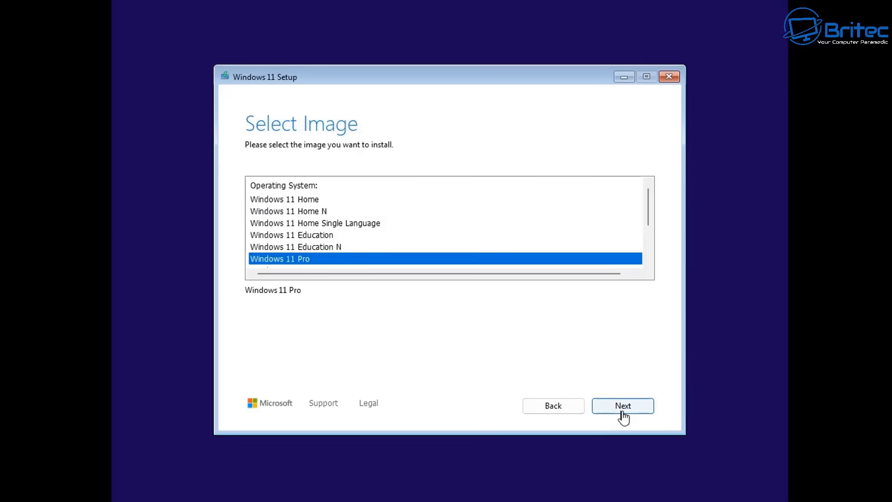
{"action": "left_click", "coordinate": [622, 406]}
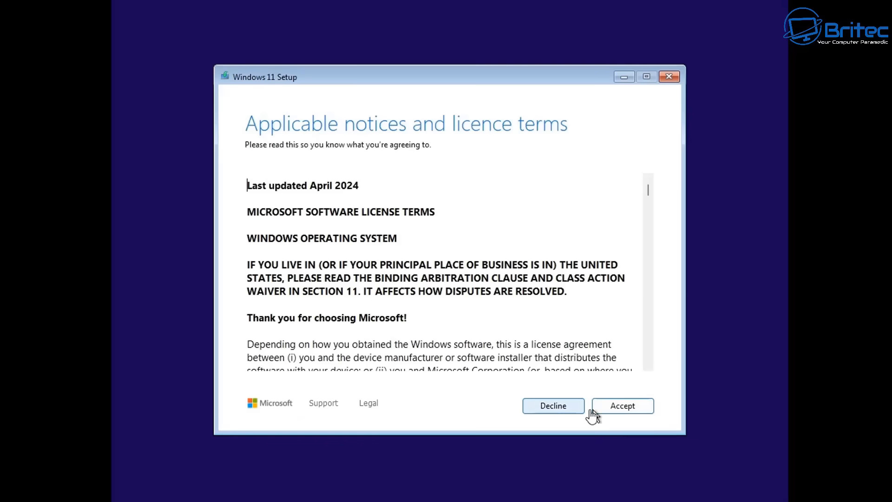
{"action": "left_click", "coordinate": [622, 406]}
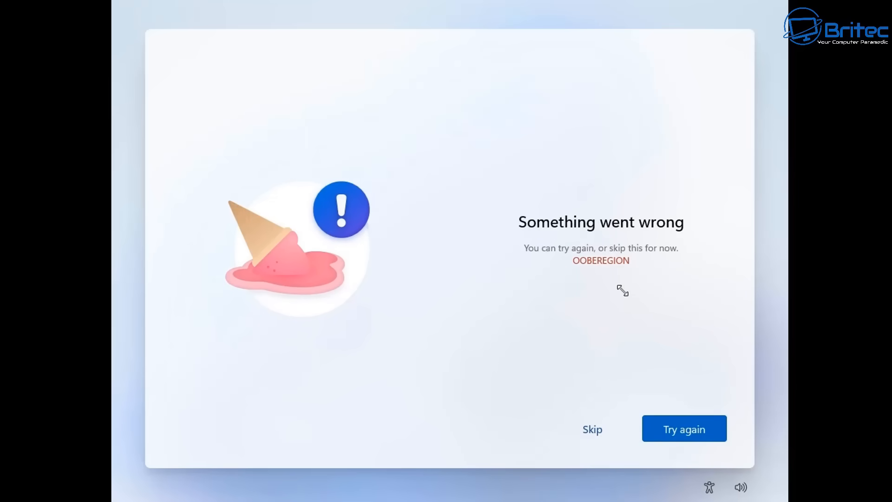
{"action": "mouse_move", "coordinate": [506, 346]}
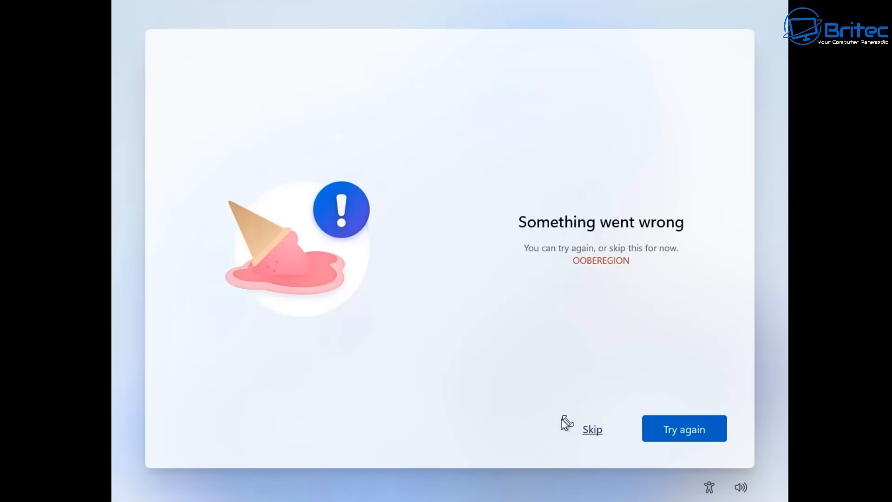
{"action": "mouse_move", "coordinate": [592, 429]}
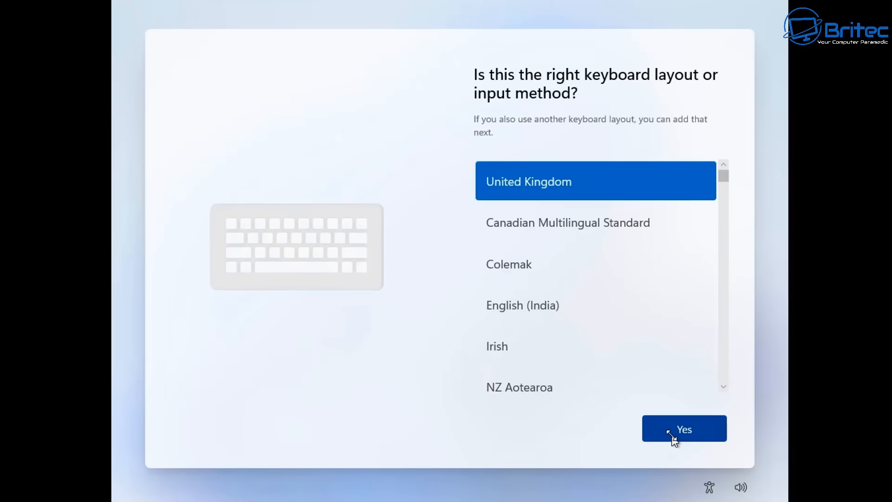
Confirm the United Kingdom keyboard layout in the OOBE screen
{"action": "left_click", "coordinate": [683, 428]}
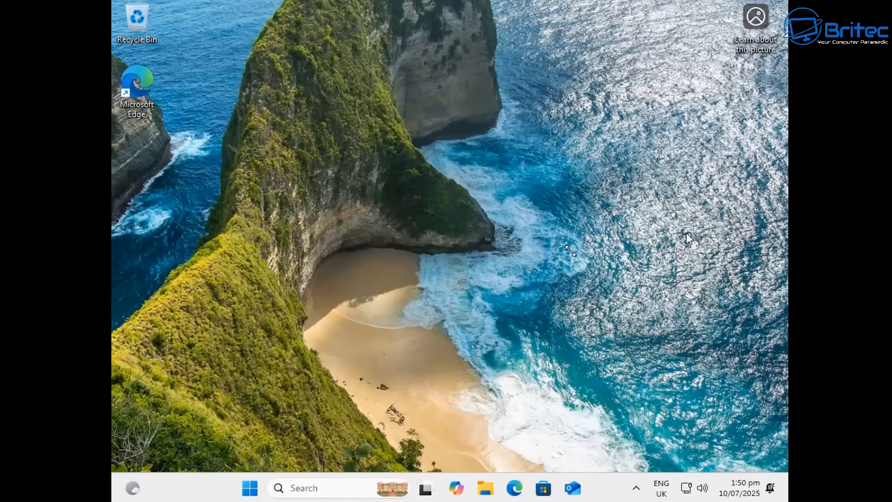
Set the display resolution to 1920 × 1080 from desktop Display settings, keep it and close Settings
{"action": "right_click", "coordinate": [449, 250]}
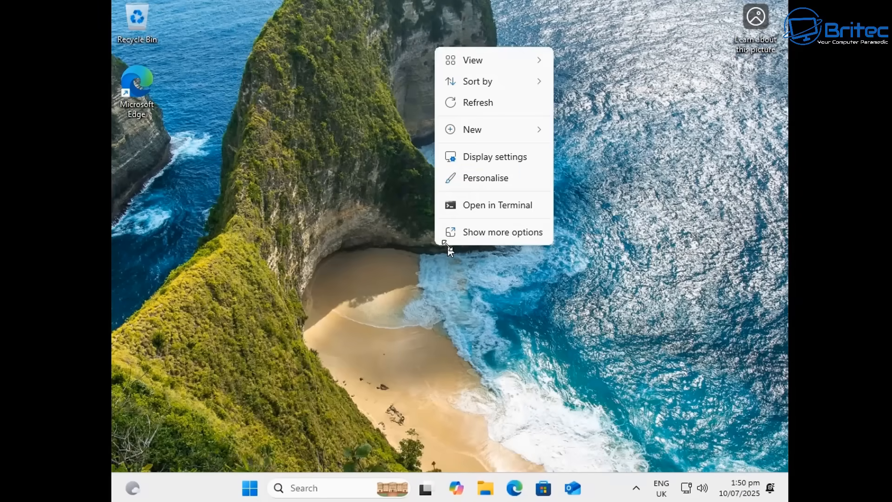
{"action": "left_click", "coordinate": [493, 156]}
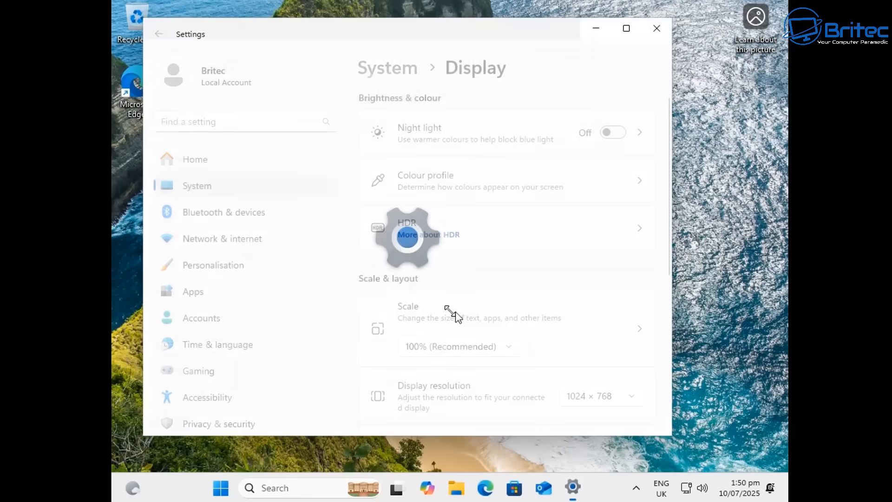
{"action": "left_click", "coordinate": [600, 395]}
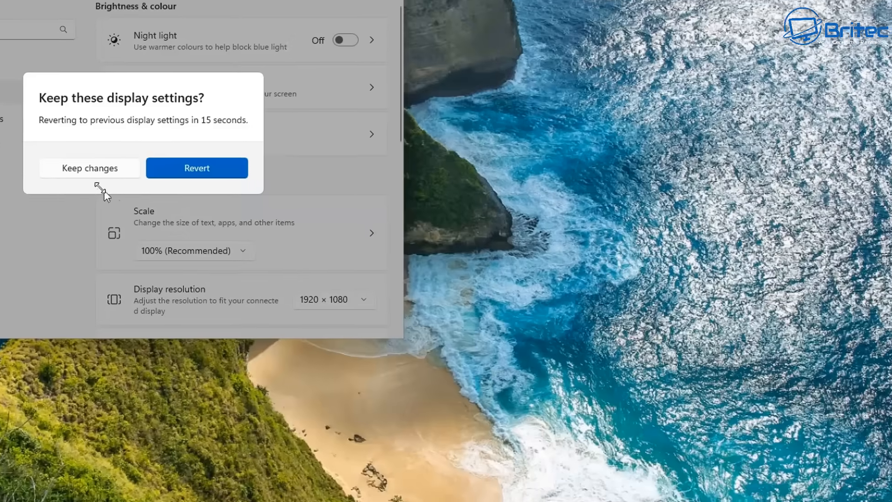
{"action": "left_click", "coordinate": [90, 167]}
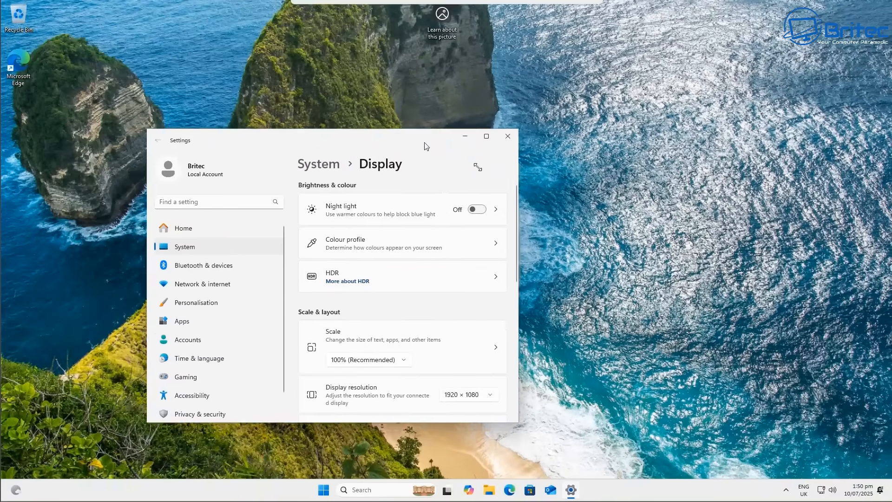
{"action": "left_click", "coordinate": [505, 136]}
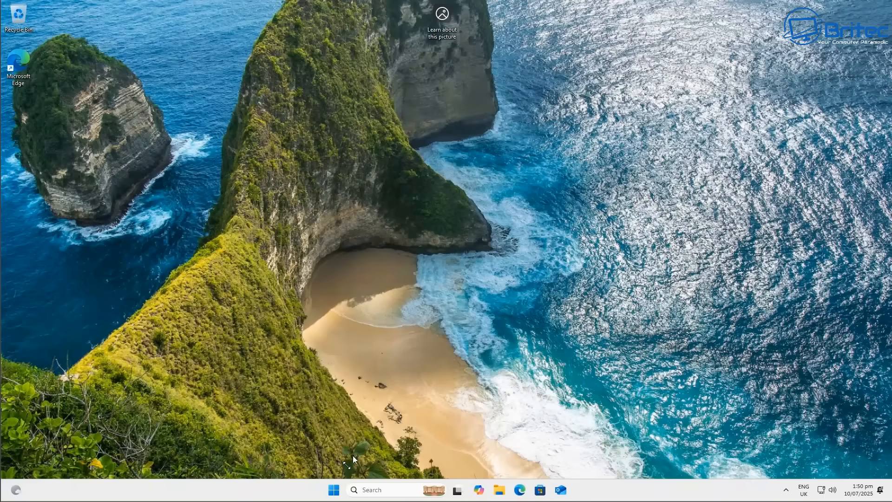
Browse the Start All apps list, seeing Microsoft News, Solitaire and Xbox, then return to the desktop
{"action": "left_click", "coordinate": [333, 489]}
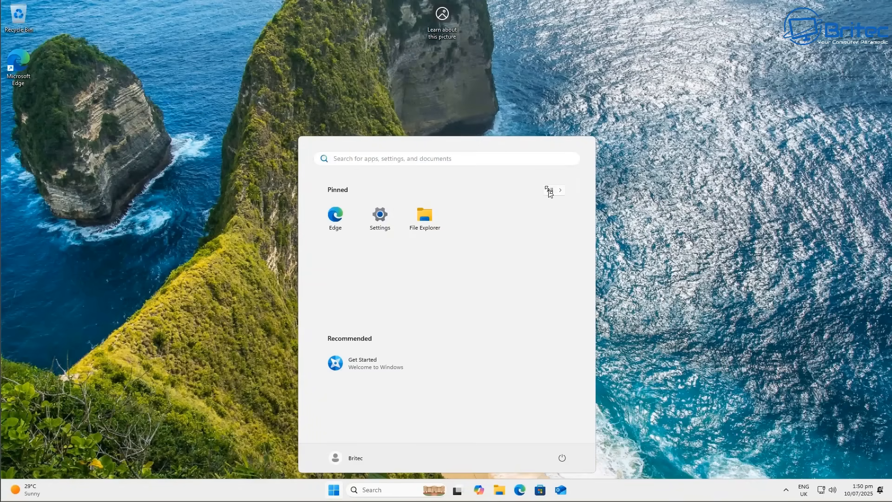
{"action": "left_click", "coordinate": [559, 190]}
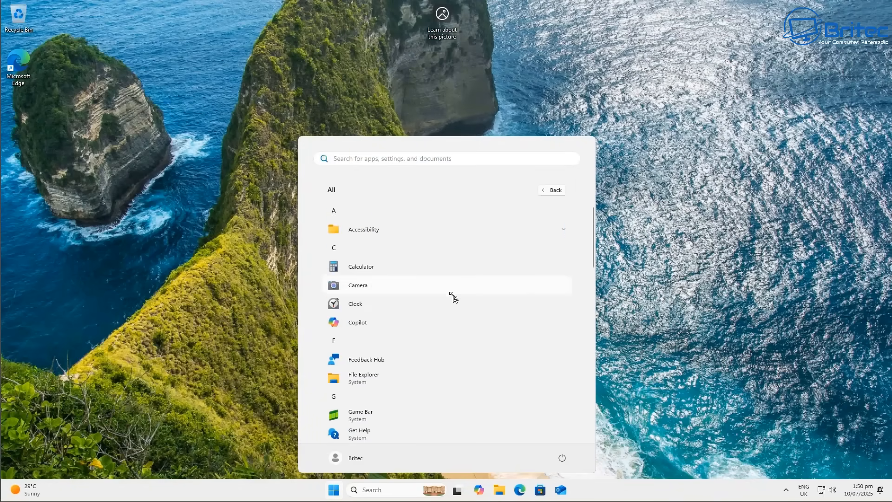
{"action": "scroll", "scroll_direction": "down", "scroll_amount": 3}
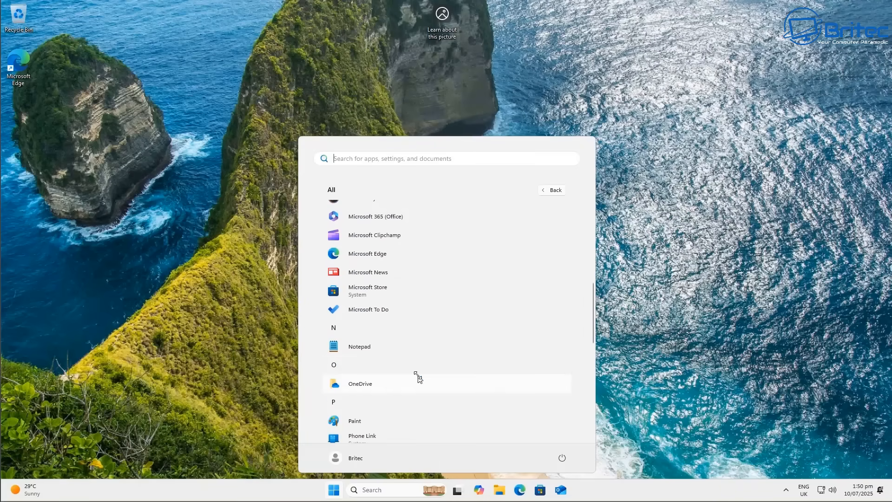
{"action": "scroll", "scroll_direction": "down", "scroll_amount": 3}
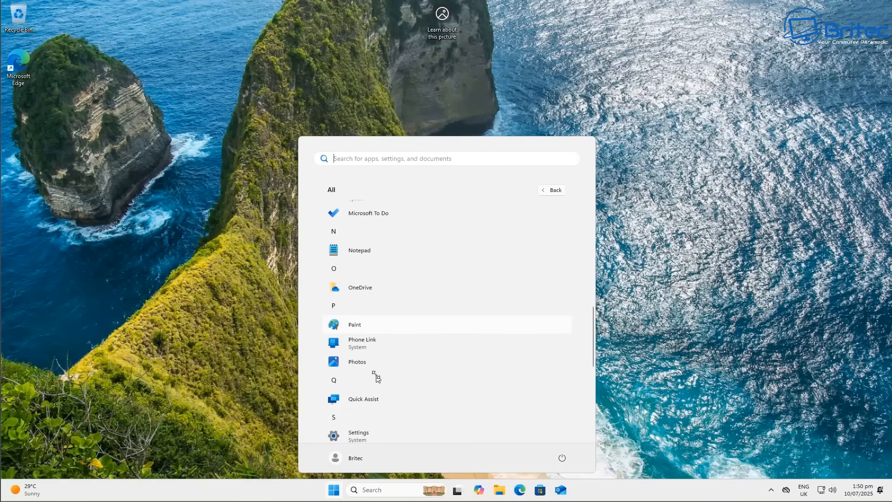
{"action": "scroll", "scroll_direction": "down", "scroll_amount": 3}
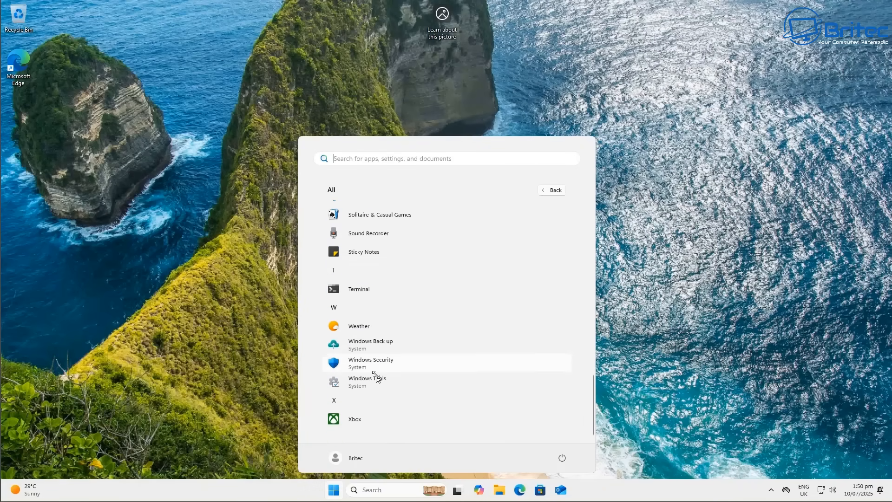
{"action": "mouse_move", "coordinate": [358, 326]}
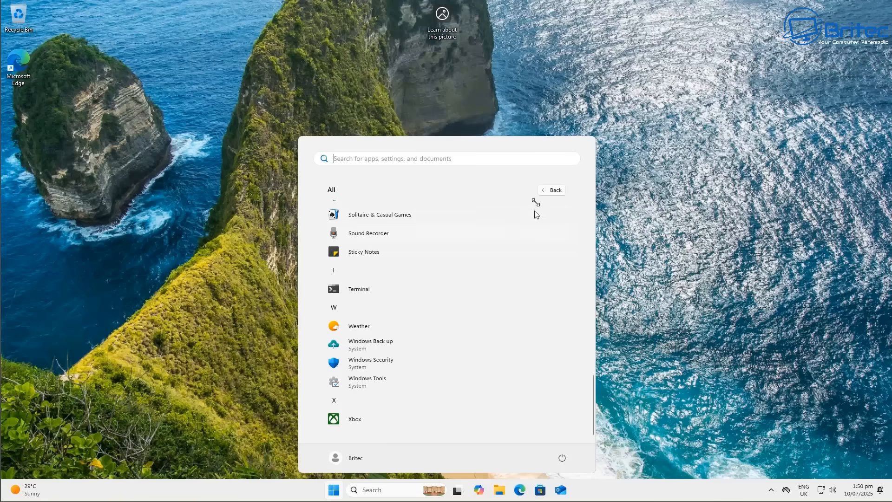
{"action": "left_click", "coordinate": [551, 189]}
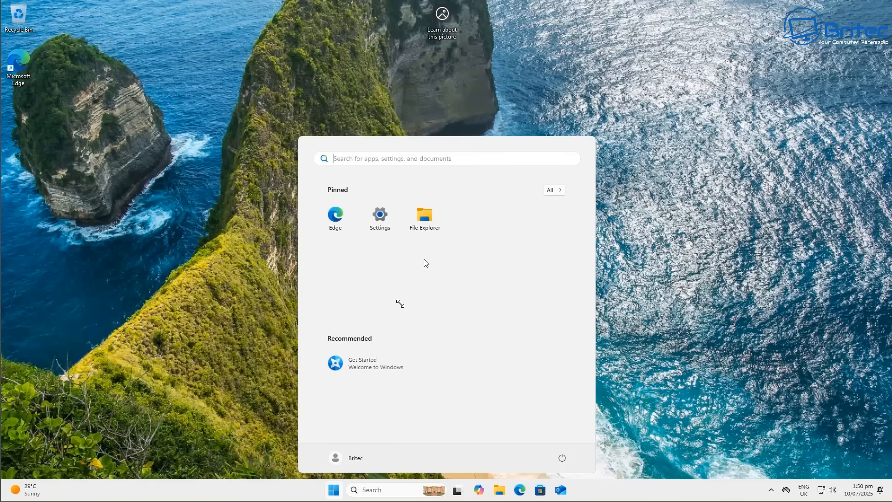
{"action": "mouse_move", "coordinate": [388, 198]}
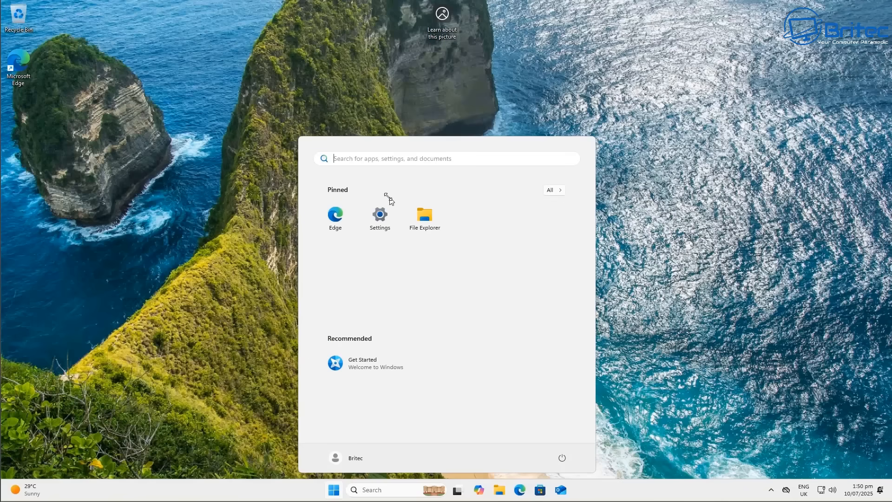
{"action": "left_click", "coordinate": [333, 489]}
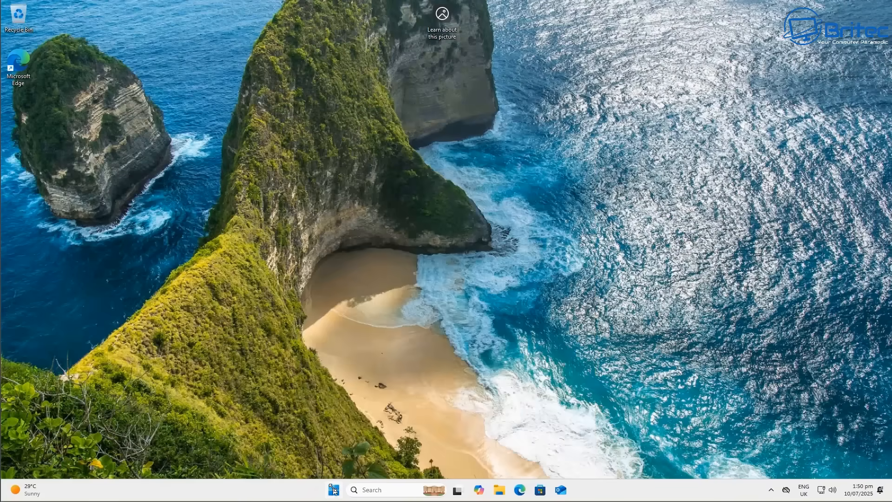
Set Country or region to United Kingdom in Language & region settings and close Settings
{"action": "left_click", "coordinate": [333, 489]}
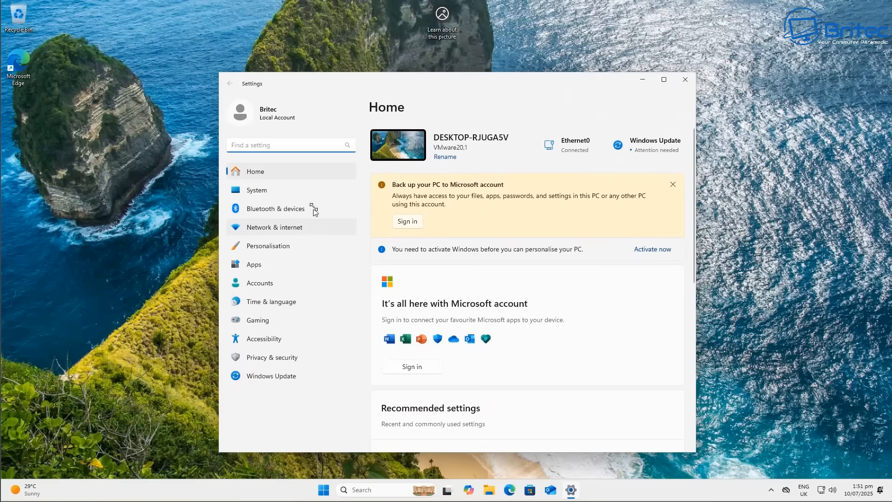
{"action": "left_click", "coordinate": [272, 301]}
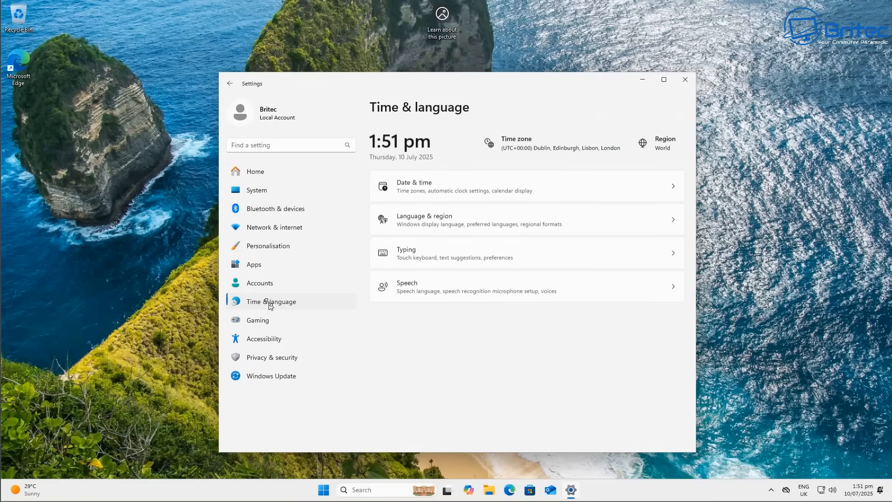
{"action": "left_click", "coordinate": [523, 220]}
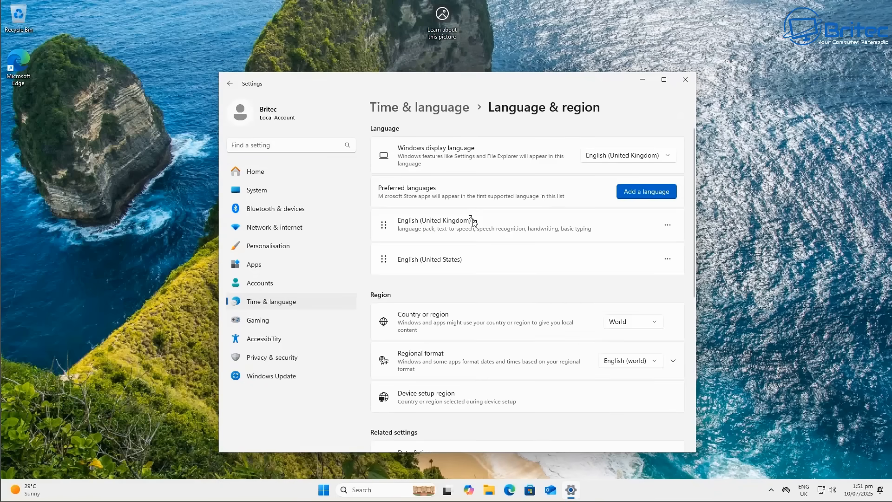
{"action": "left_click", "coordinate": [632, 321]}
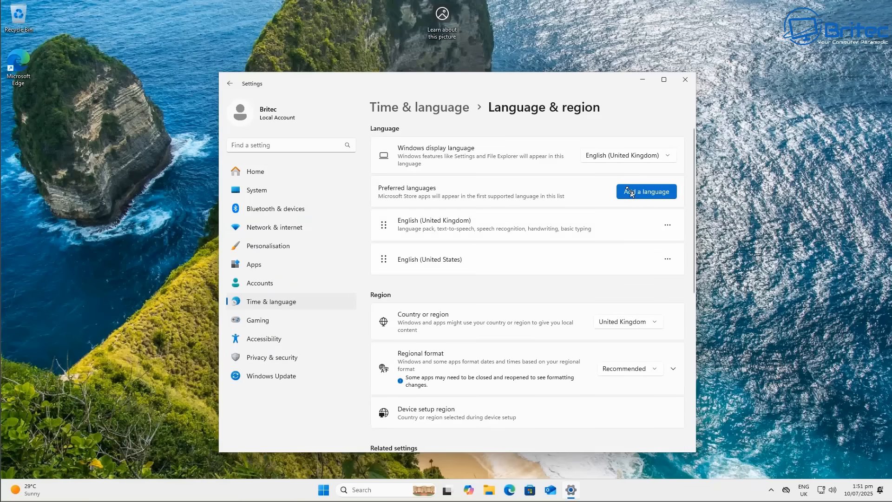
{"action": "left_click", "coordinate": [684, 78]}
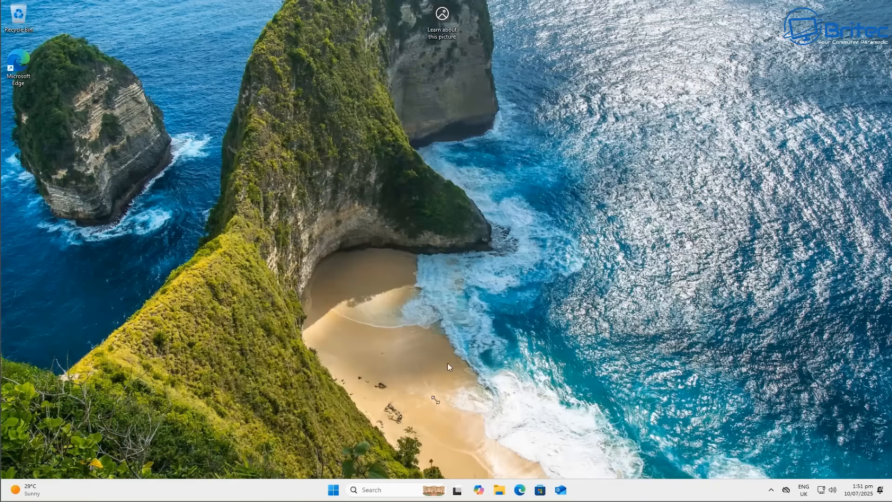
Return to the Windows Settings Home page via the Start menu after the region change
{"action": "left_click", "coordinate": [333, 490]}
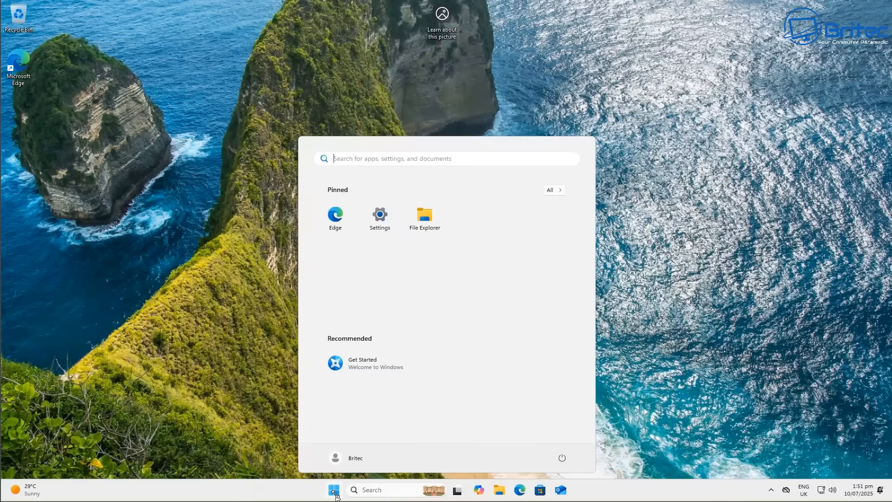
{"action": "left_click", "coordinate": [333, 489]}
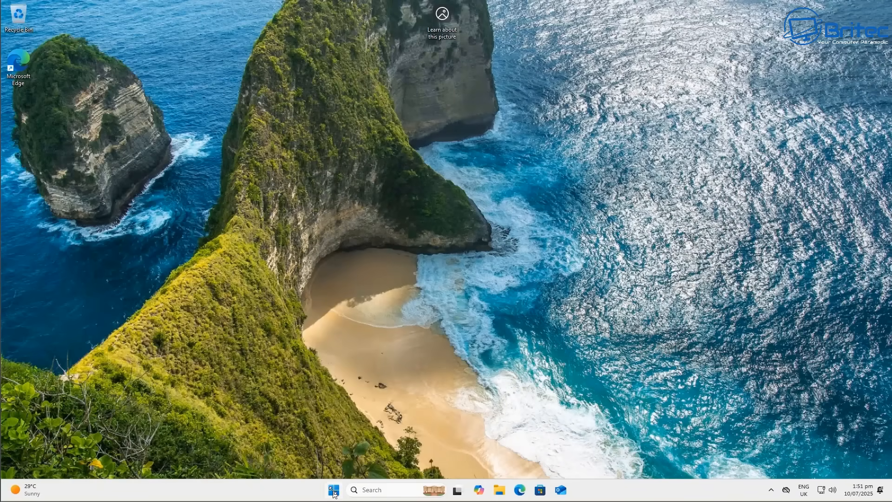
{"action": "left_click", "coordinate": [334, 489]}
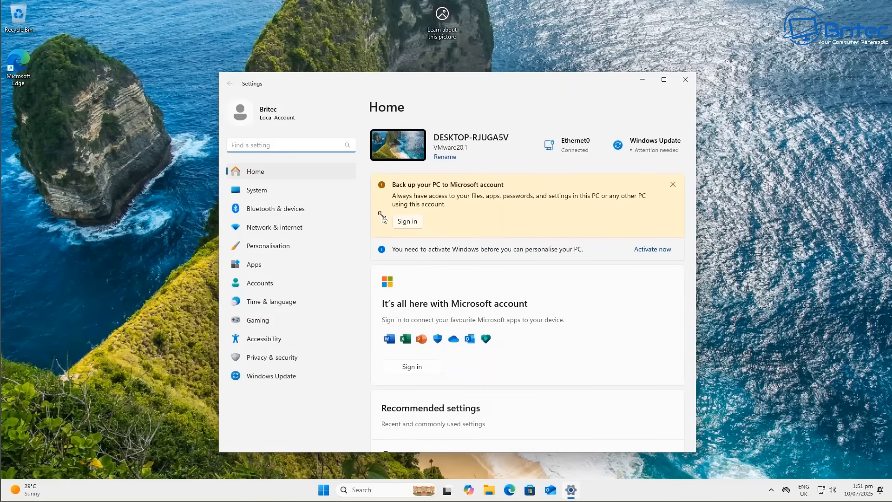
{"action": "mouse_move", "coordinate": [329, 227]}
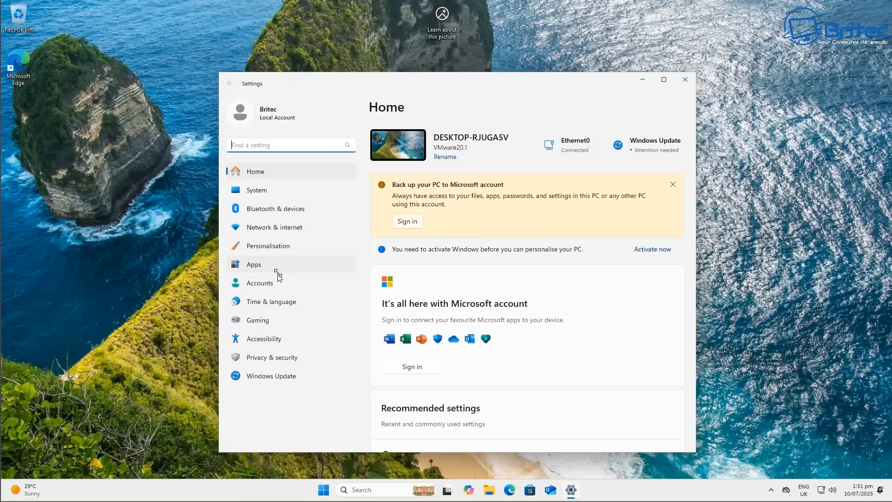
{"action": "mouse_move", "coordinate": [264, 208]}
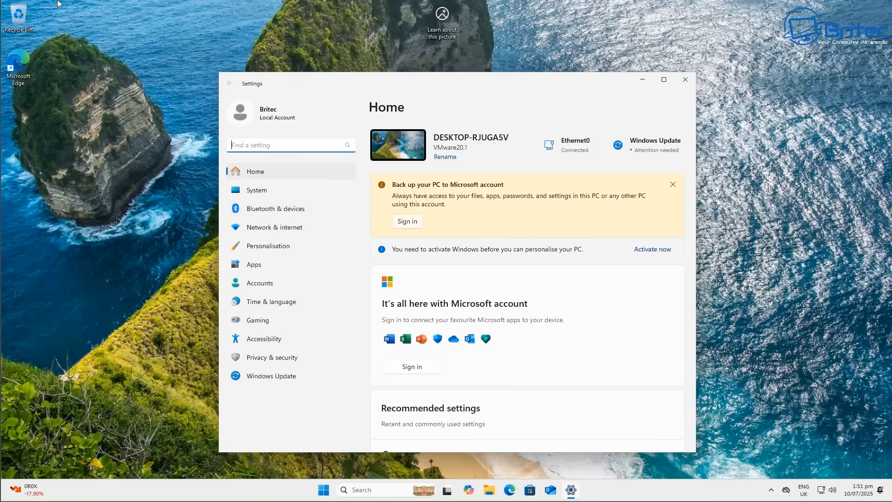
{"action": "mouse_move", "coordinate": [275, 247]}
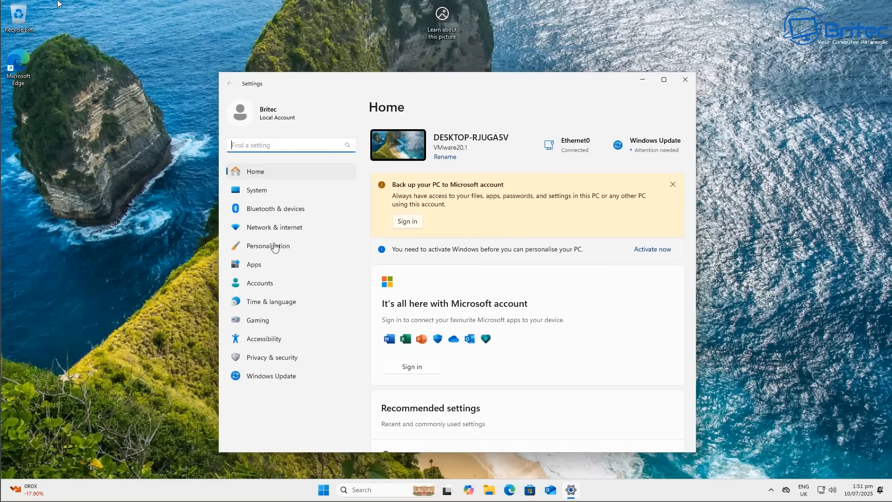
Browse the Default apps list, then return to the main Apps page
{"action": "left_click", "coordinate": [254, 264]}
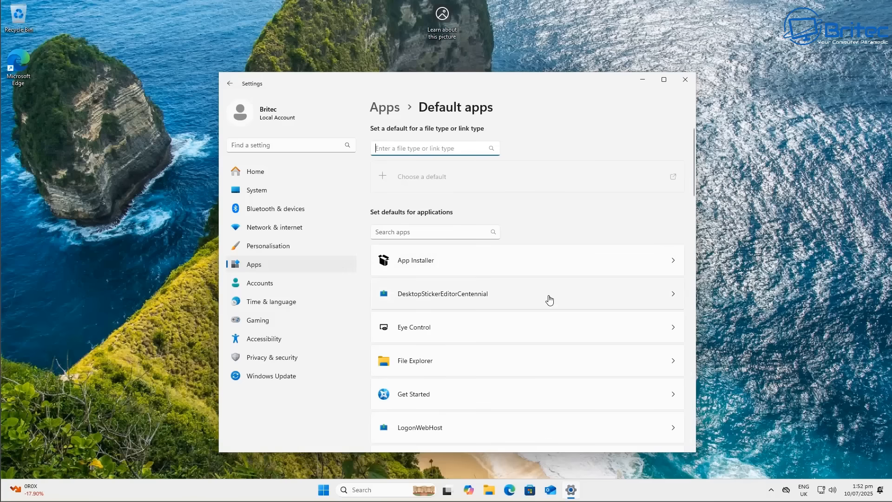
{"action": "mouse_move", "coordinate": [549, 317]}
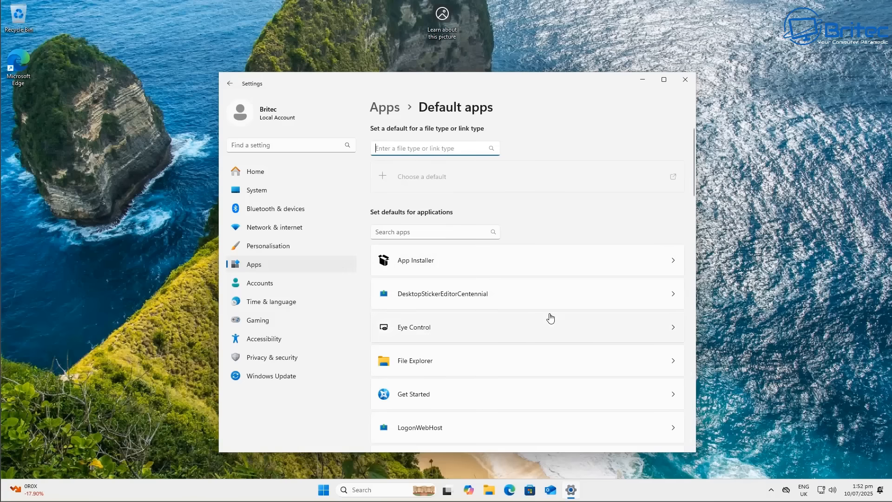
{"action": "scroll", "scroll_direction": "down", "scroll_amount": 3}
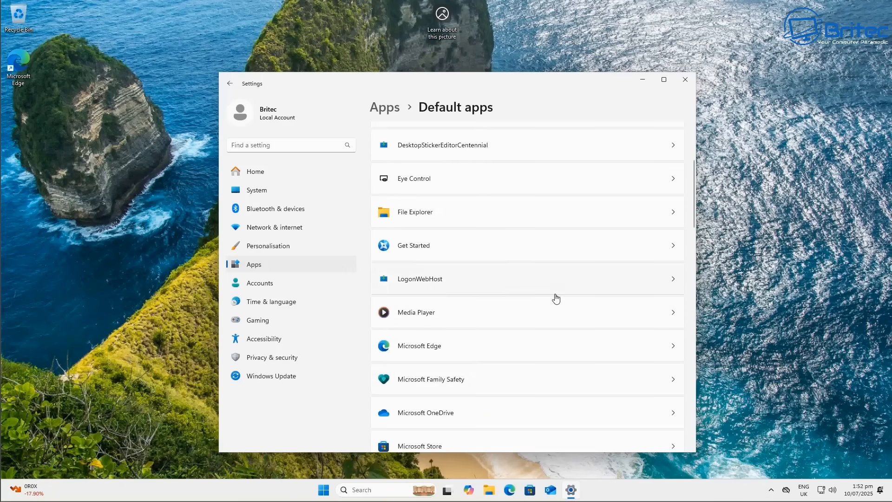
{"action": "scroll", "scroll_direction": "down", "scroll_amount": 3}
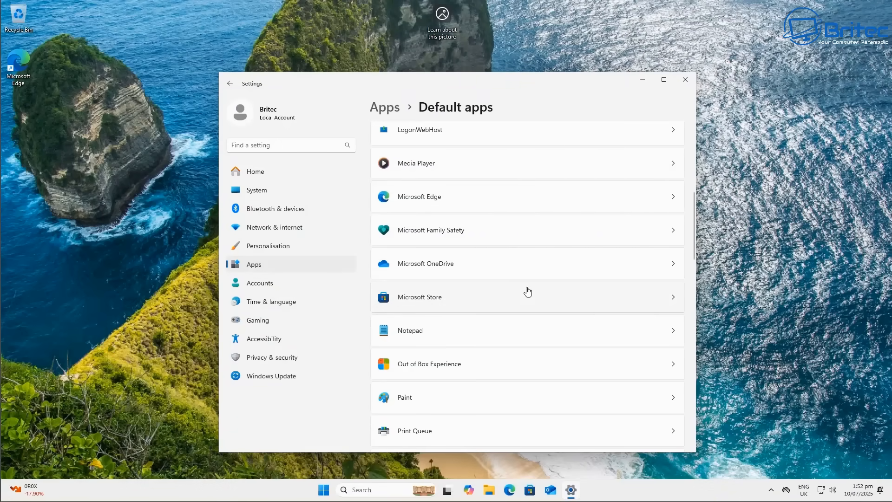
{"action": "left_click", "coordinate": [230, 82]}
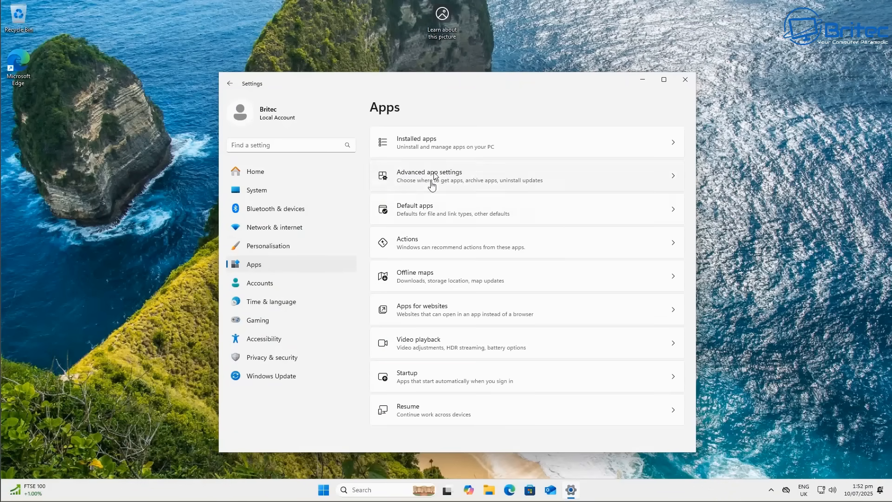
Uninstall Copilot from the Installed apps list
{"action": "left_click", "coordinate": [415, 142]}
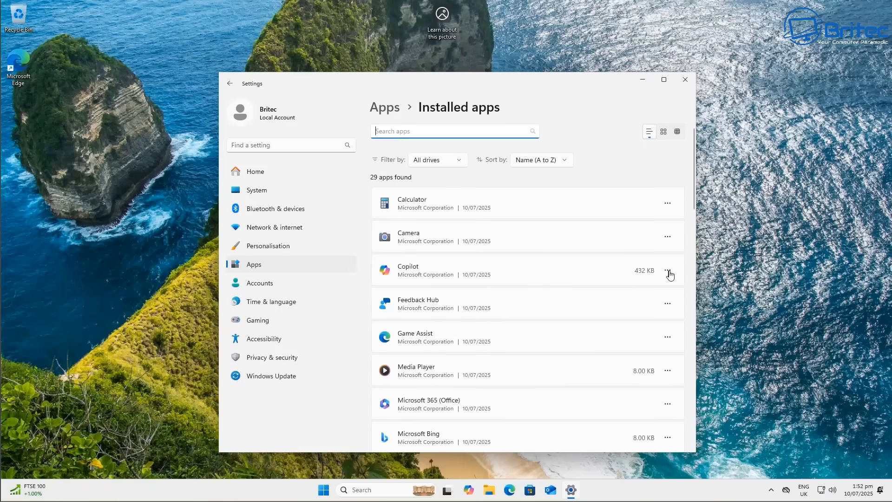
{"action": "left_click", "coordinate": [667, 269]}
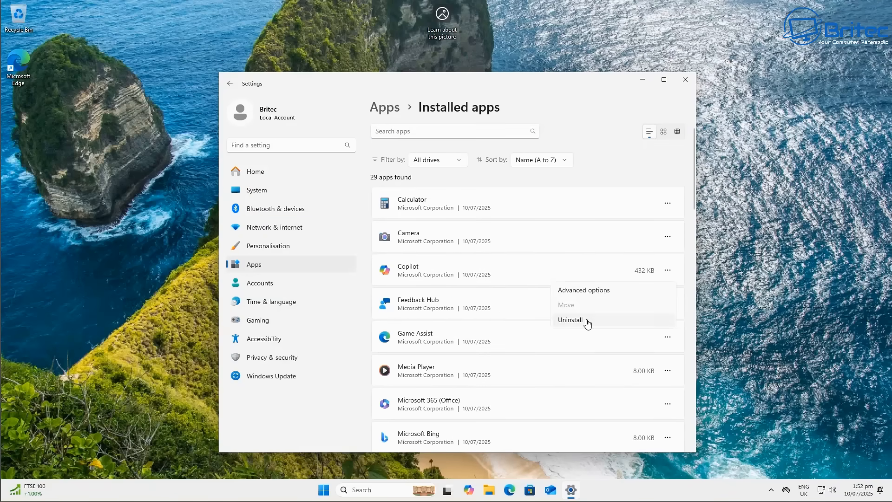
{"action": "left_click", "coordinate": [569, 318]}
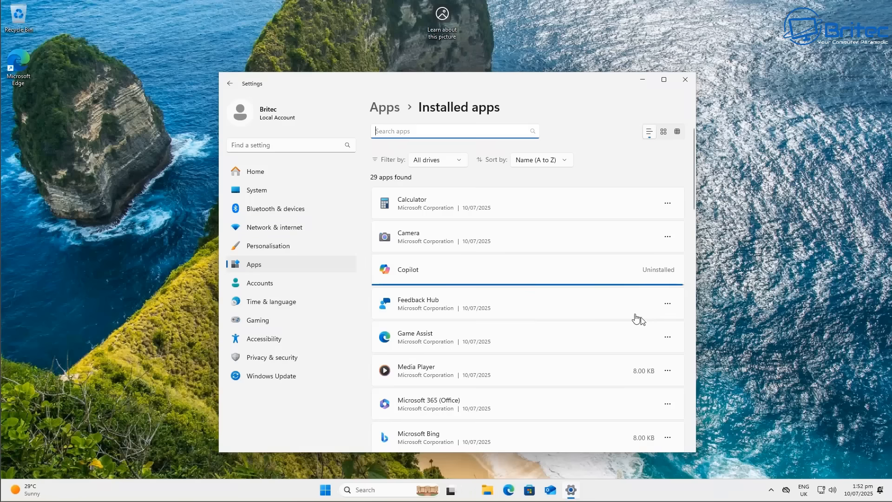
{"action": "mouse_move", "coordinate": [528, 260]}
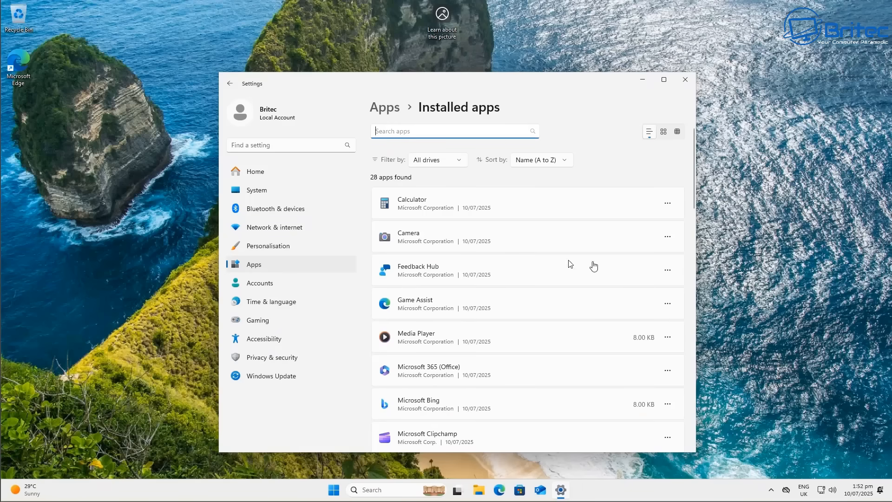
{"action": "mouse_move", "coordinate": [590, 307]}
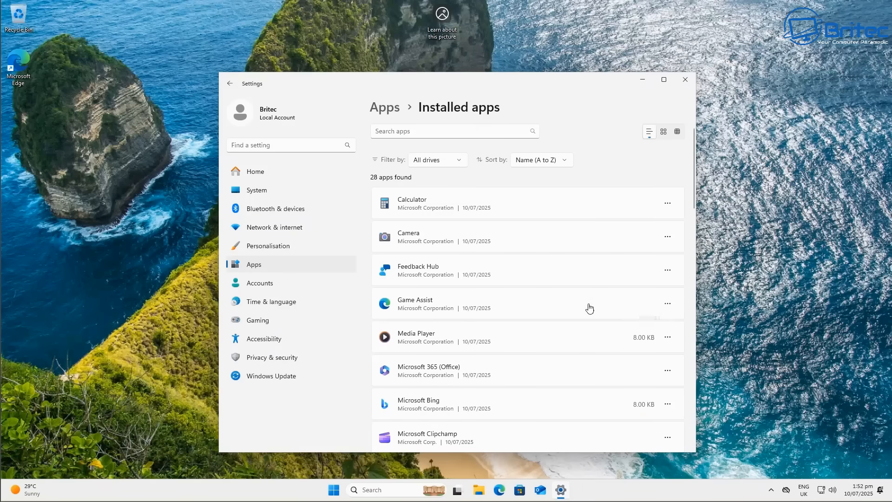